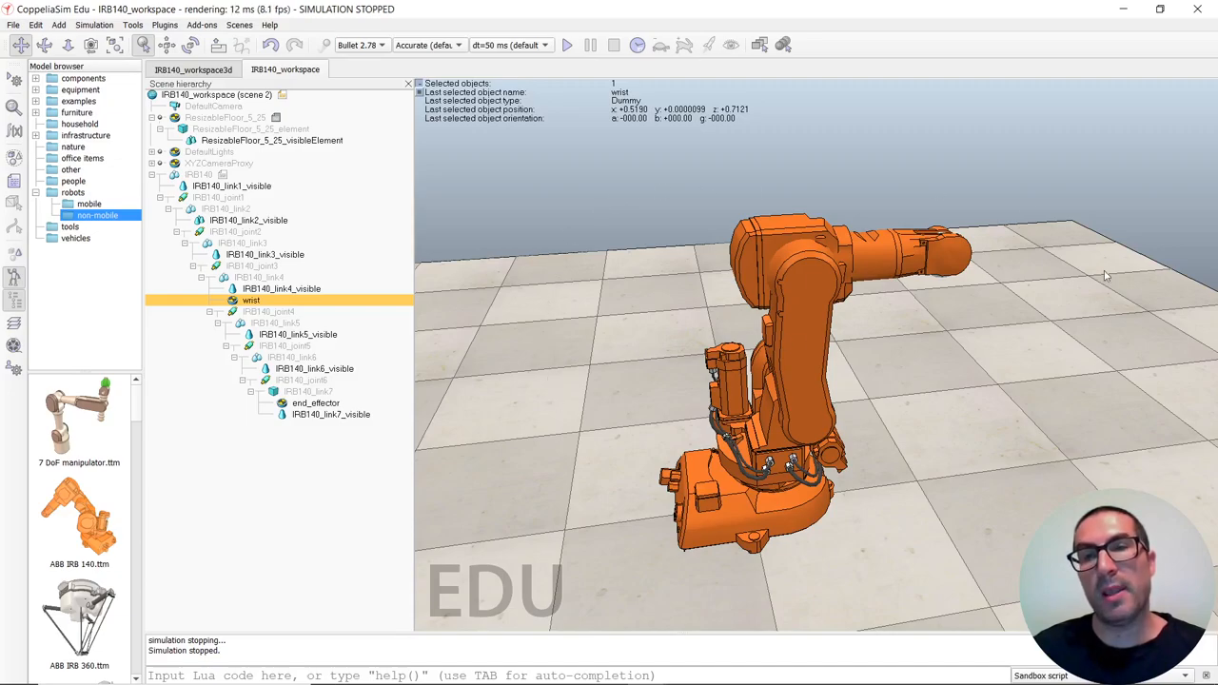
mouse_move(824, 279)
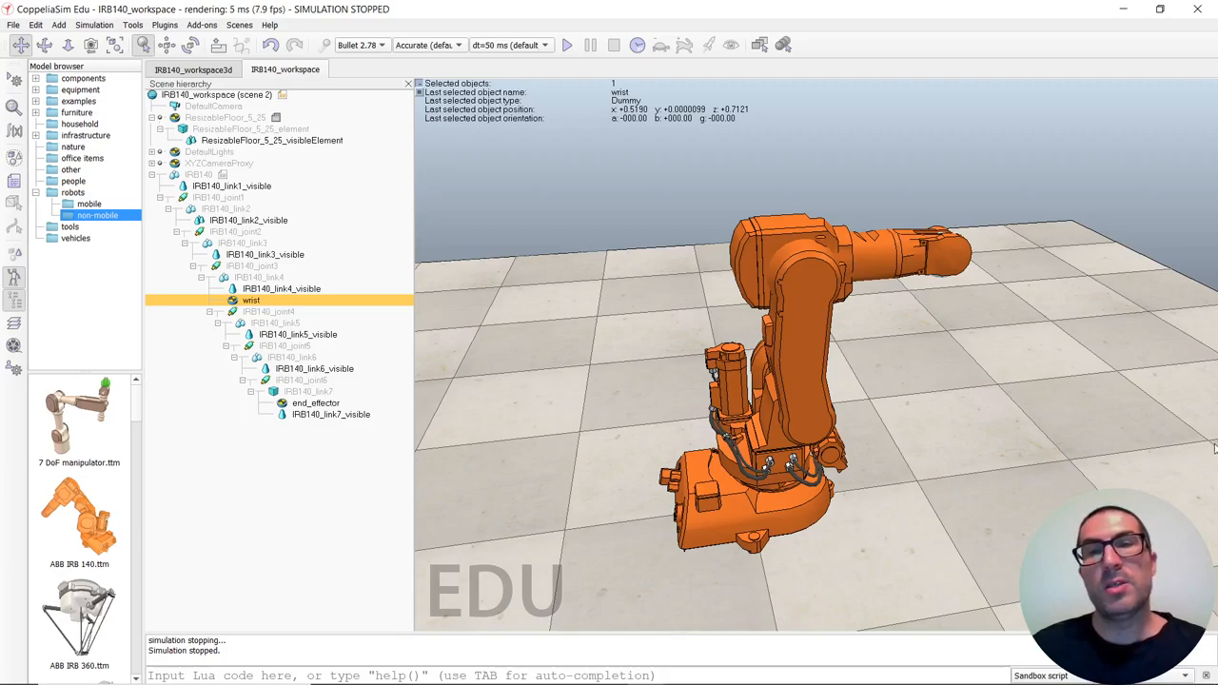
mouse_move(1191, 460)
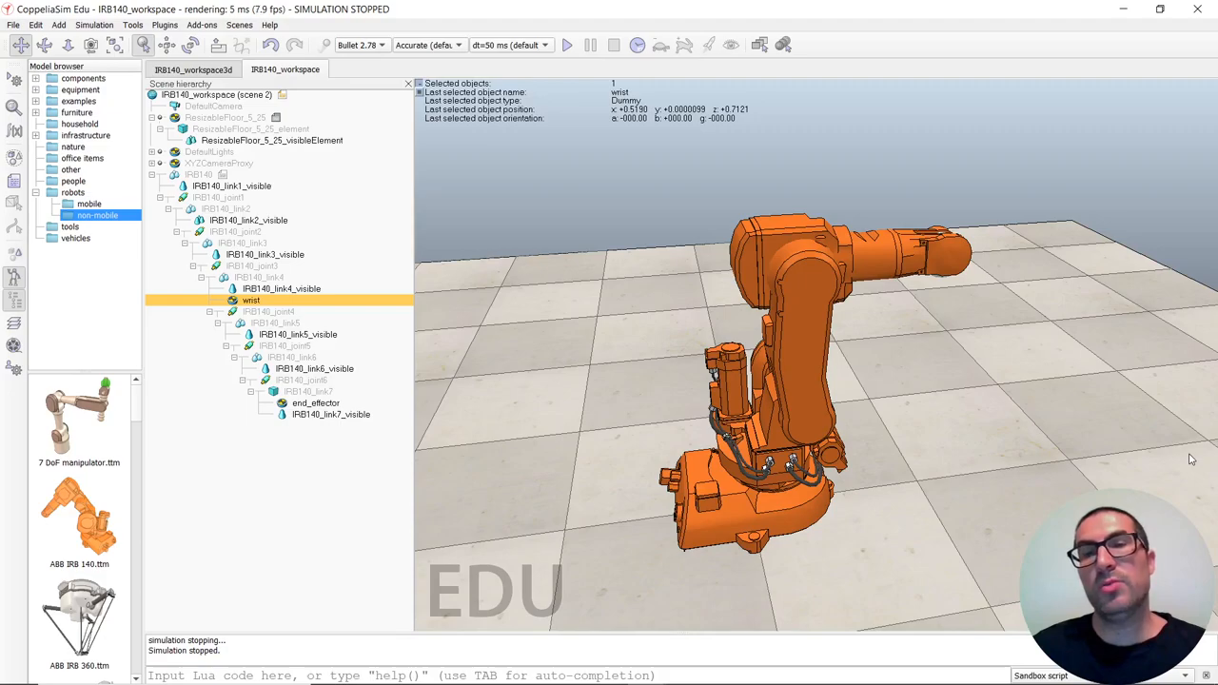
mouse_move(1158, 438)
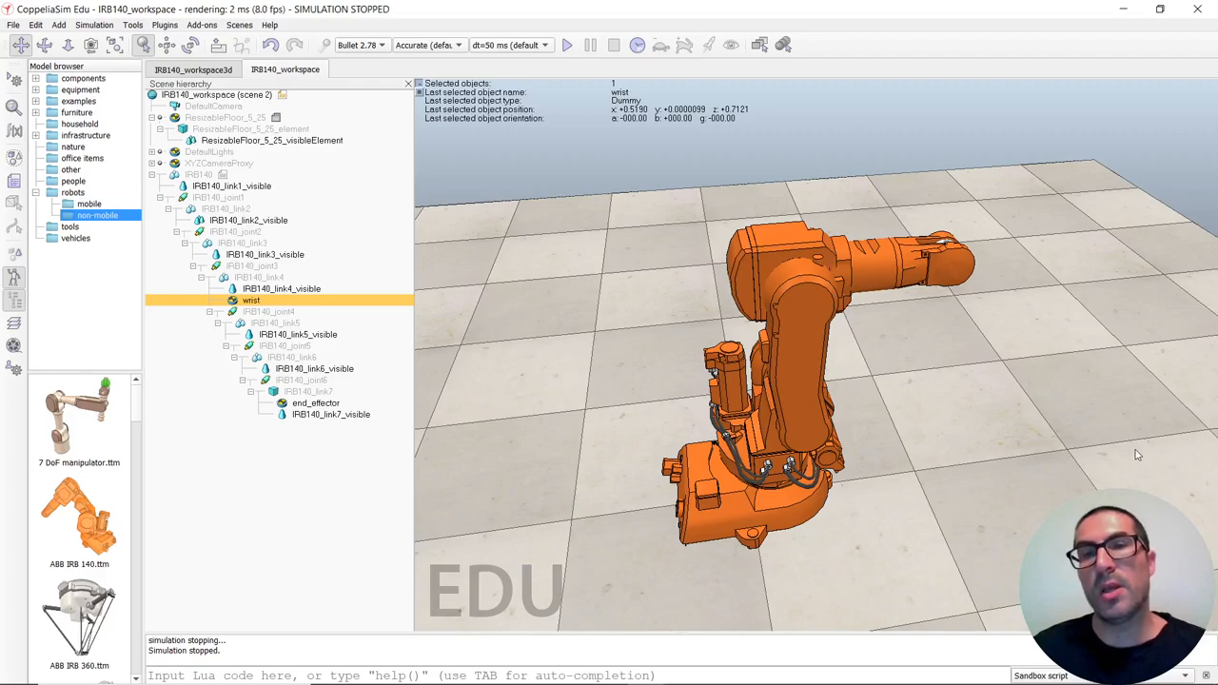
mouse_move(1145, 454)
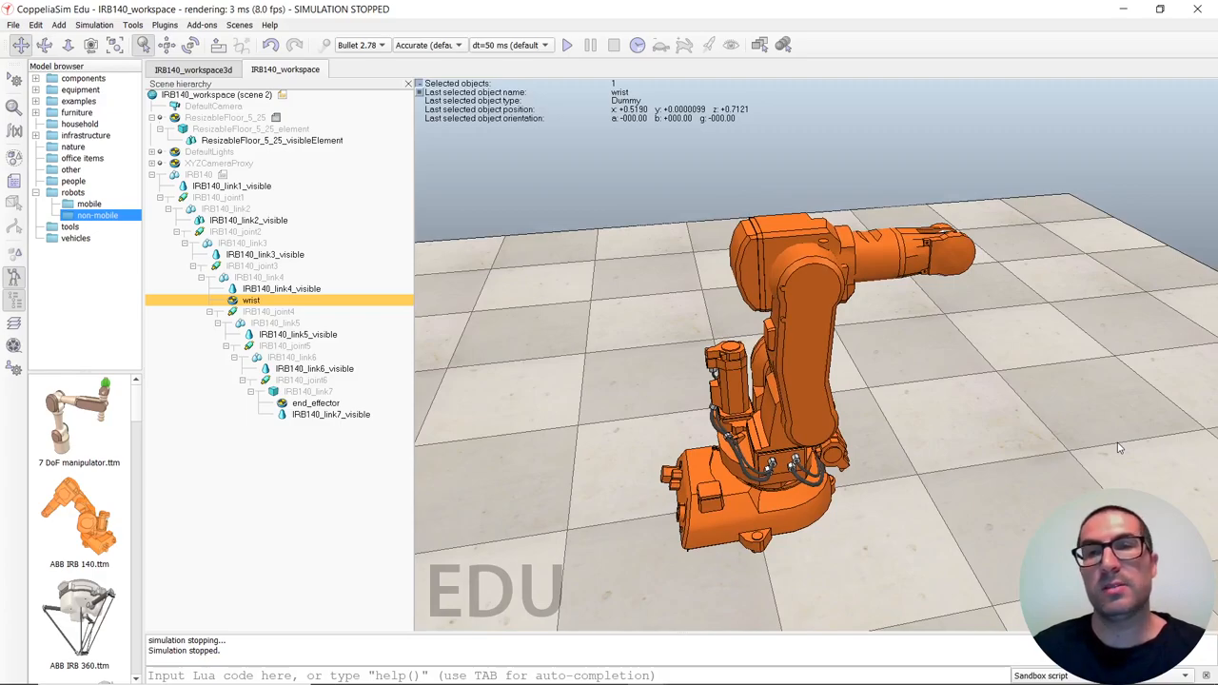
mouse_move(951, 366)
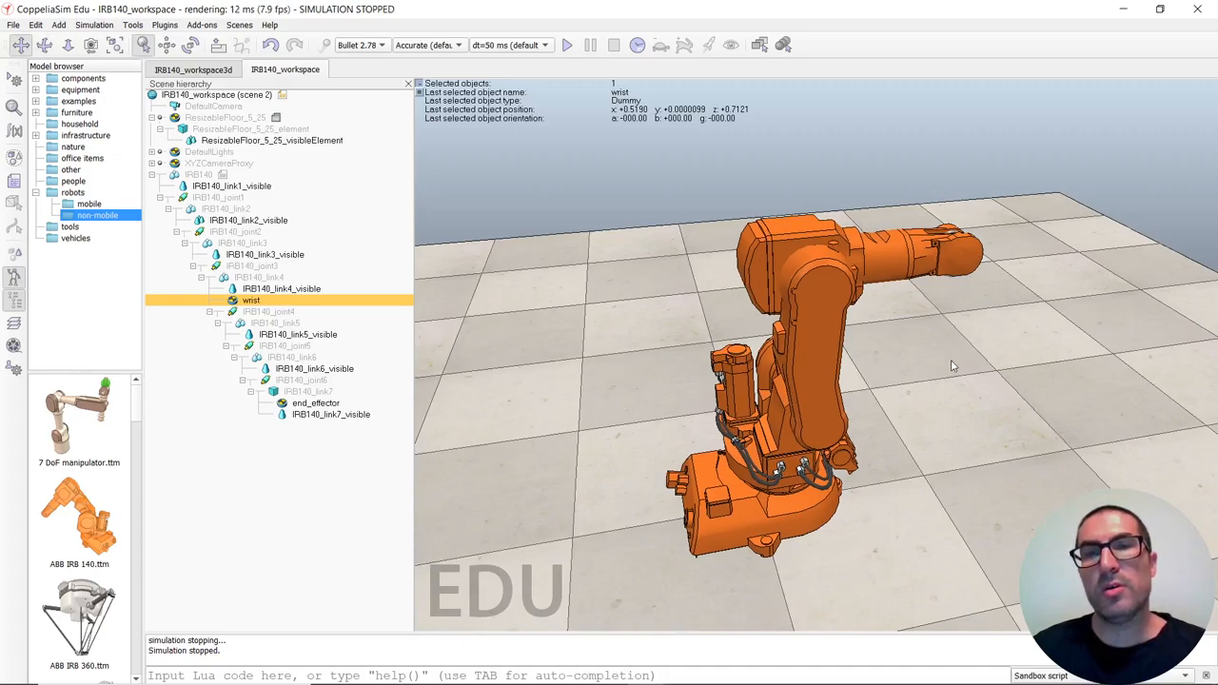
mouse_move(1125, 386)
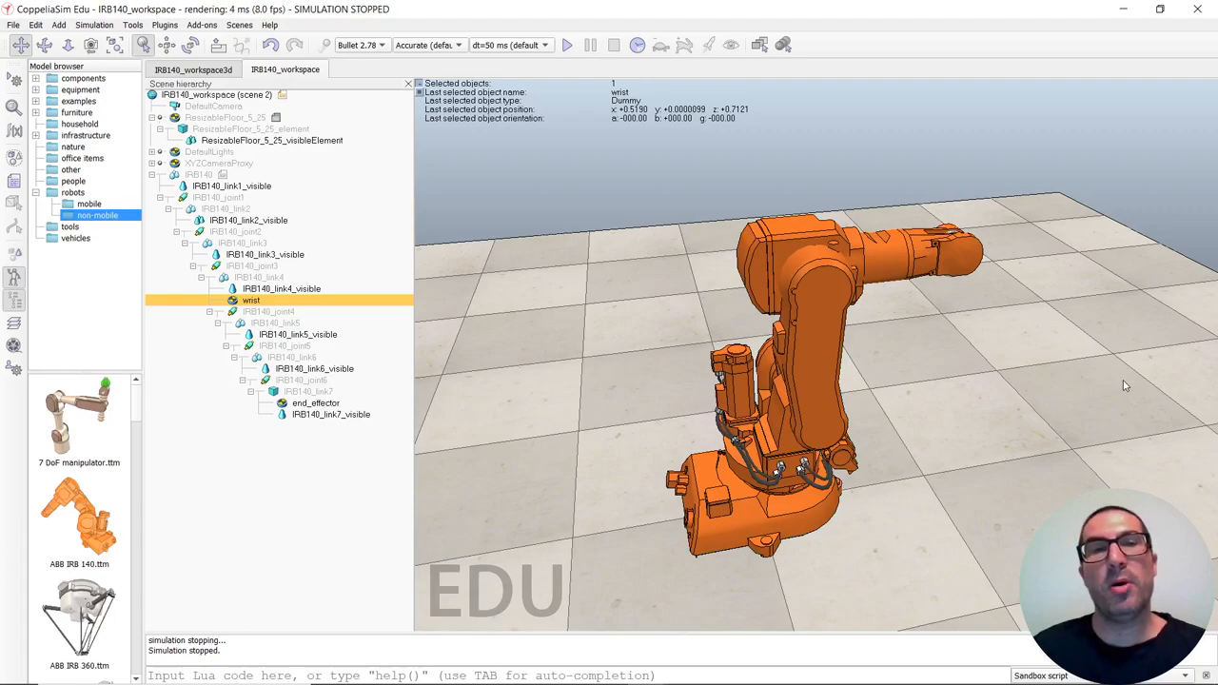
mouse_move(1137, 421)
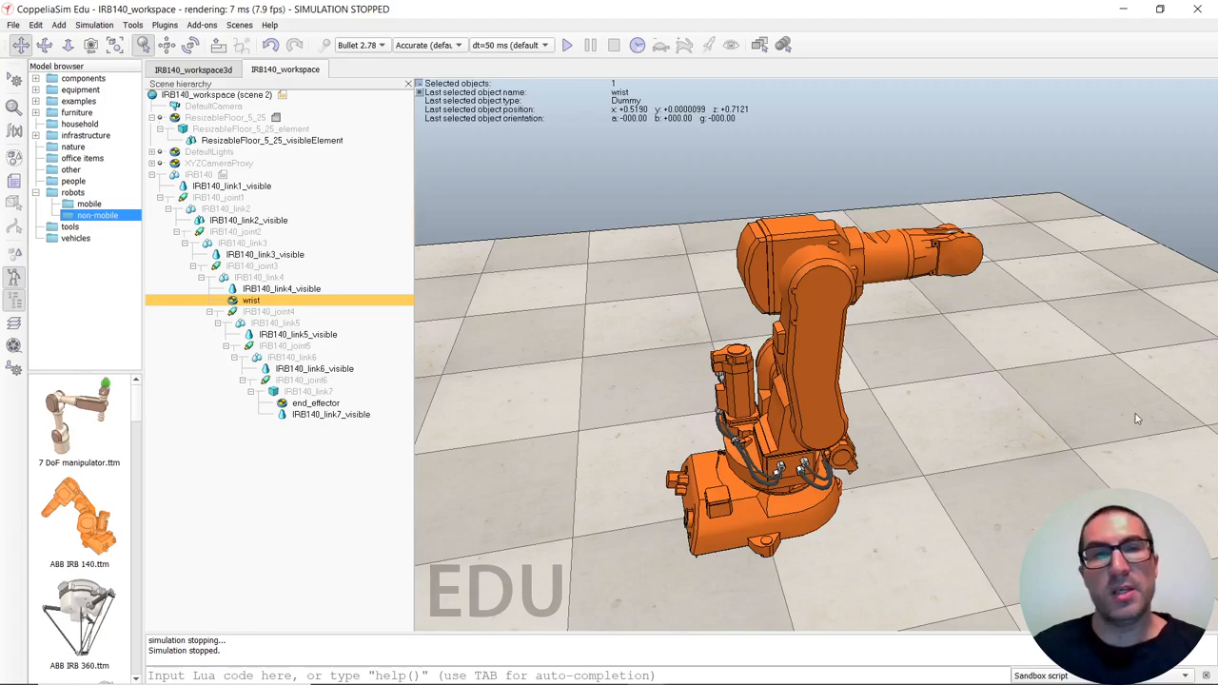
mouse_move(723, 276)
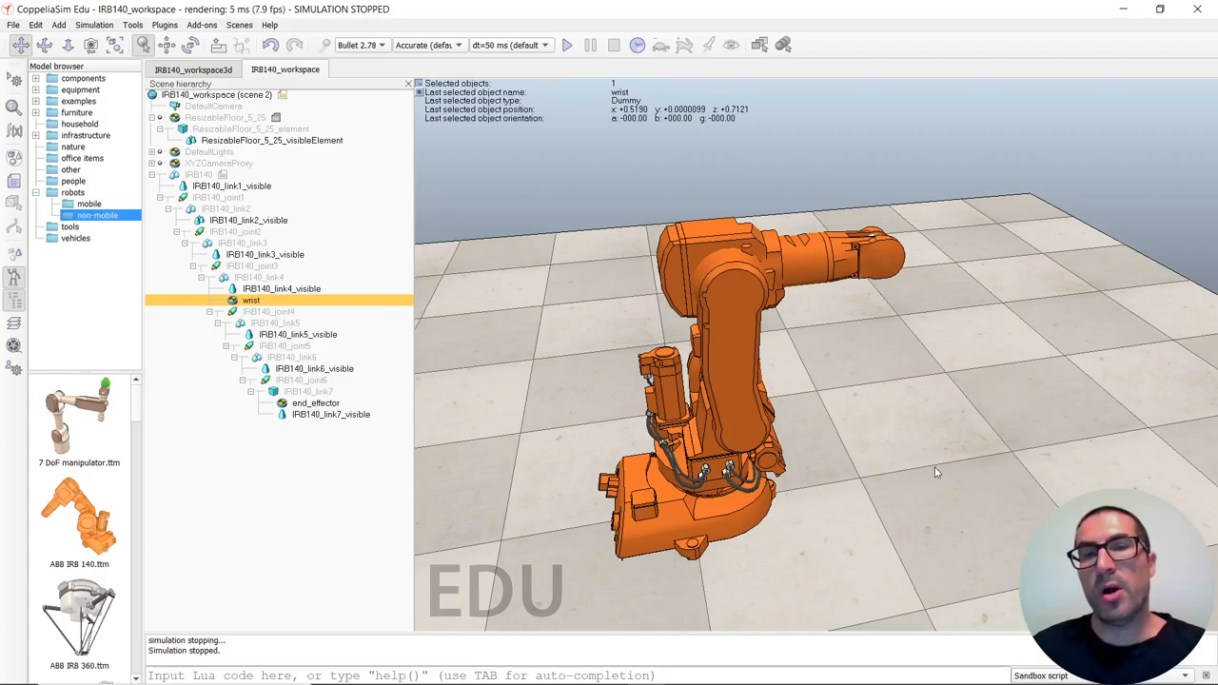
mouse_move(857, 440)
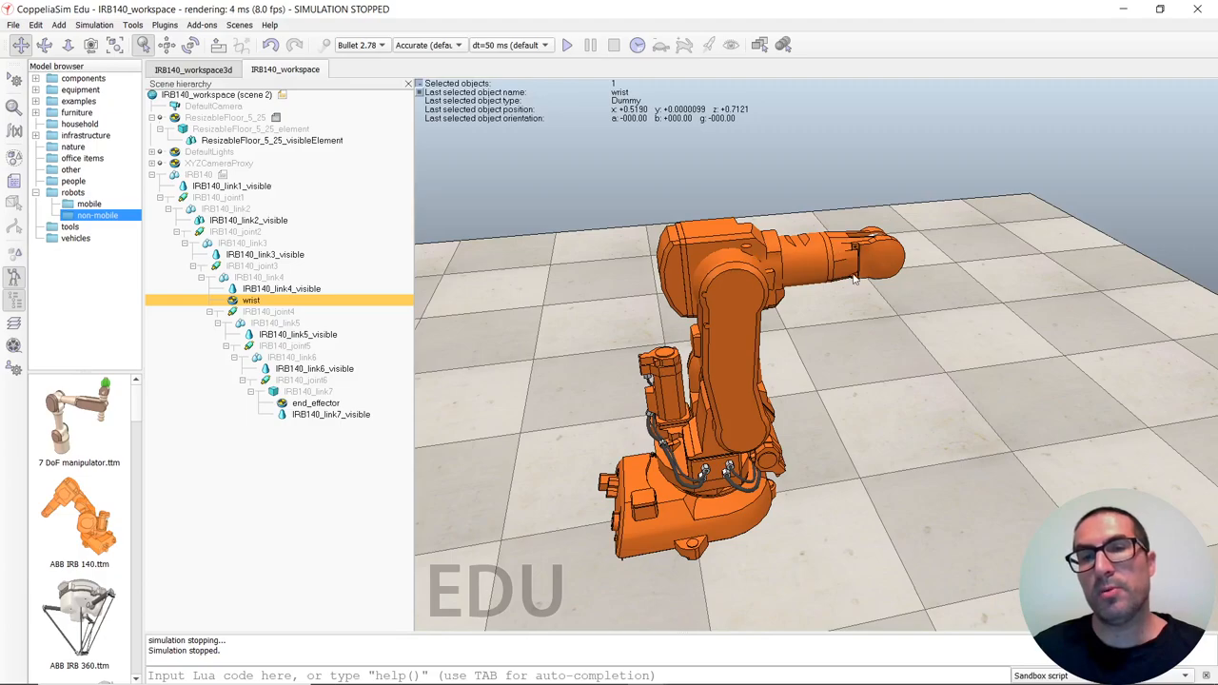
mouse_move(878, 260)
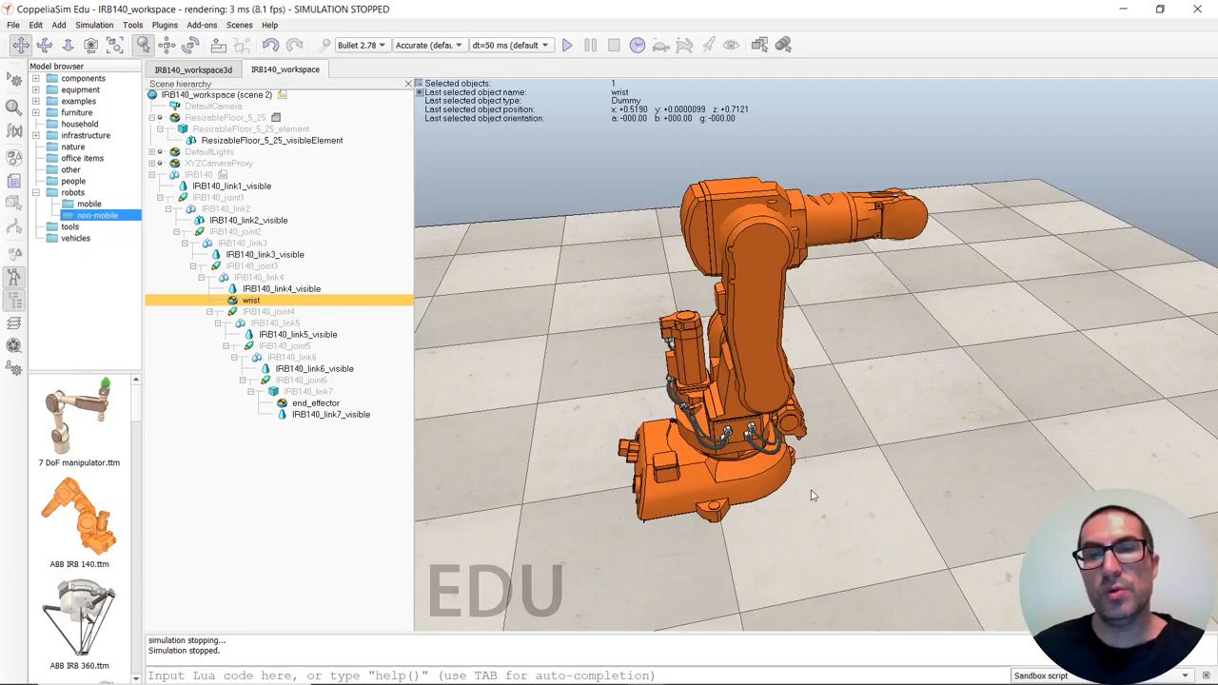
mouse_move(766, 254)
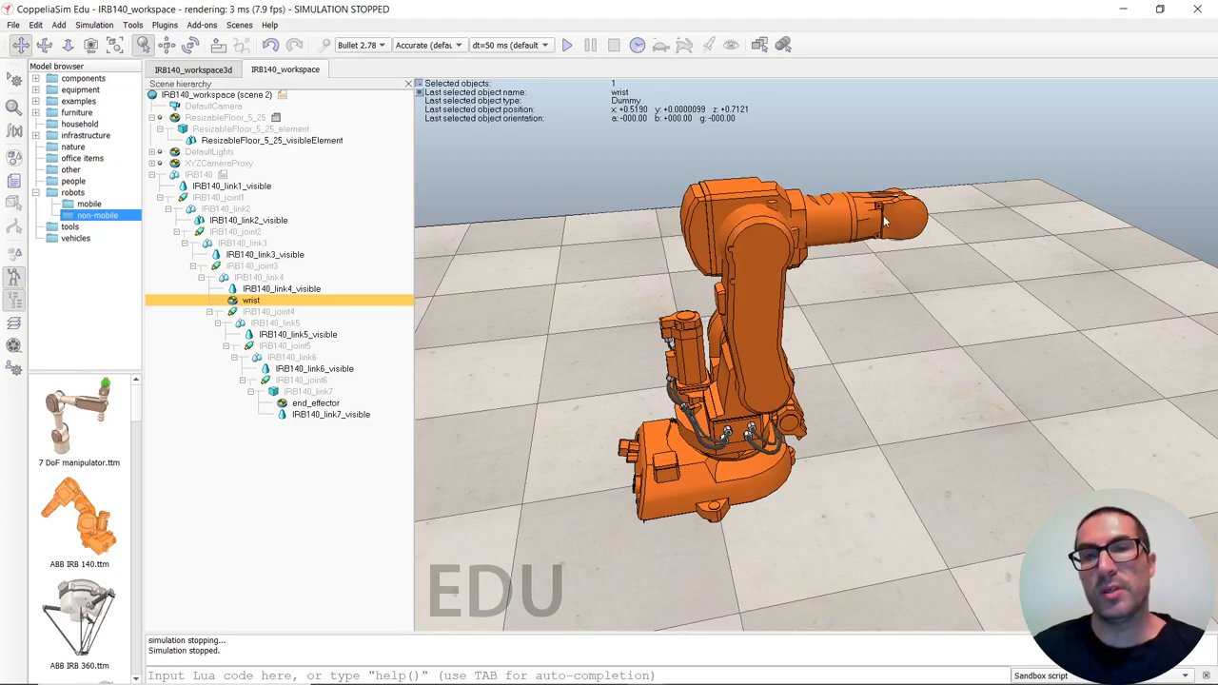
Run the IRB140 joint sweep simulation and stop it once the workspace points are recorded.
click(581, 44)
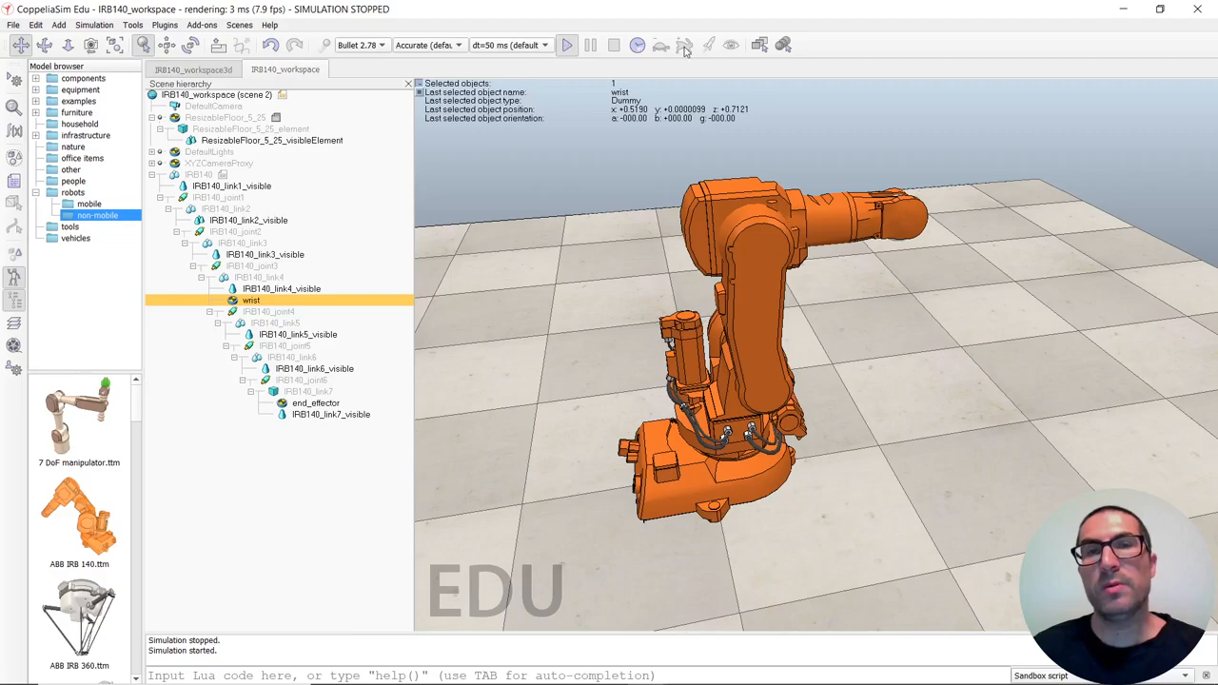
click(575, 45)
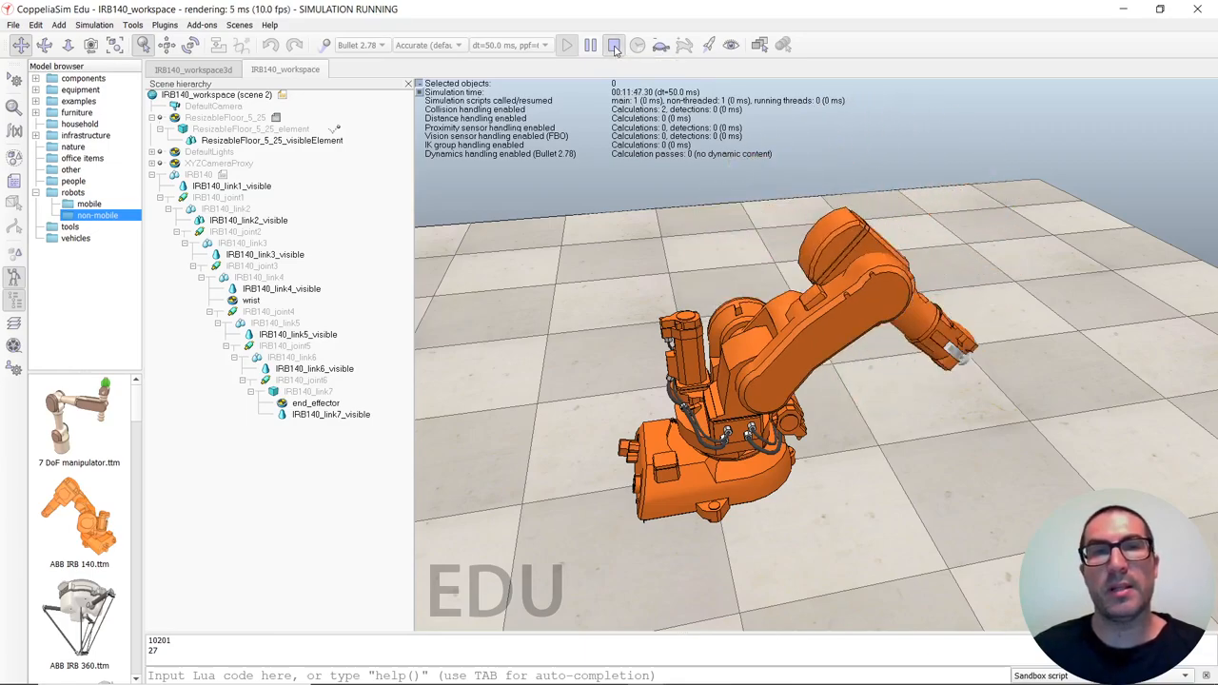
click(616, 45)
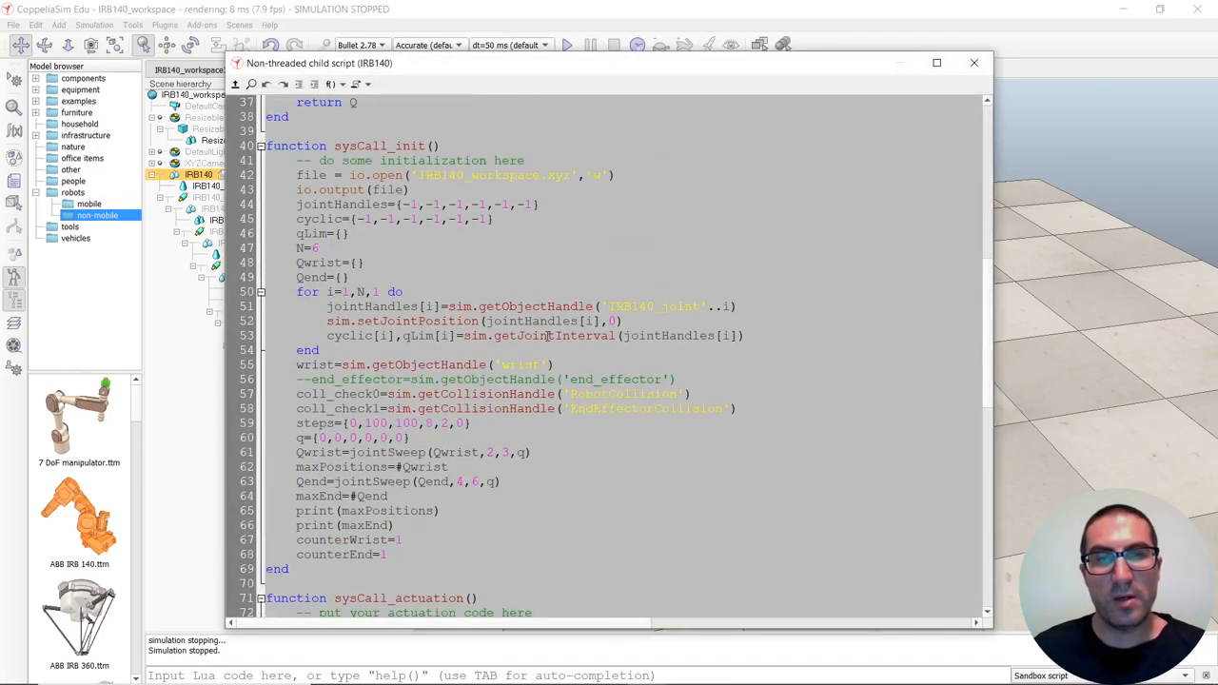
Inspect the IRB140 script's IRB140_workspace.xyz output file name and close the script.
double_click(495, 175)
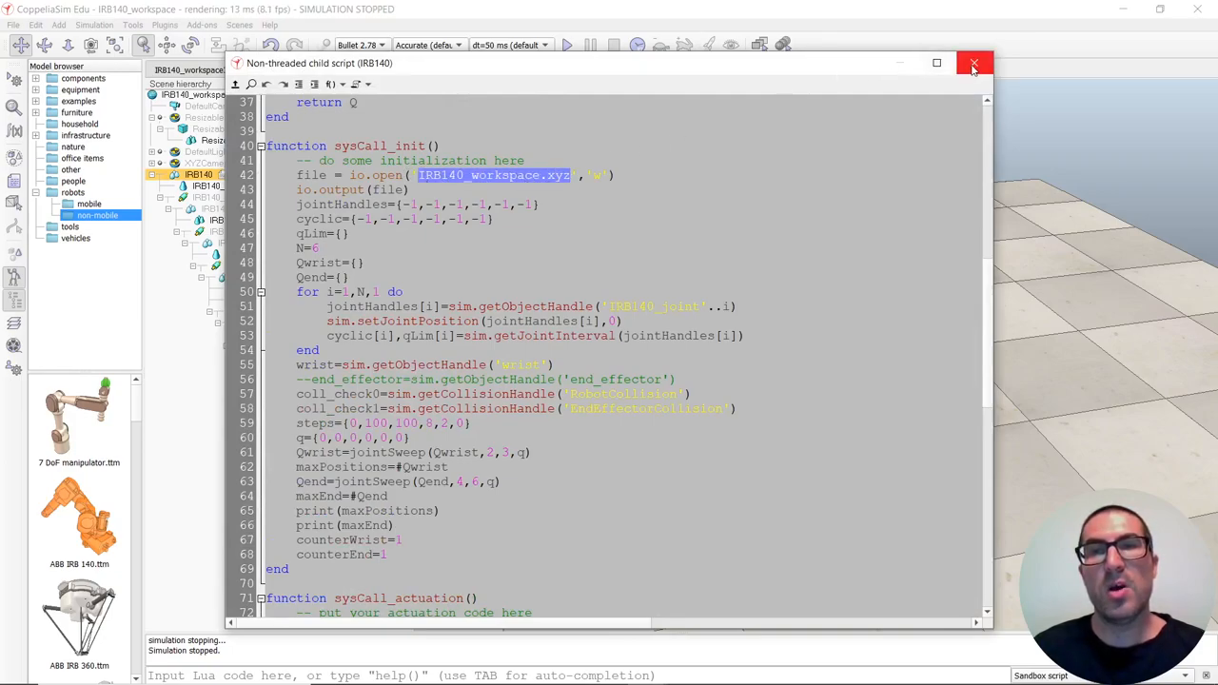
click(974, 63)
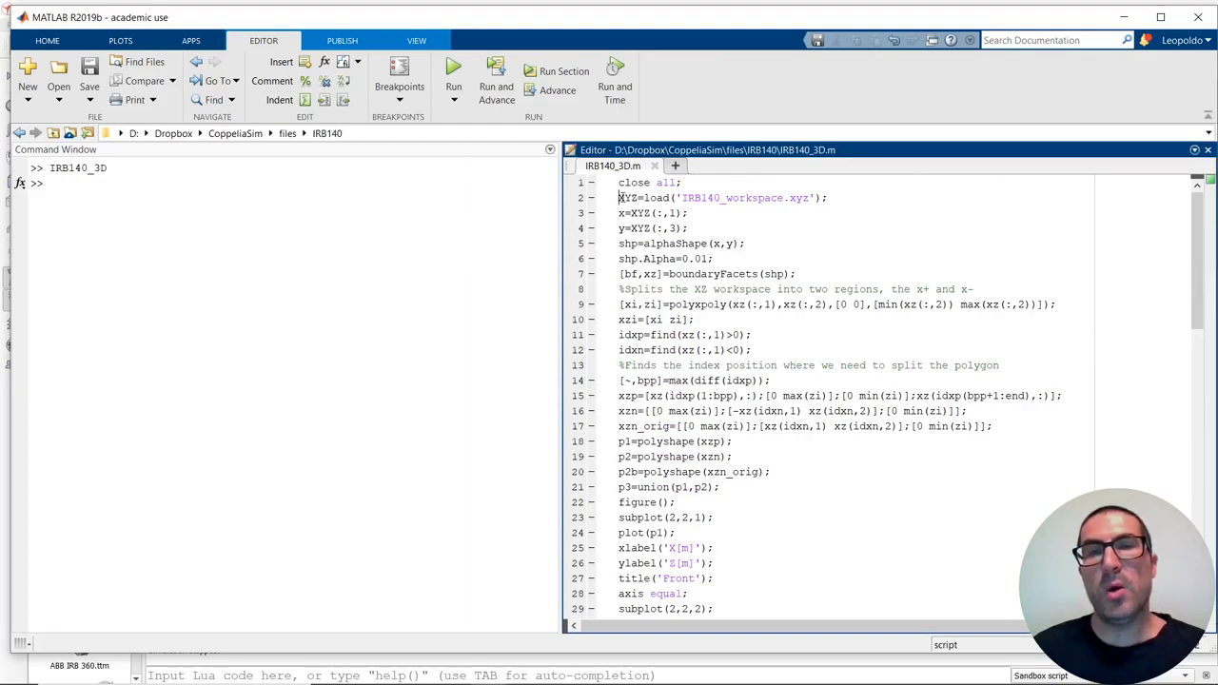
Select the workspace-loading line and rerun IRB140_3D.m on the saved points.
triple_click(721, 197)
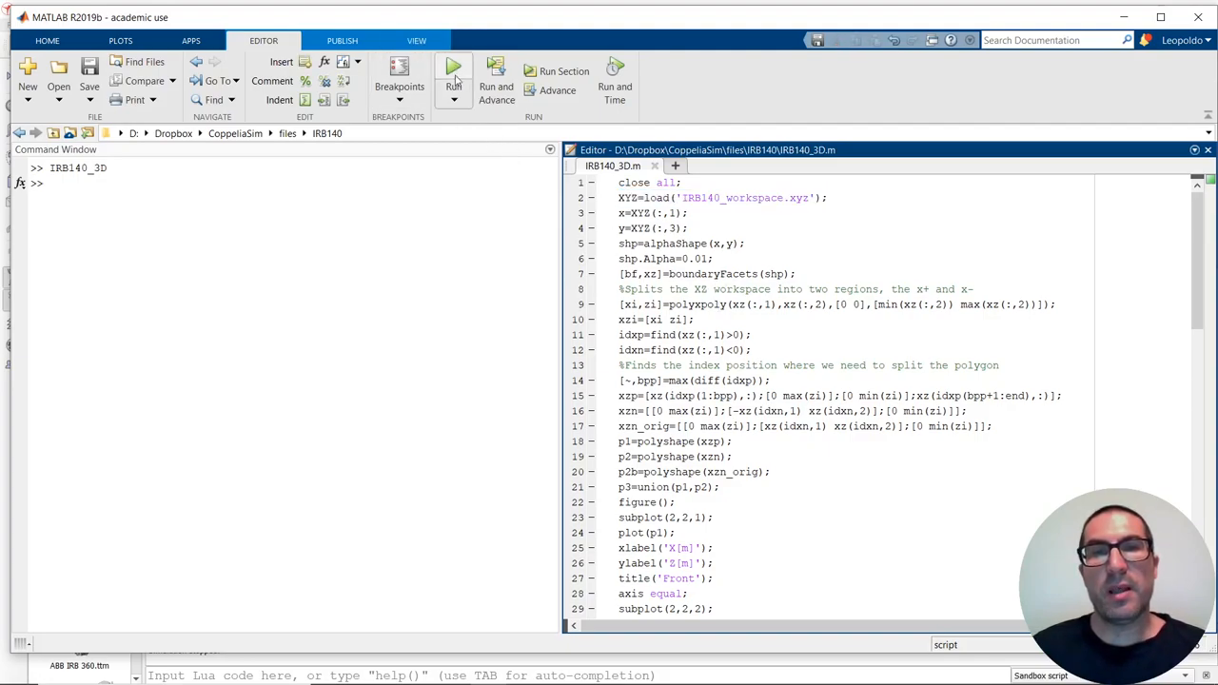
mouse_move(451, 68)
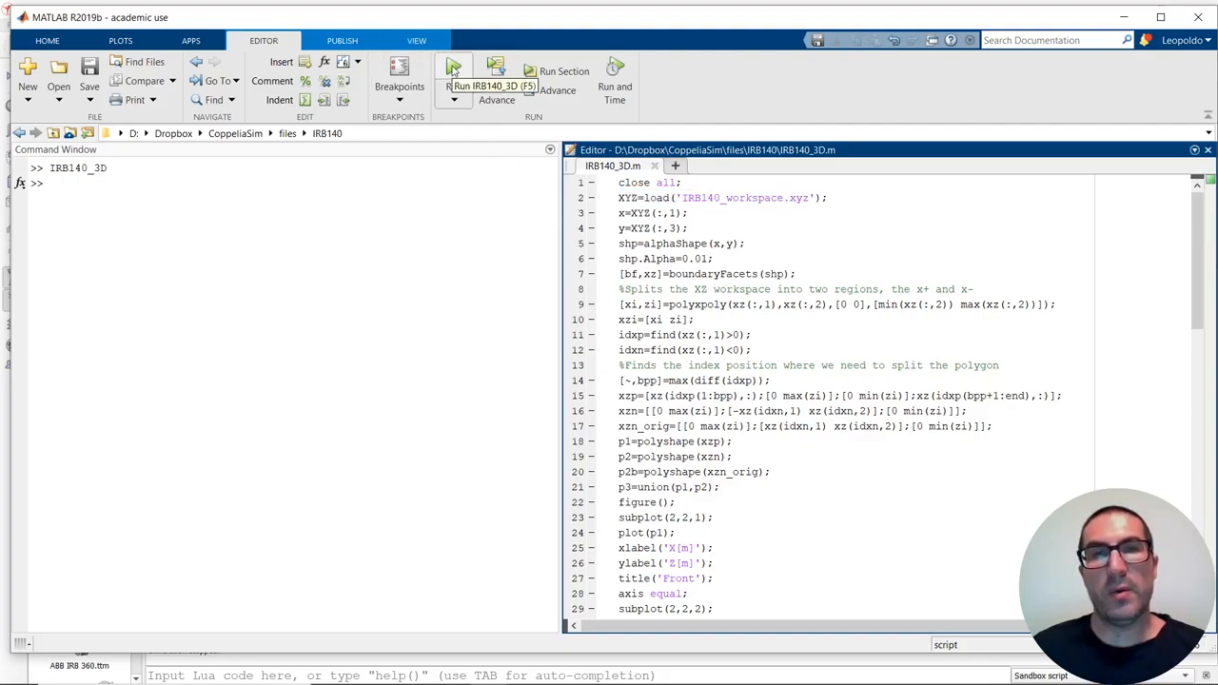
click(454, 70)
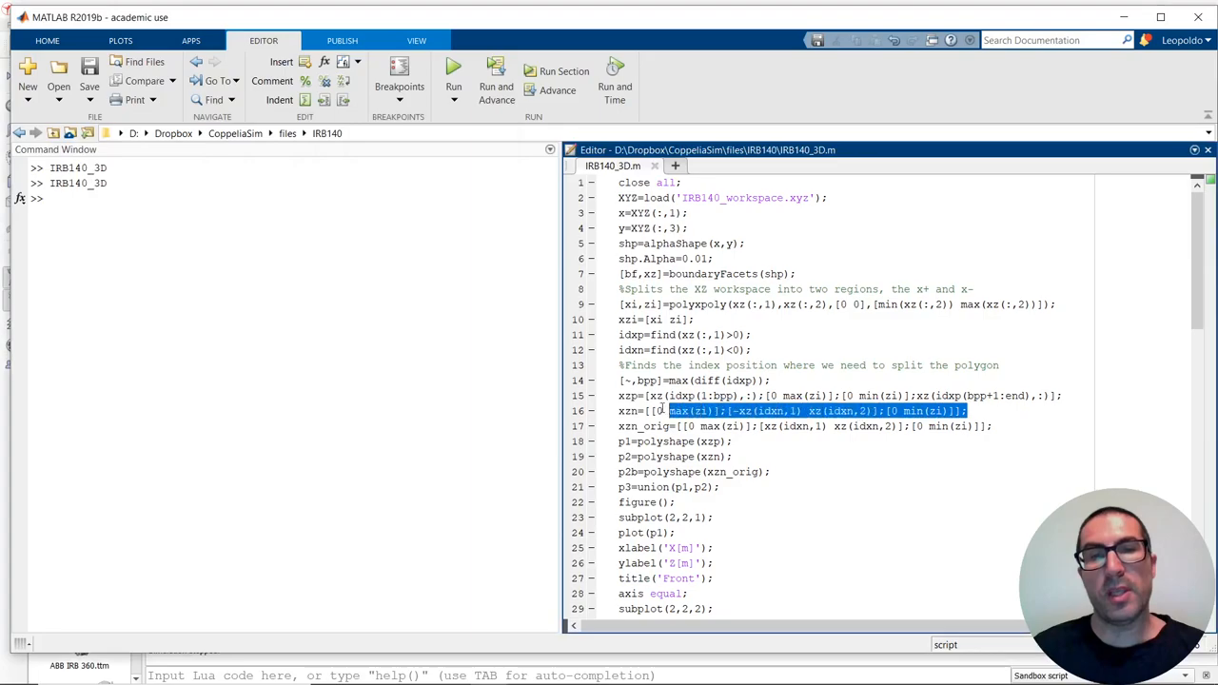
Bring Figure 1 forward and rotate the 3D Workspace subplot to examine the surface.
click(453, 72)
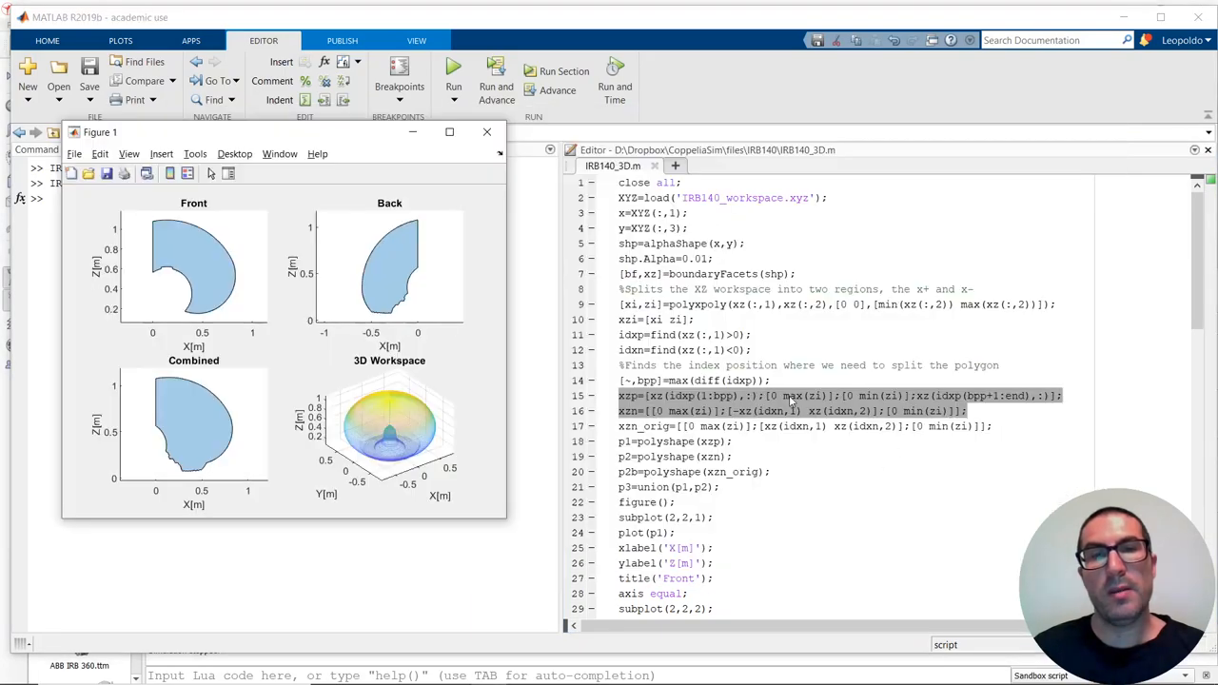
mouse_move(578, 406)
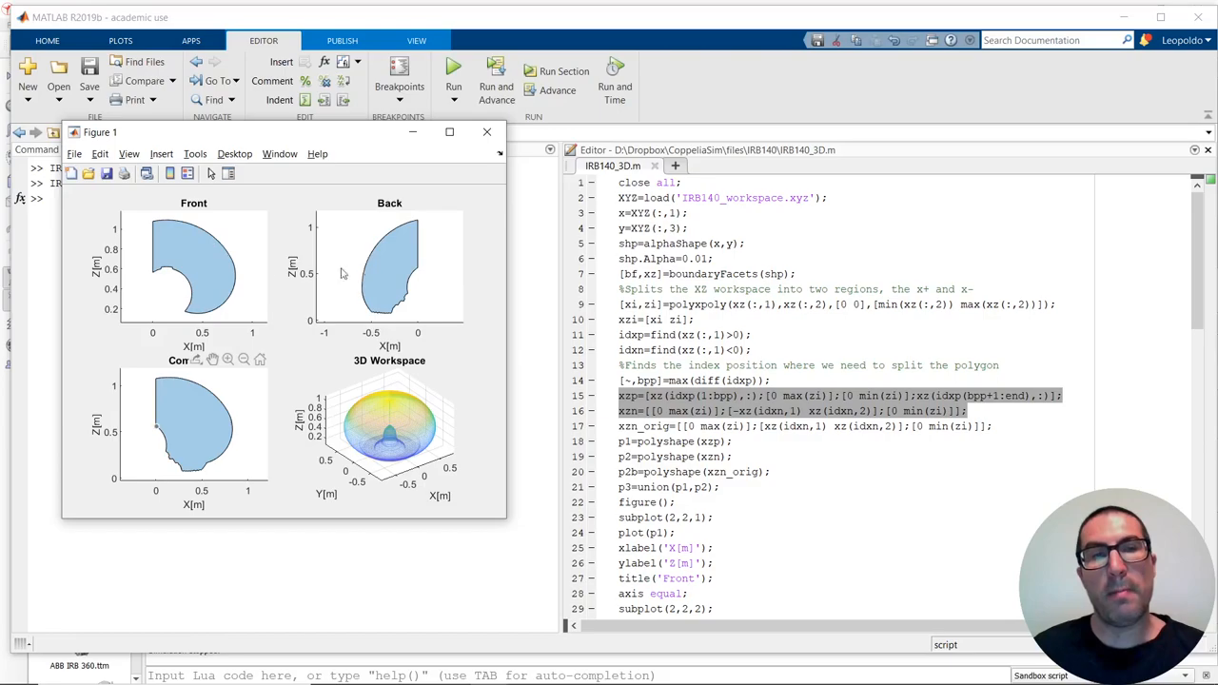
mouse_move(229, 452)
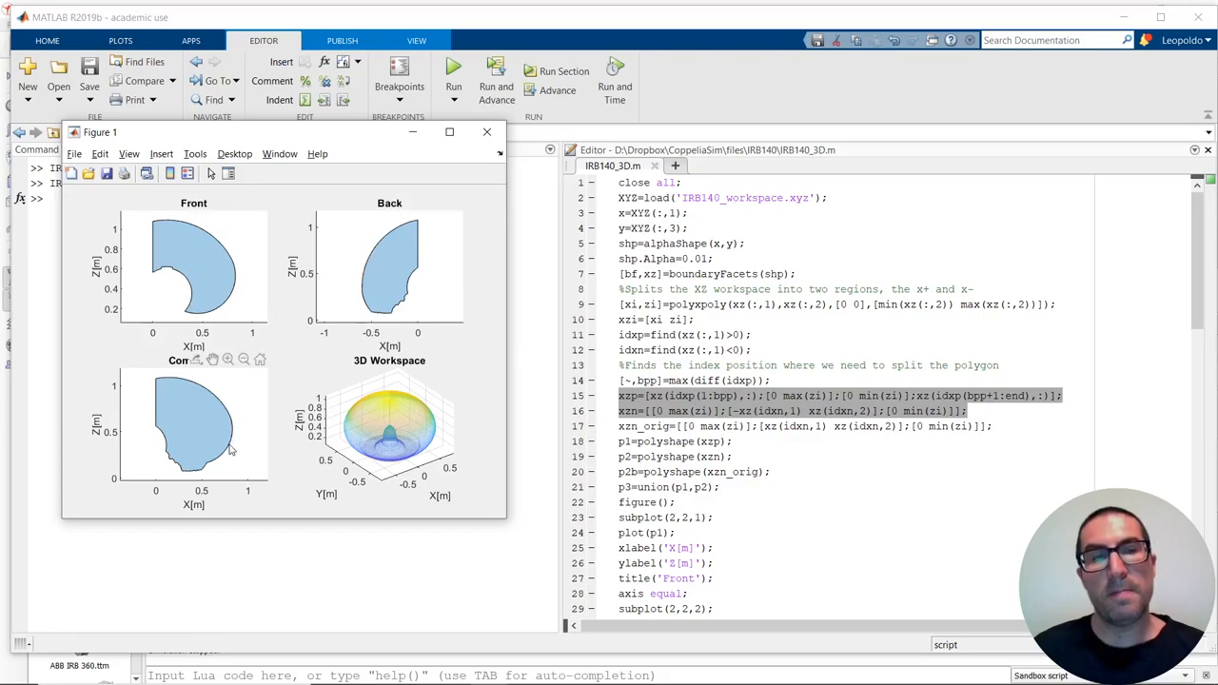
mouse_move(236, 446)
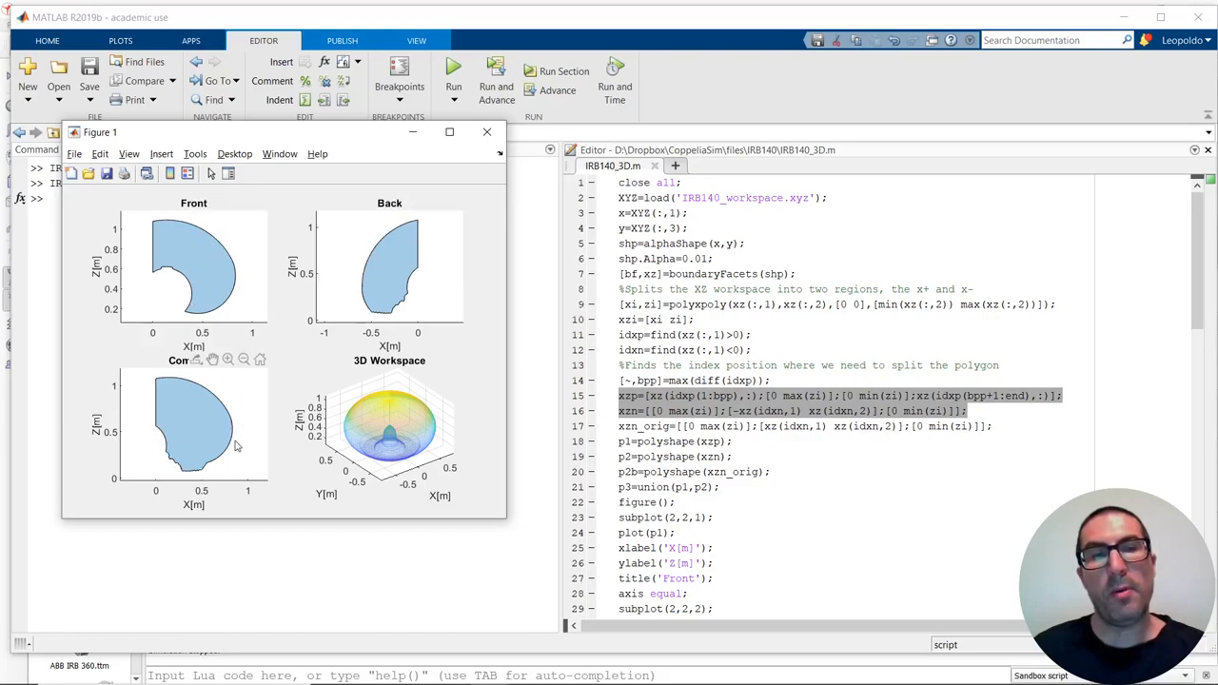
mouse_move(195, 477)
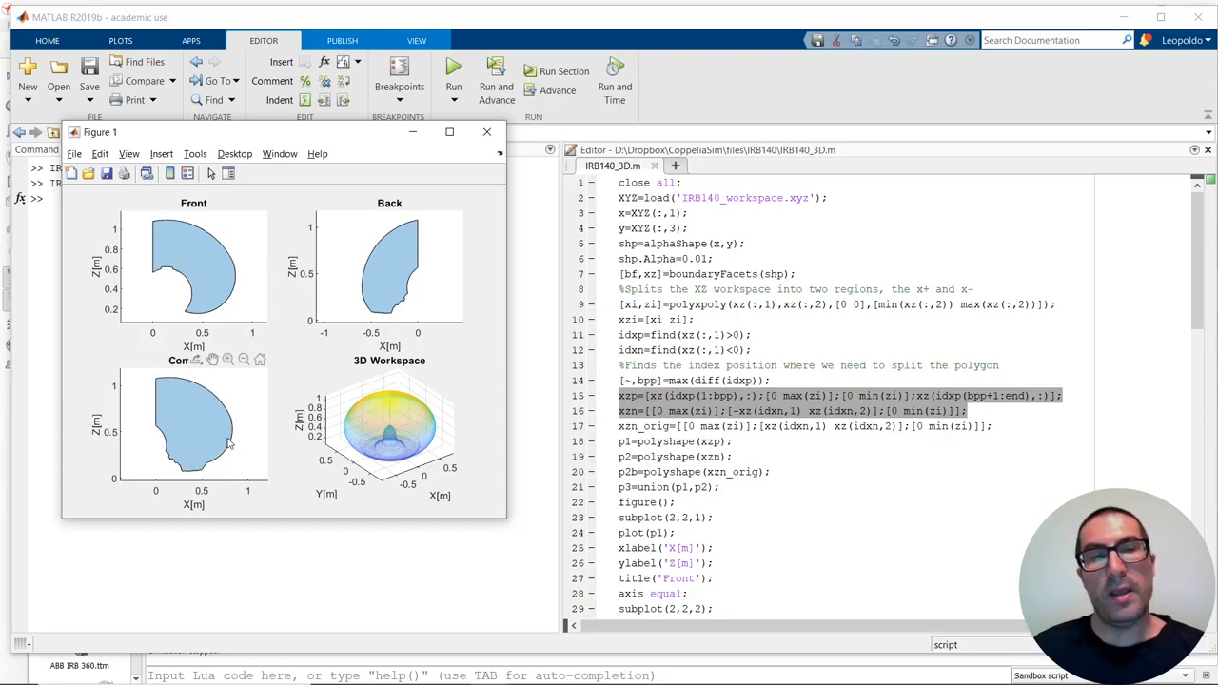
mouse_move(171, 424)
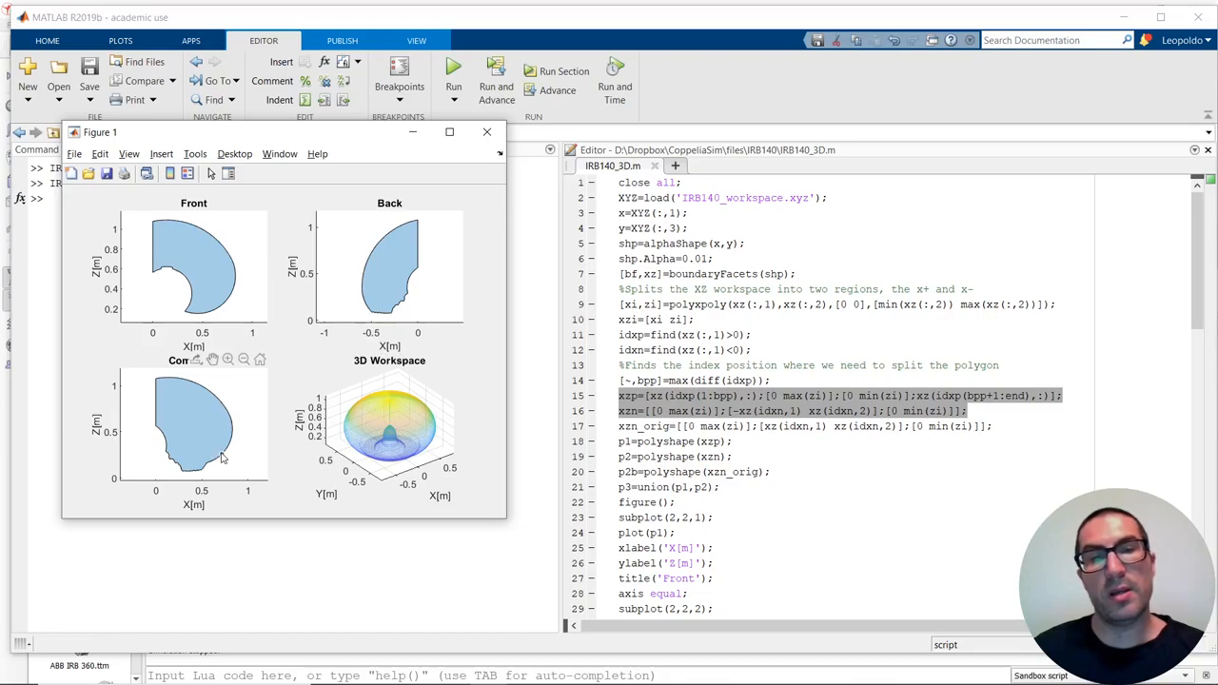
click(221, 459)
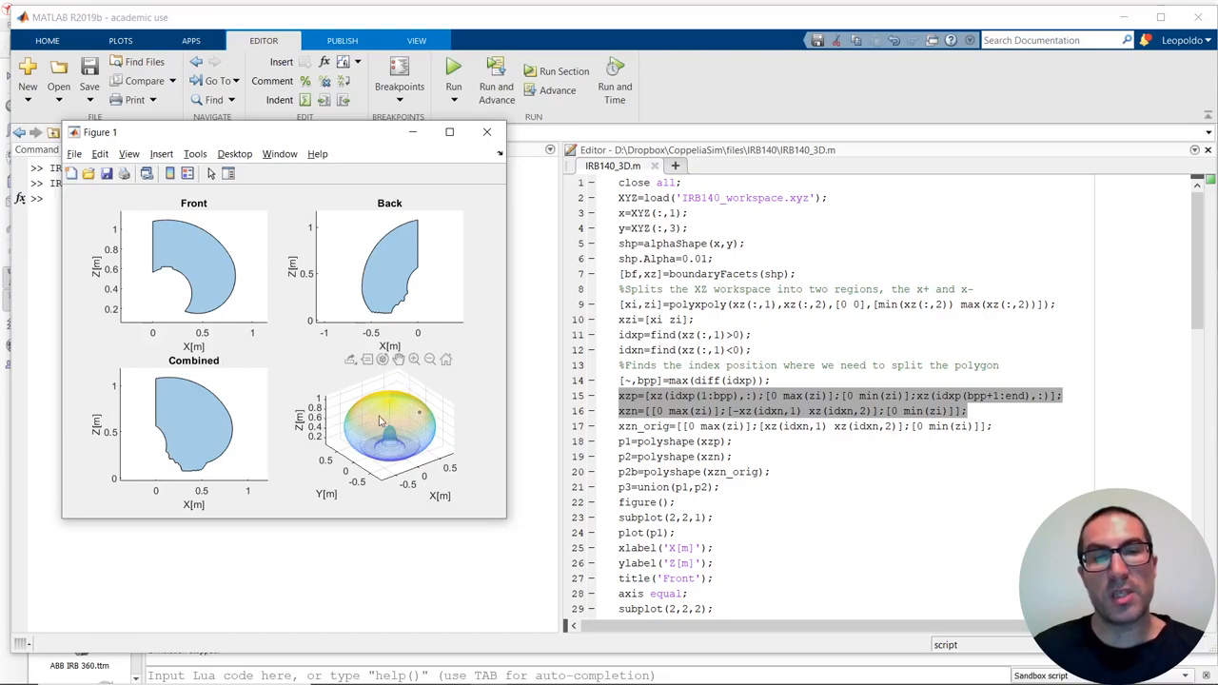
drag(390, 428, 381, 405)
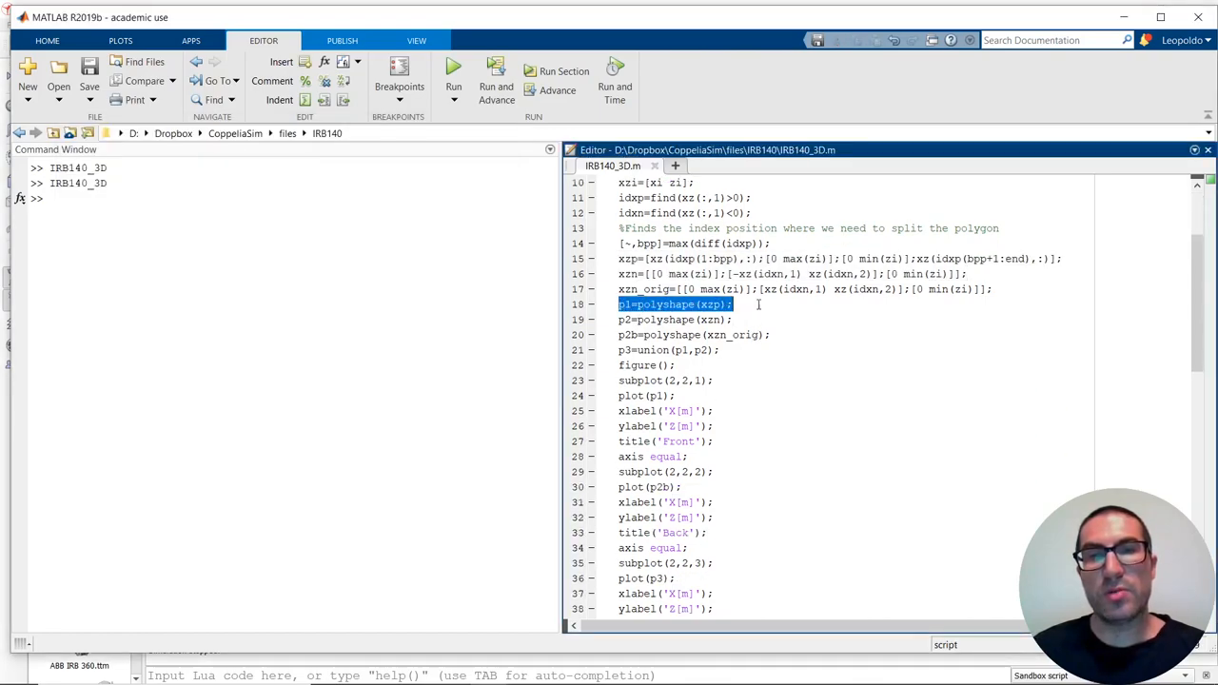
key(alt+tab)
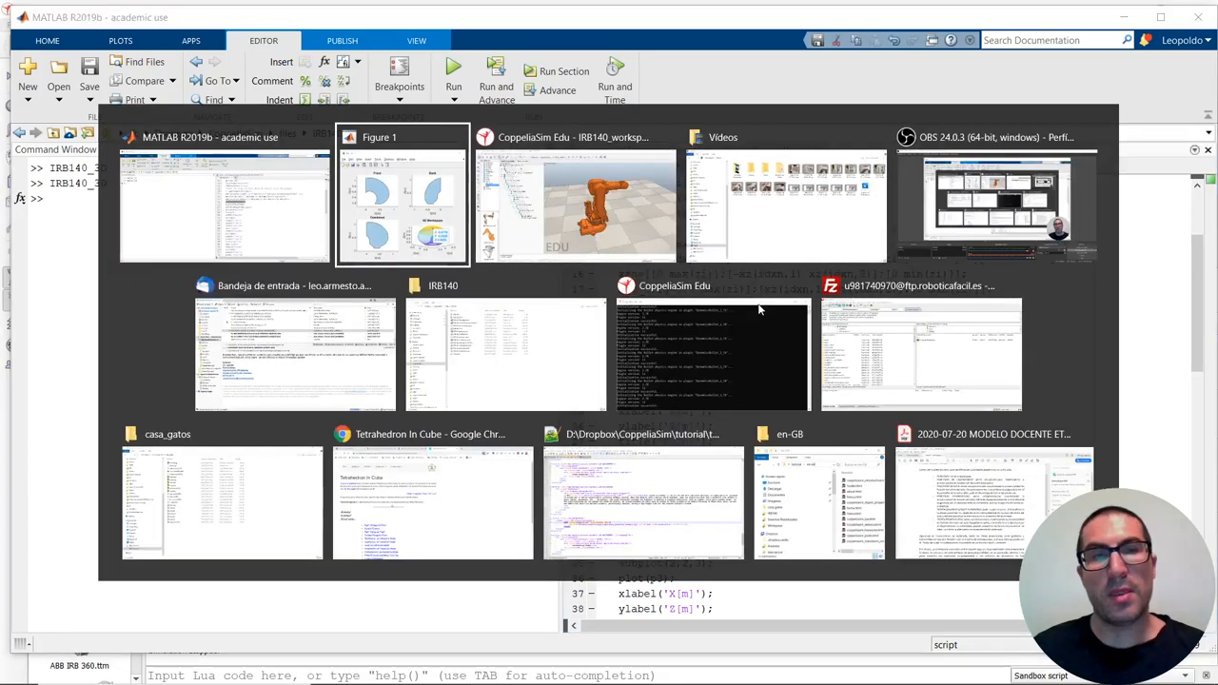
click(399, 195)
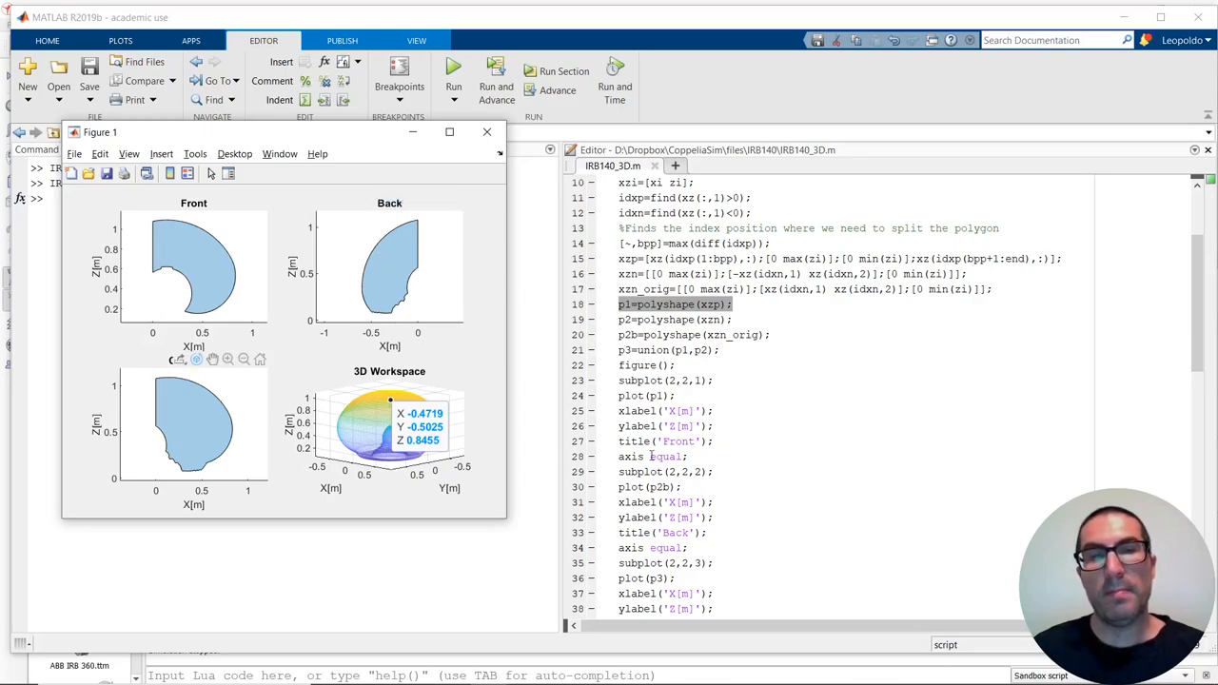
scroll(down, 3)
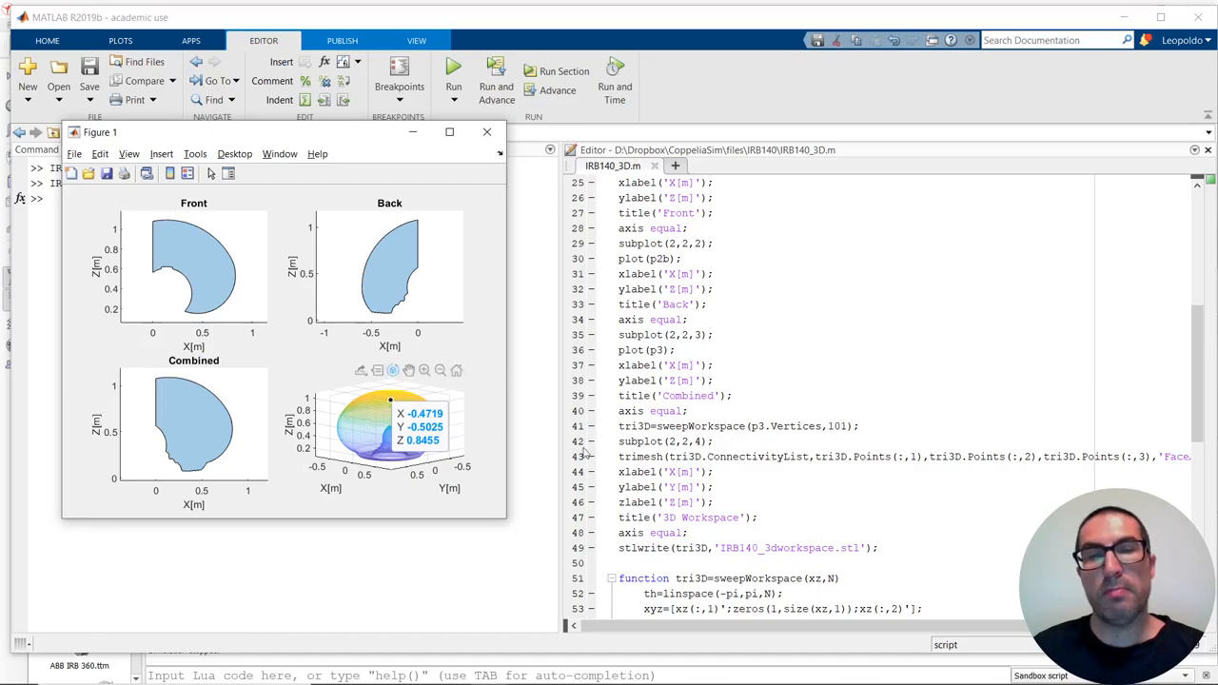
click(487, 131)
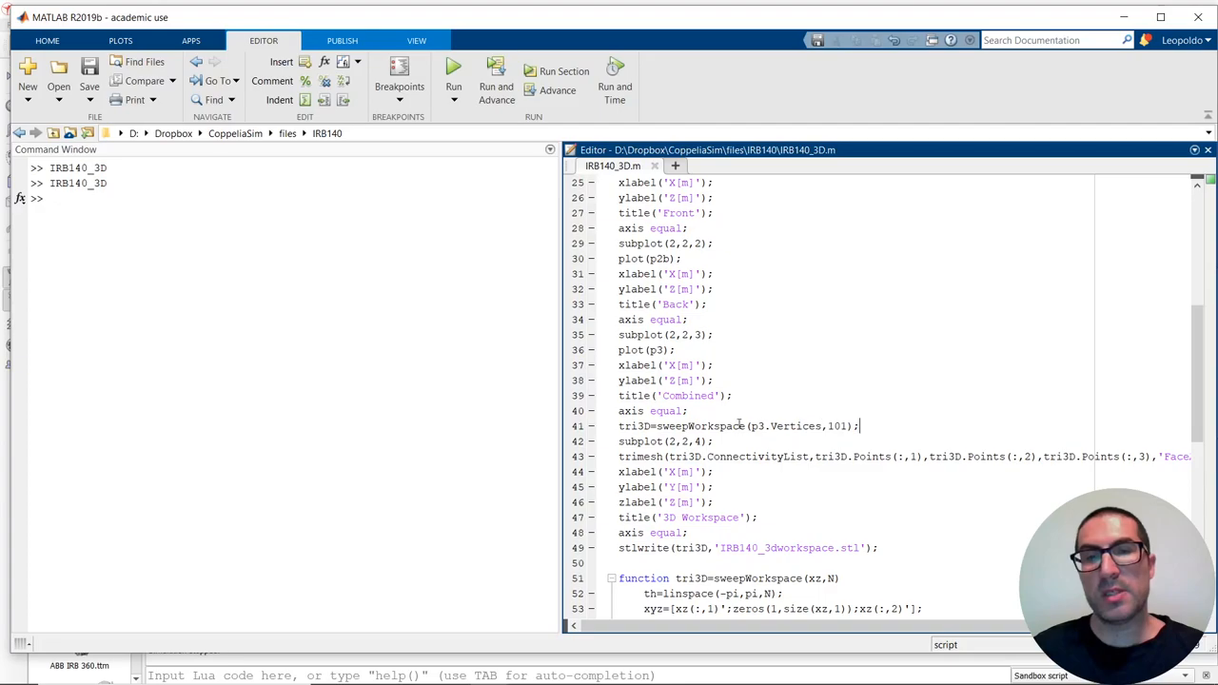
Review sweepWorkspace down to its triangulation line, highlighting tri3D and CL usages.
double_click(633, 425)
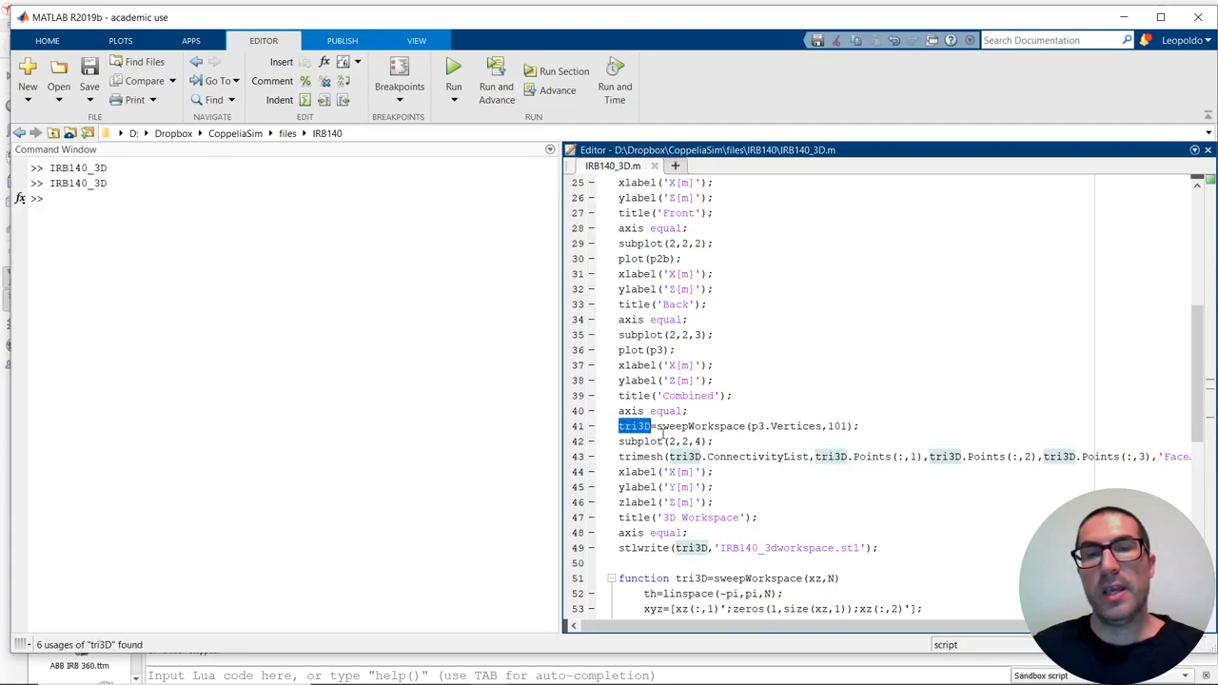
scroll(down, 3)
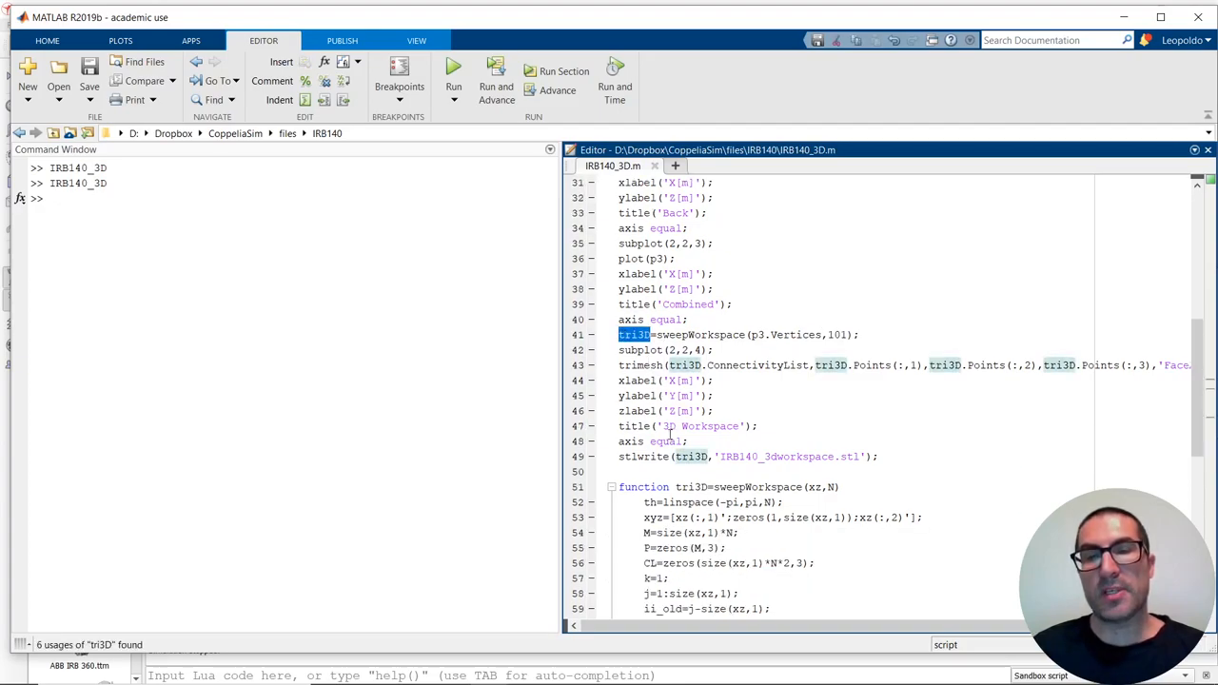
scroll(down, 3)
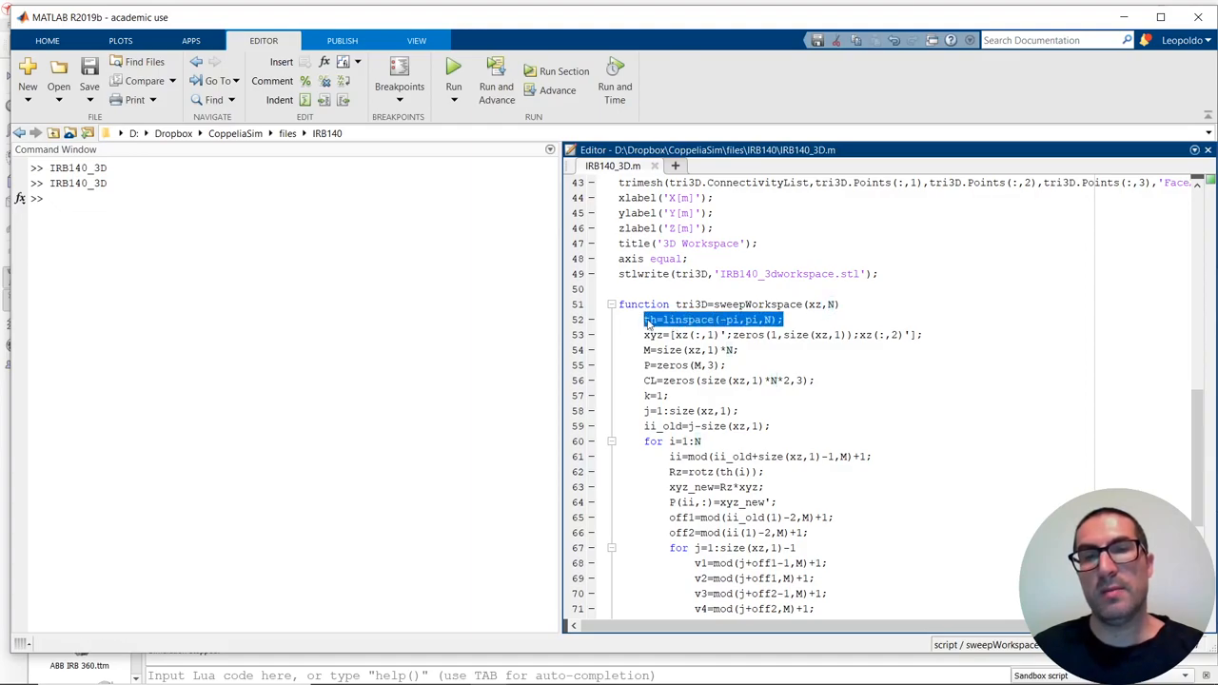
mouse_move(731, 326)
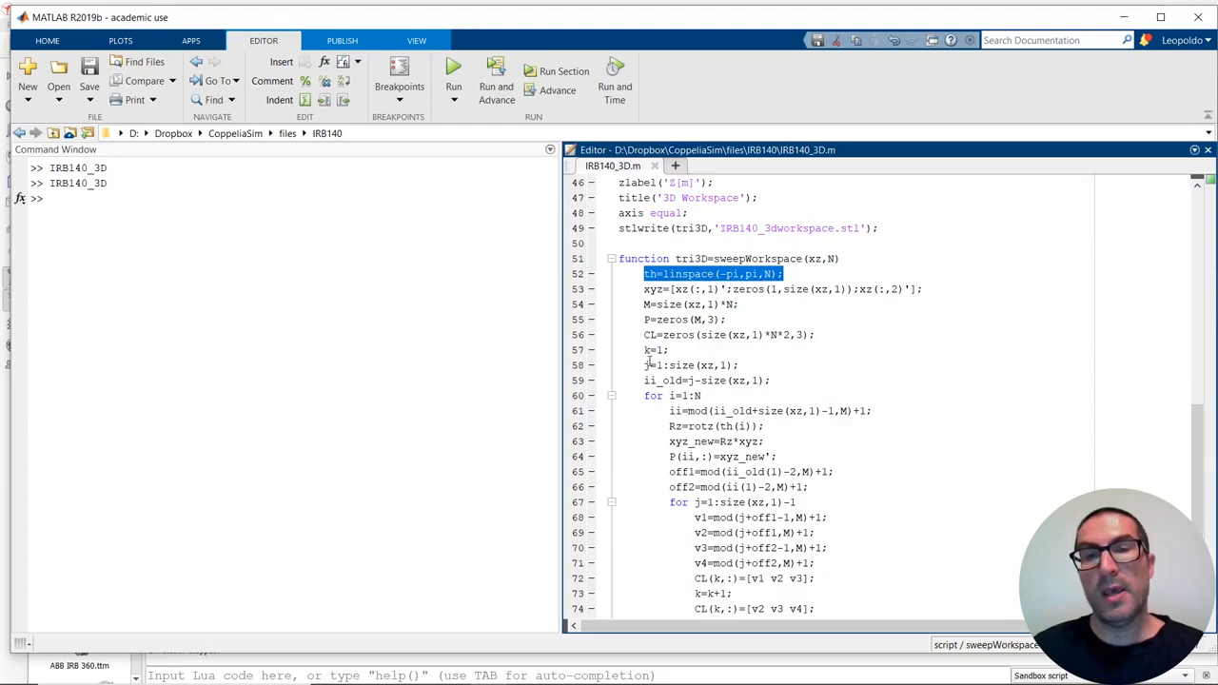
scroll(down, 3)
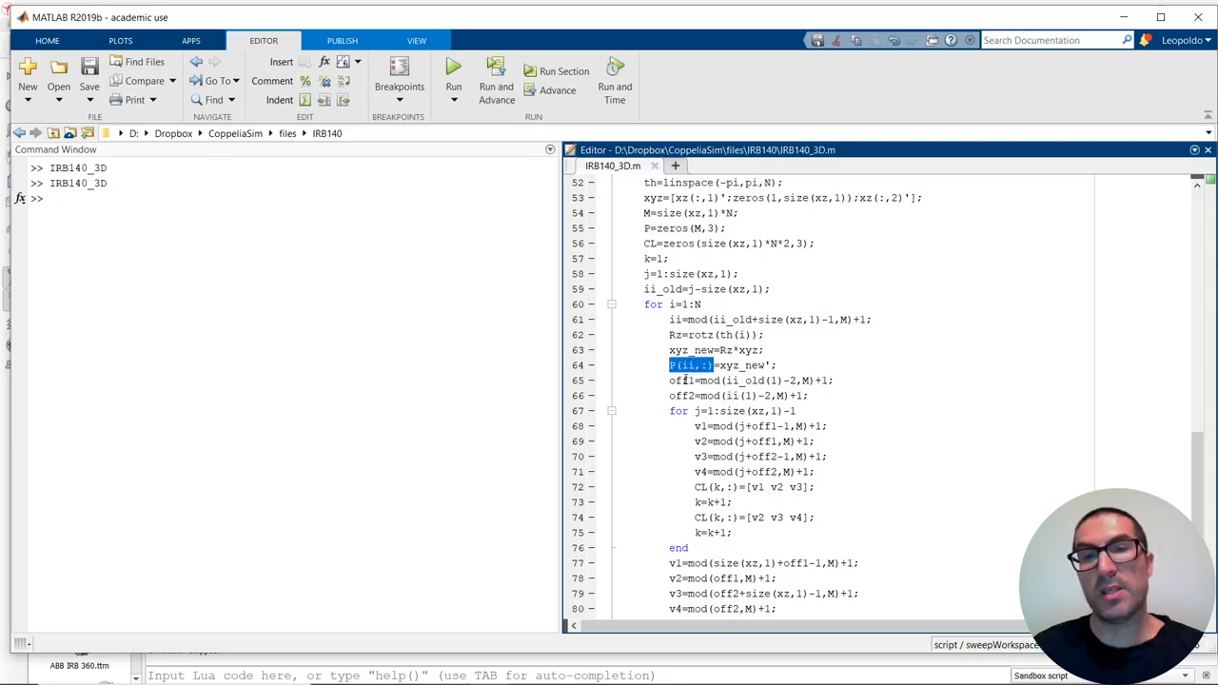
scroll(down, 3)
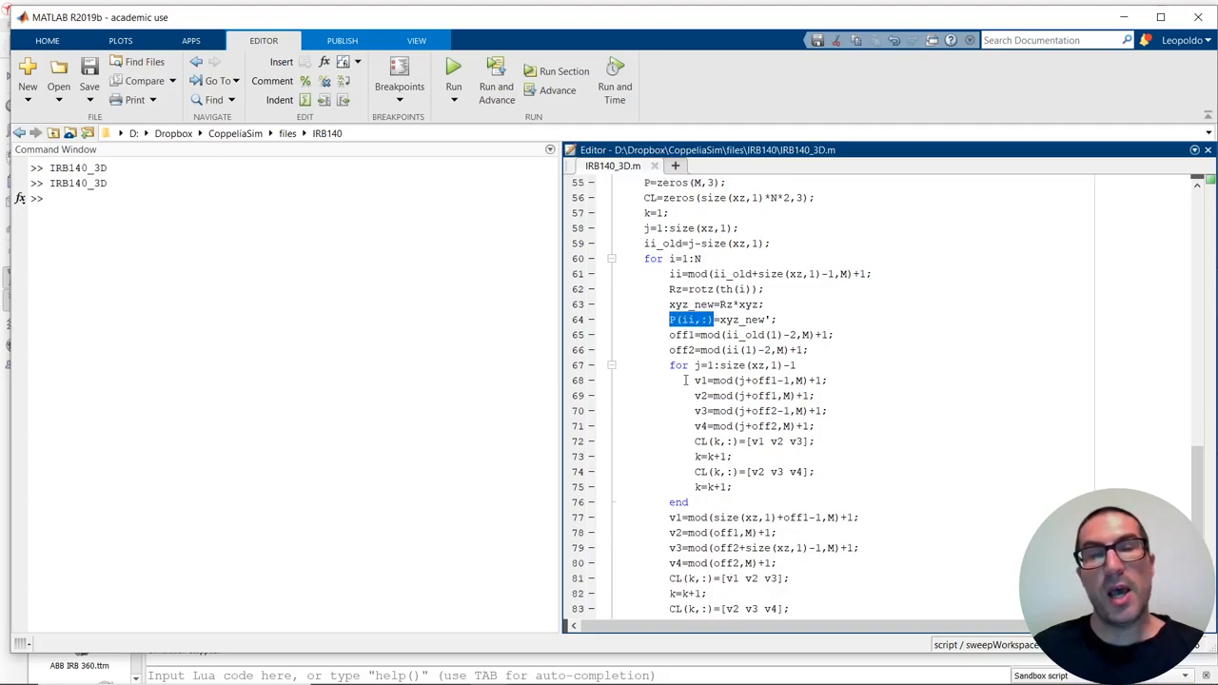
scroll(down, 3)
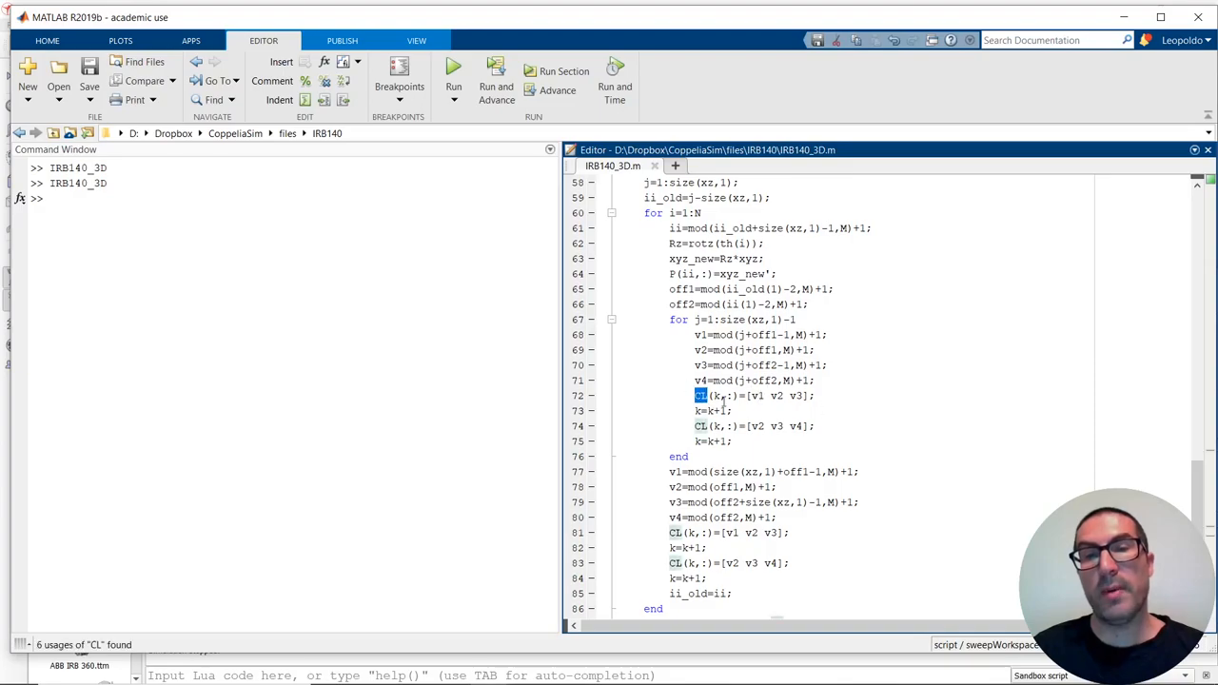
scroll(down, 3)
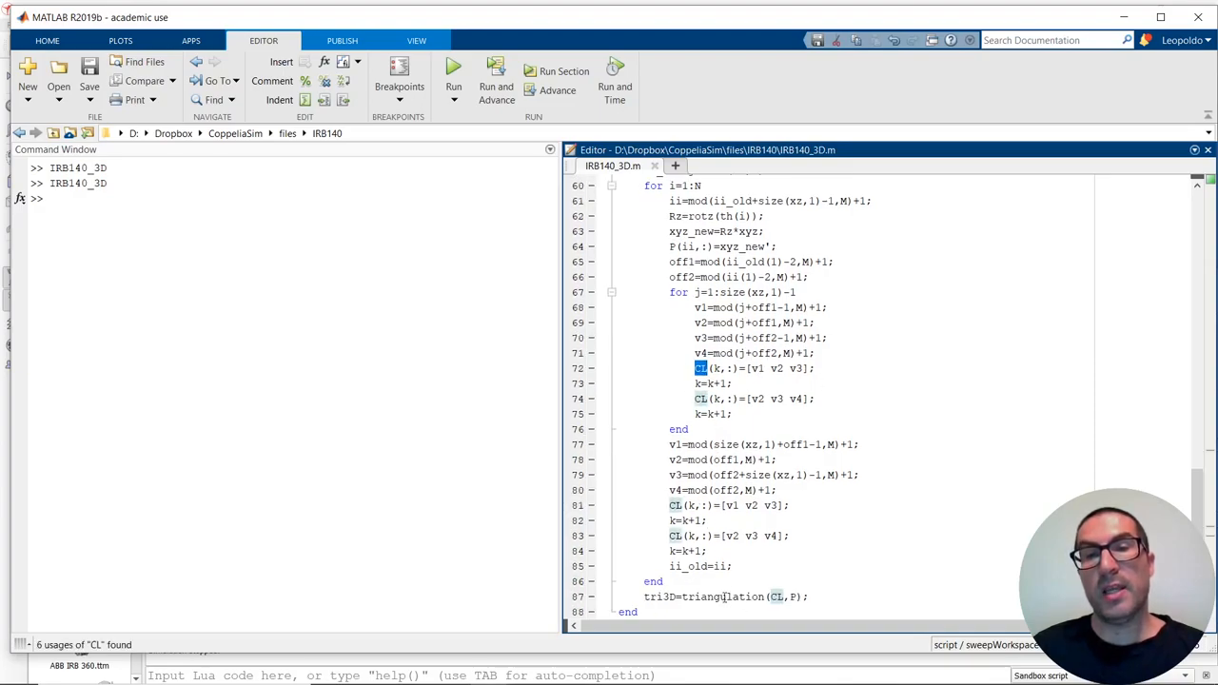
double_click(719, 596)
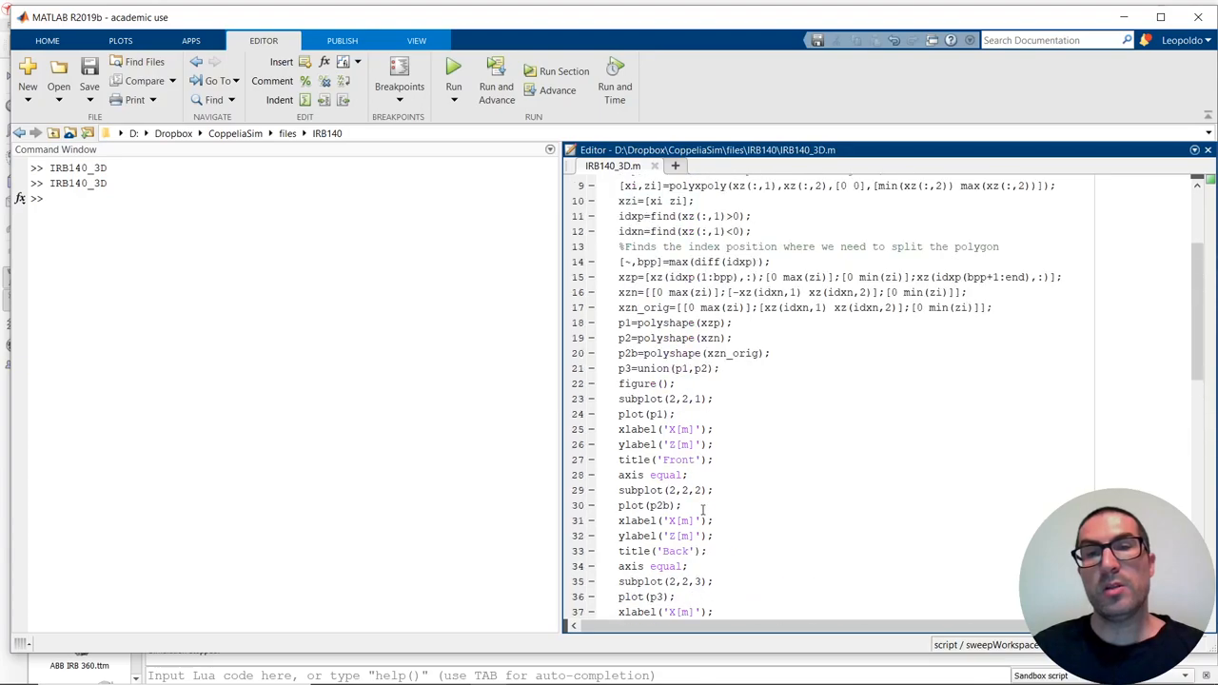
Switch back and regenerate the Front, Back, Combined and 3D Workspace figure.
key(Alt+Tab)
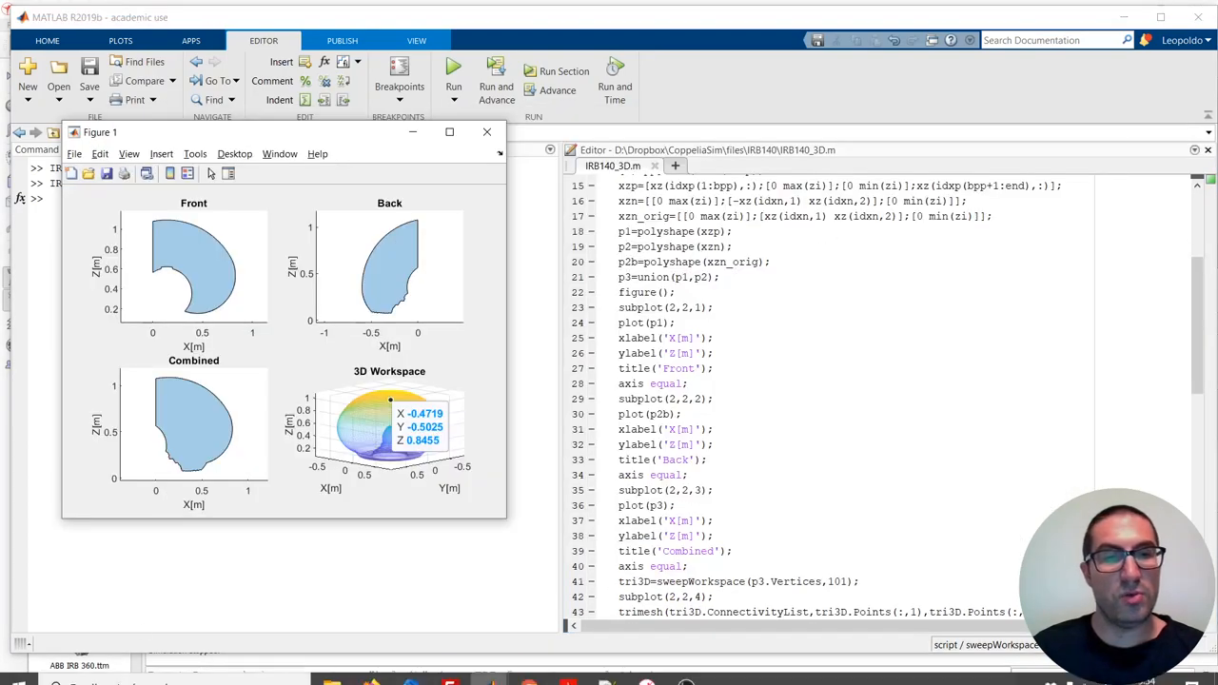
Launch Meshmixer from the Start menu search and reach its start screen's Import tile.
text(mes)
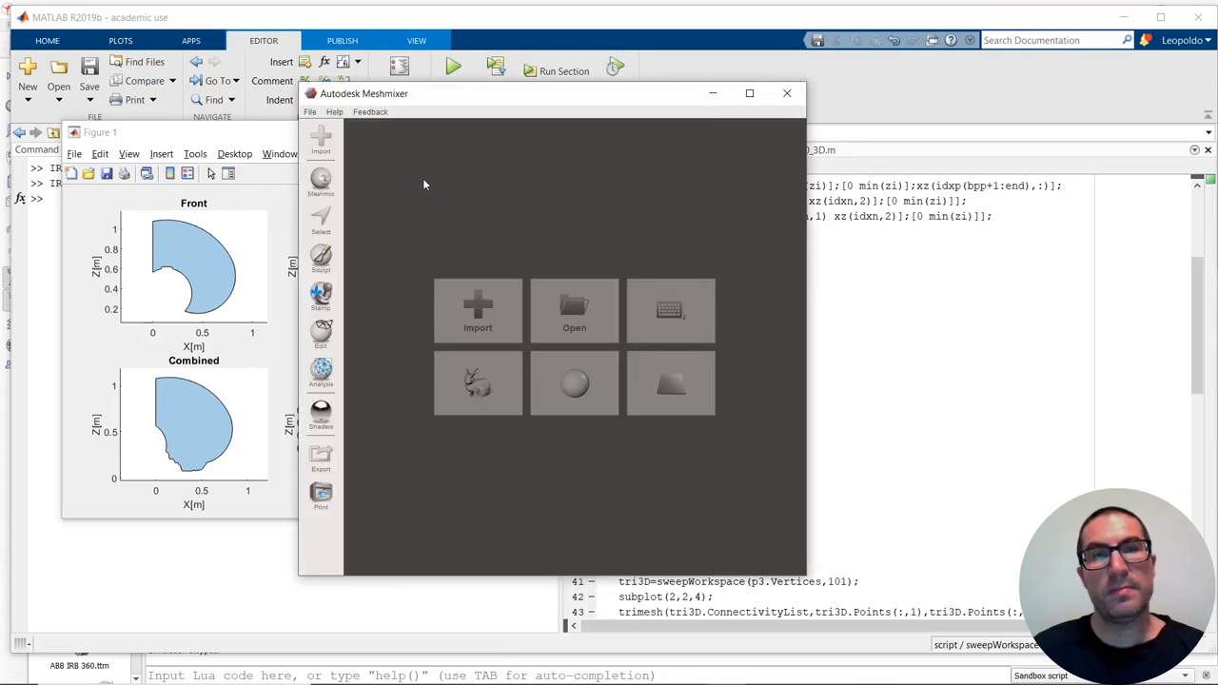
mouse_move(478, 310)
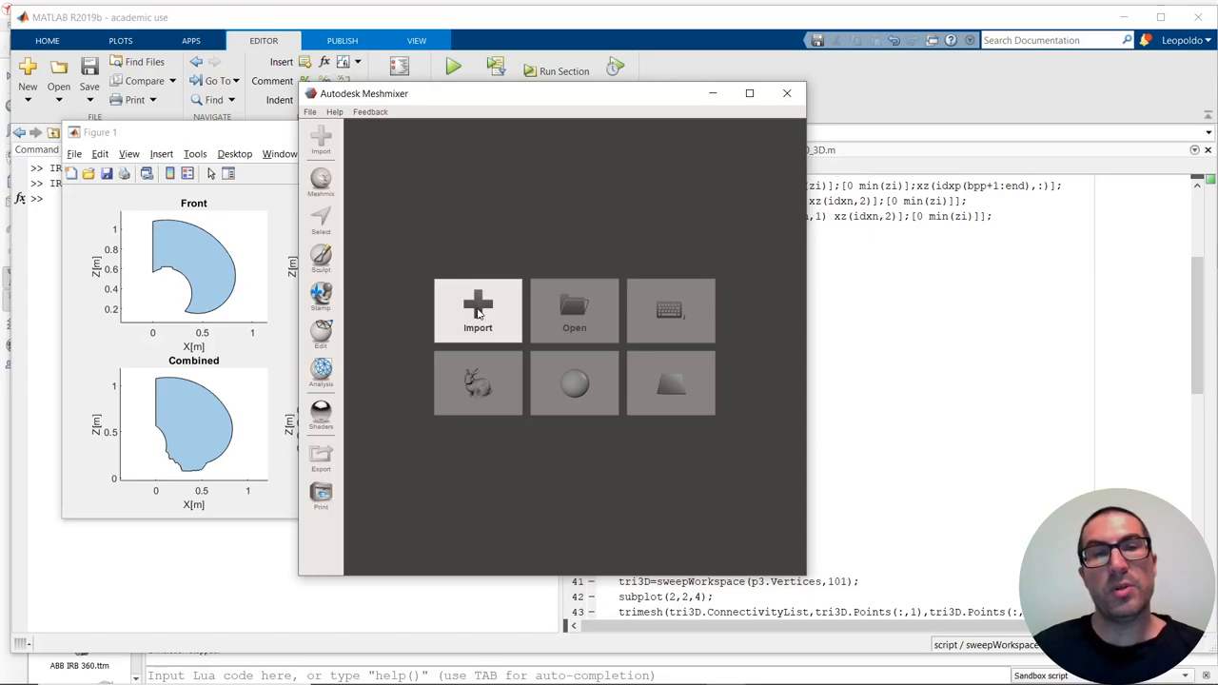
click(787, 93)
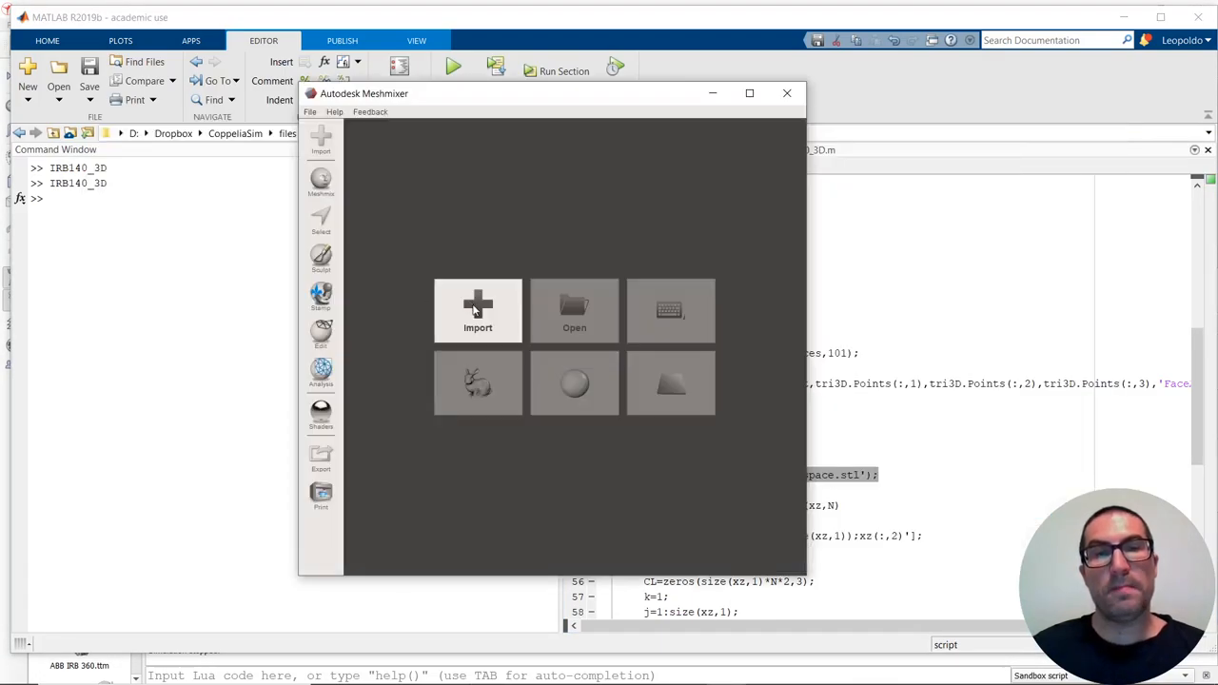
Import IRB140_3dworkspace.stl from the IRB140 folder and view the dome-shaped mesh.
click(477, 310)
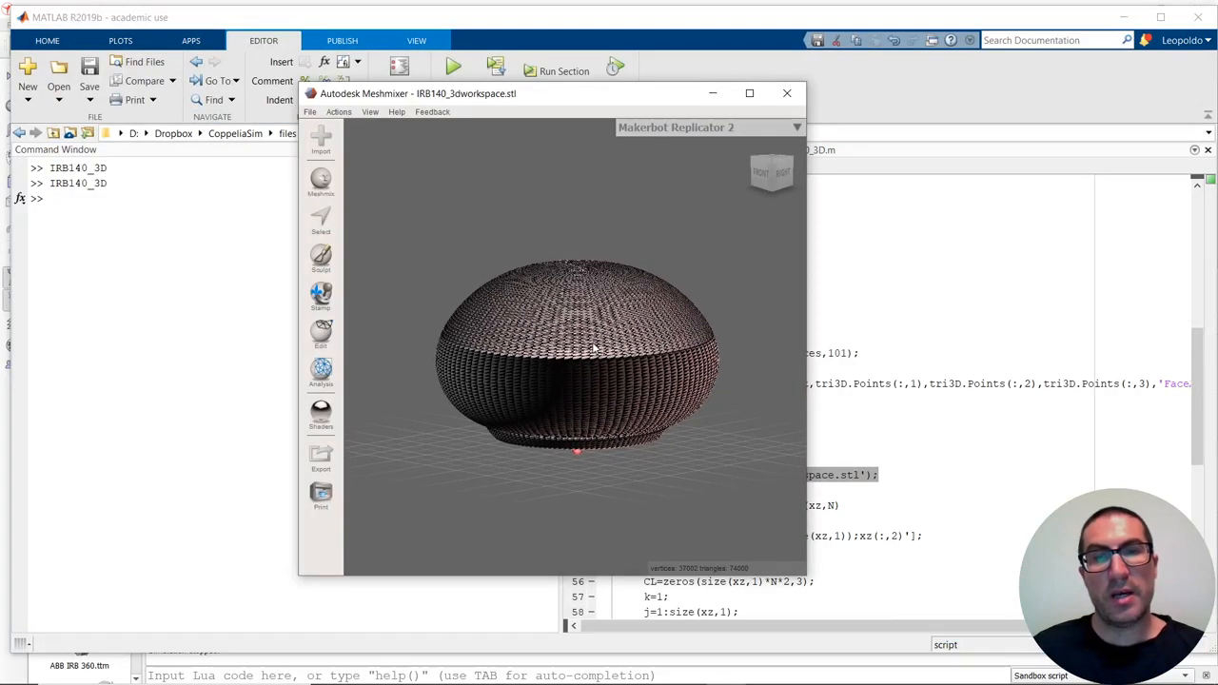
drag(590, 352, 614, 308)
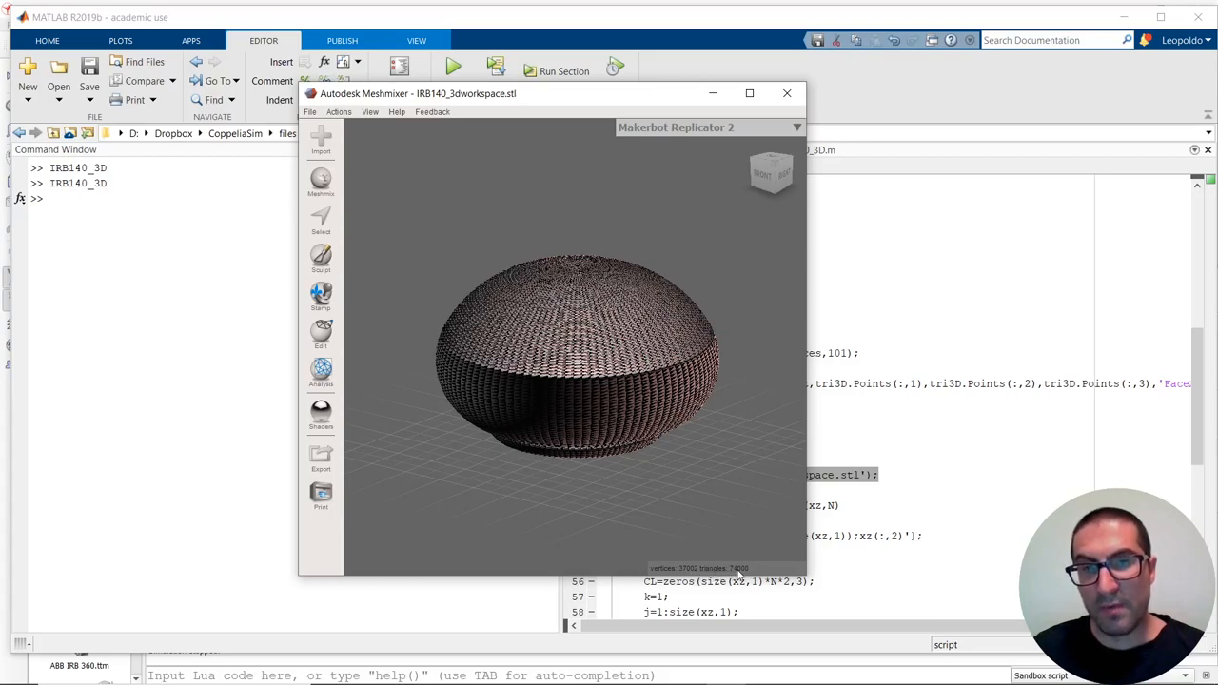
mouse_move(634, 387)
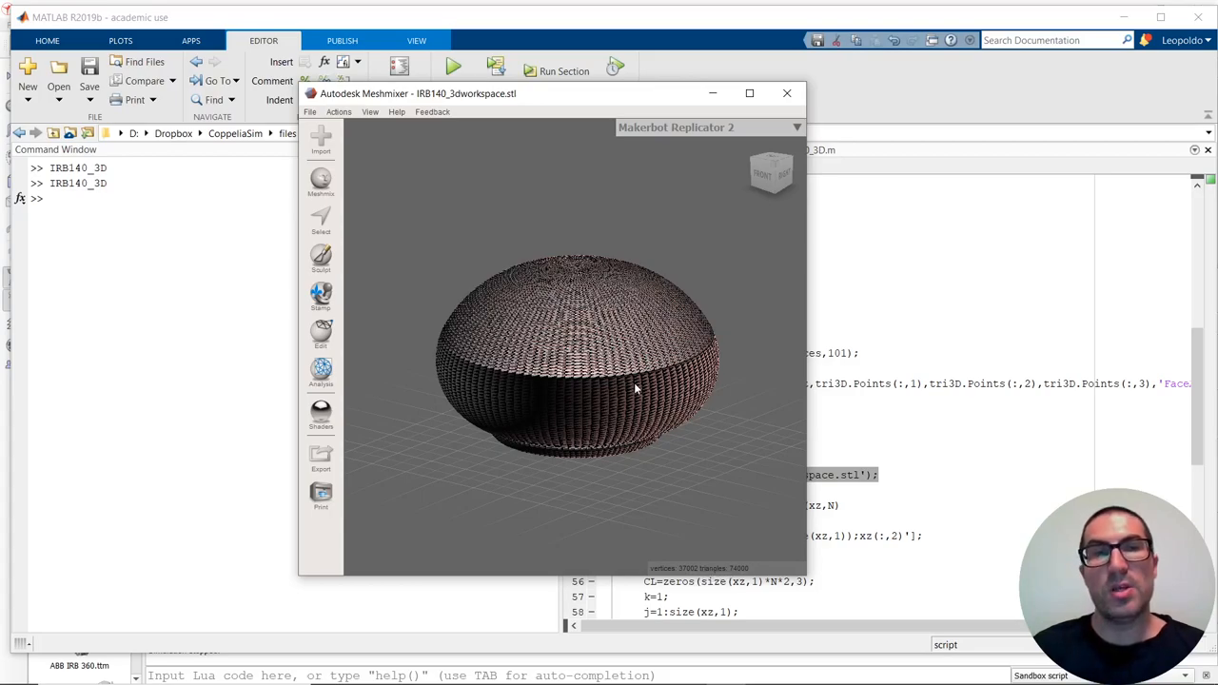
mouse_move(684, 323)
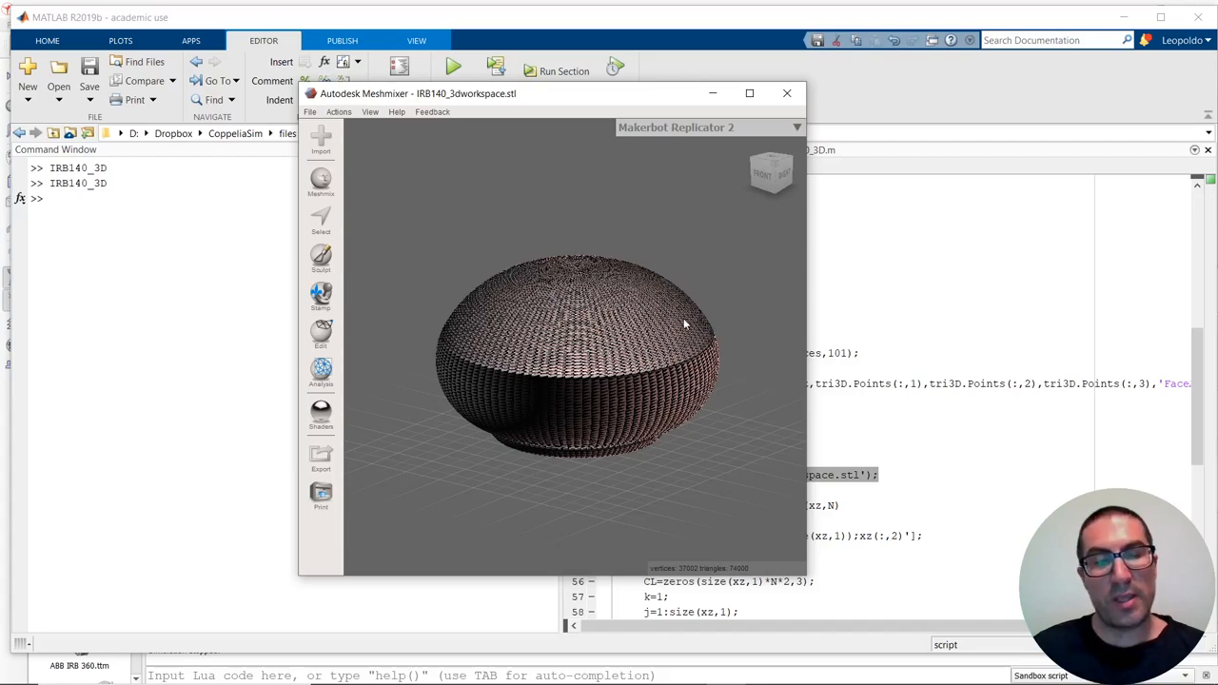
mouse_move(690, 290)
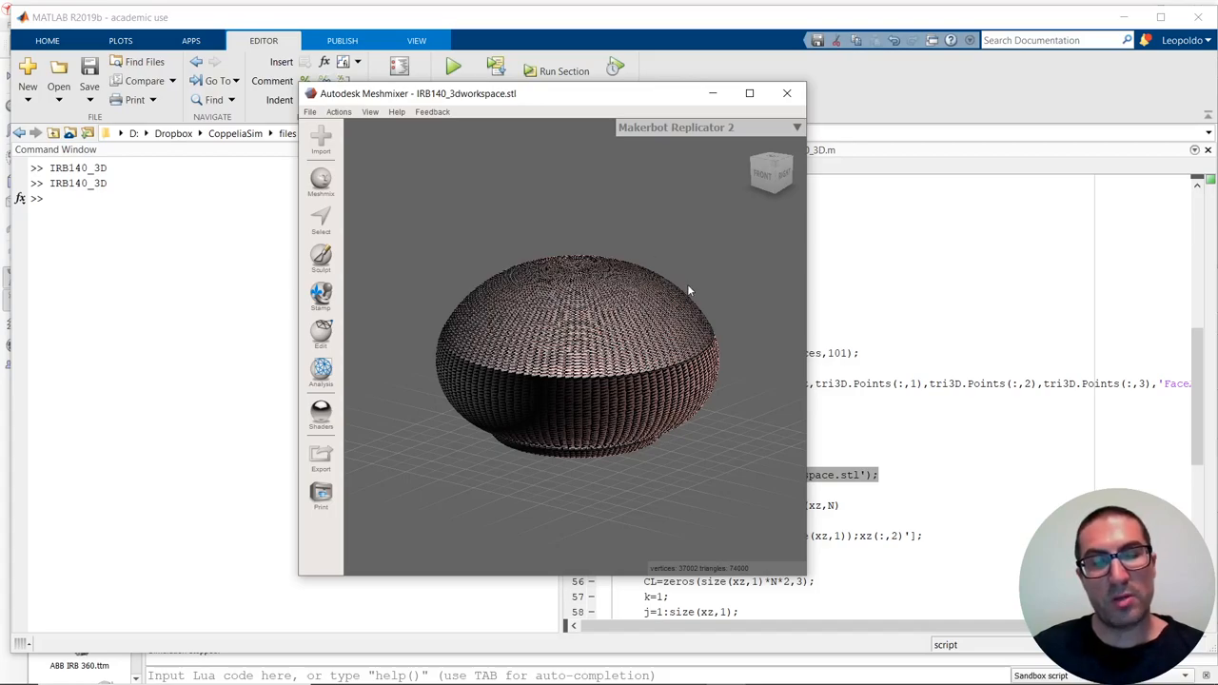
Select the whole dome and apply Remesh, roughly halving it to about 16,600 vertices.
click(320, 221)
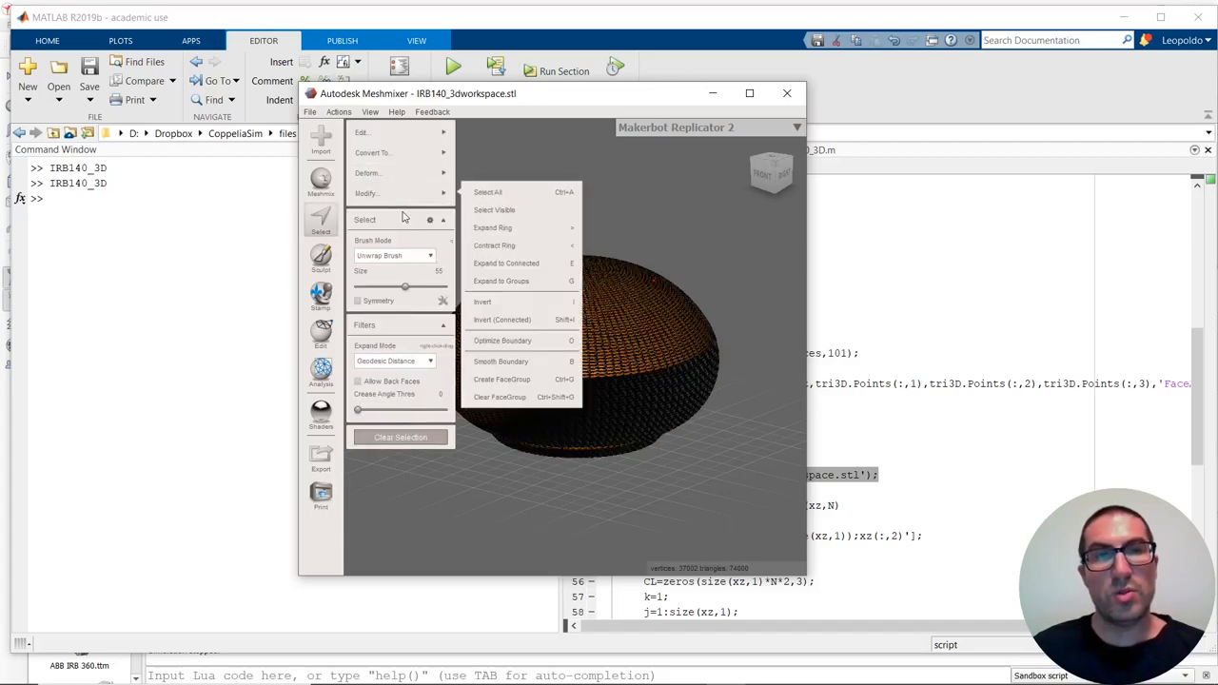
click(360, 132)
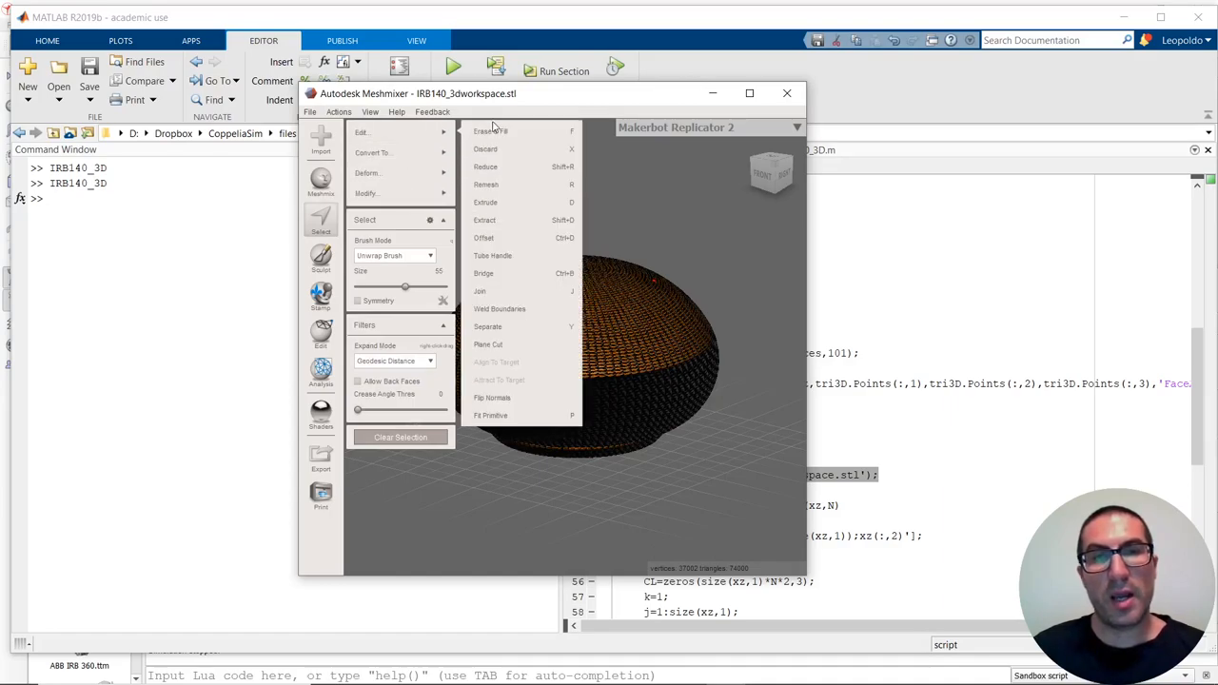
mouse_move(504, 185)
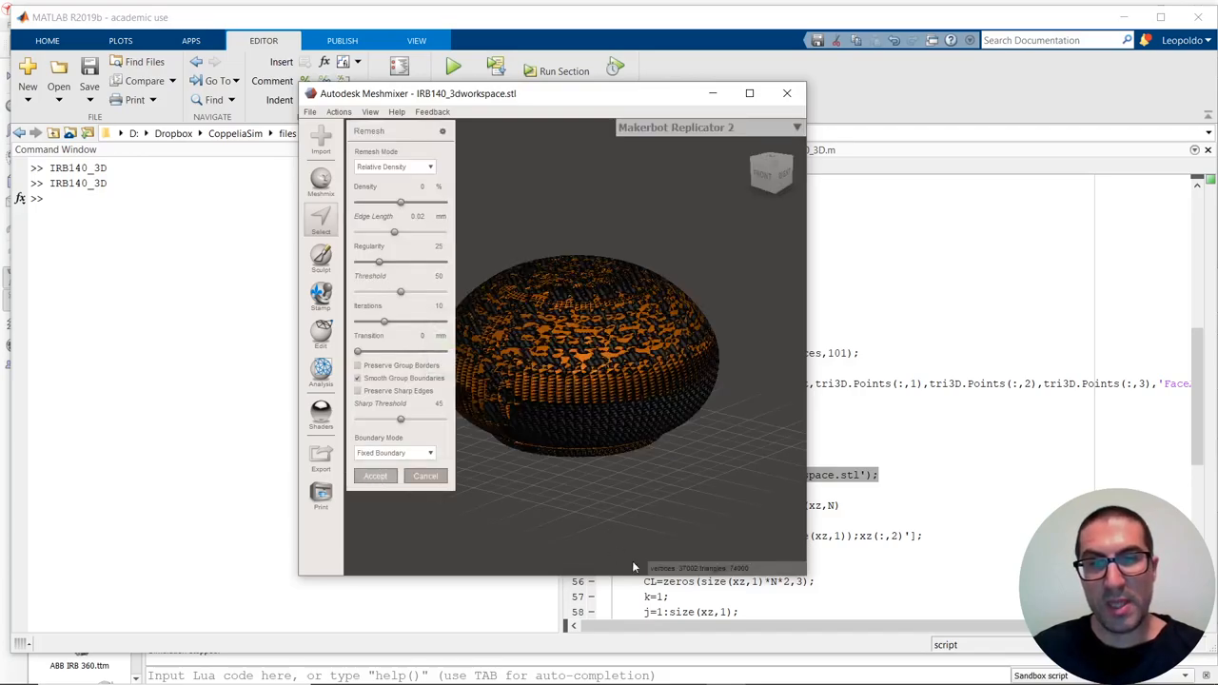
click(374, 476)
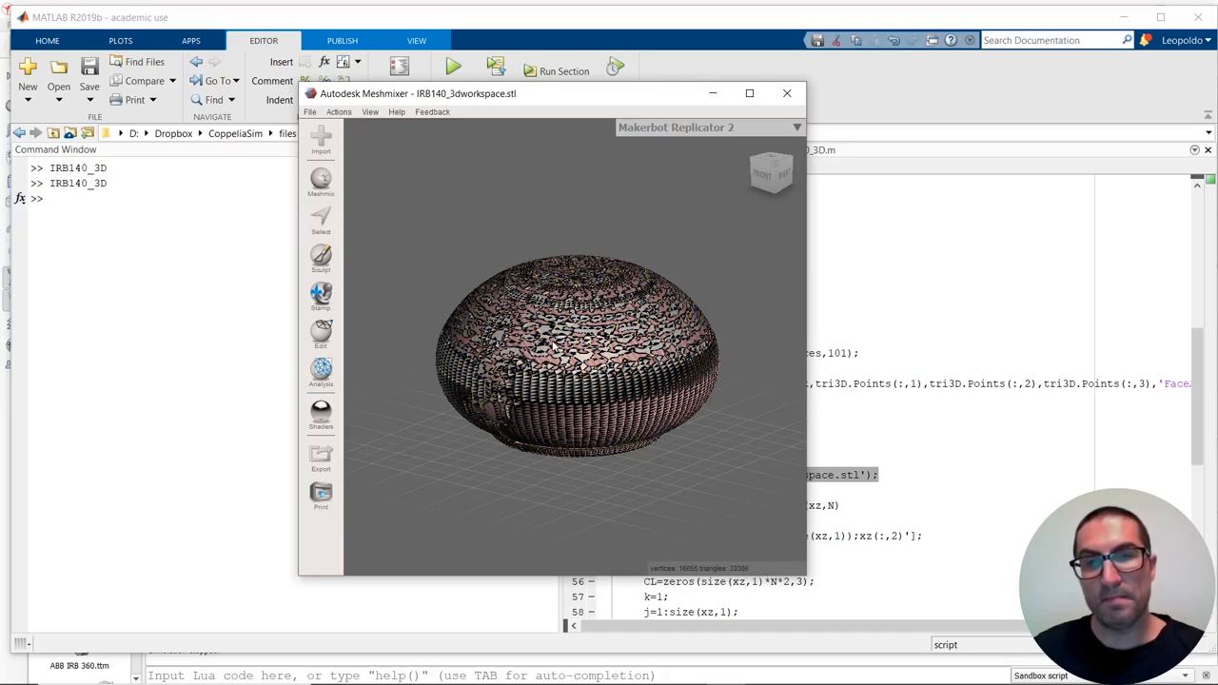
click(310, 111)
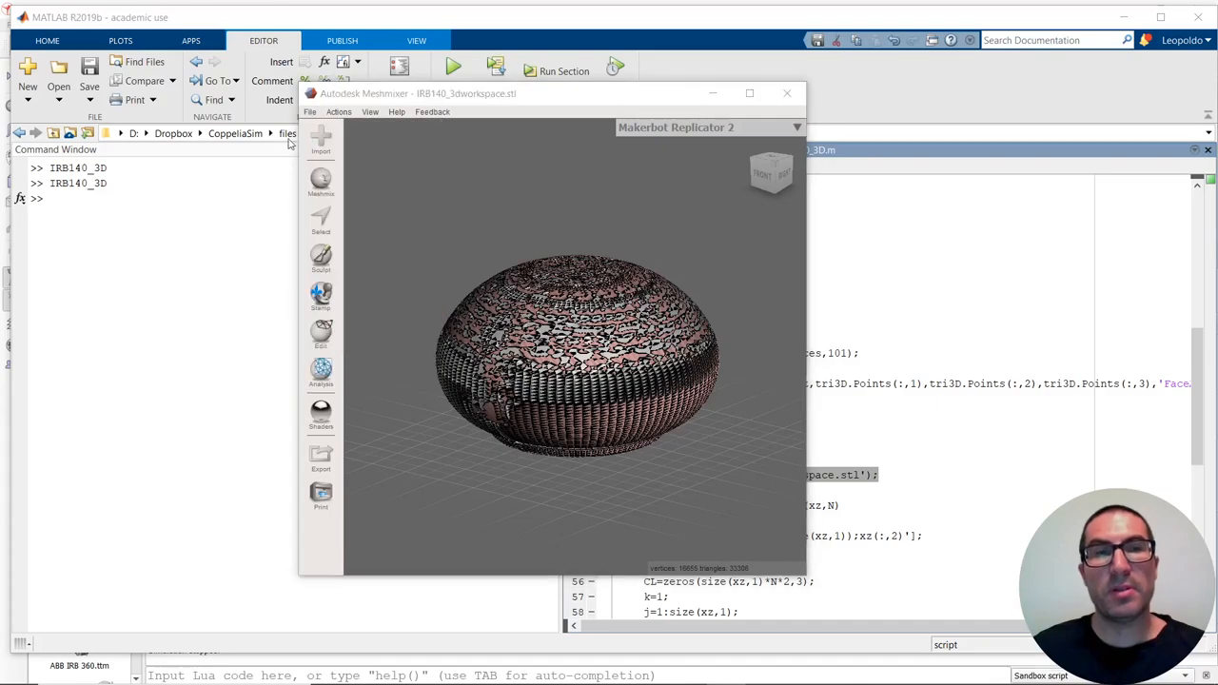
Start exporting the remeshed mesh as STL into the IRB140 folder.
click(321, 459)
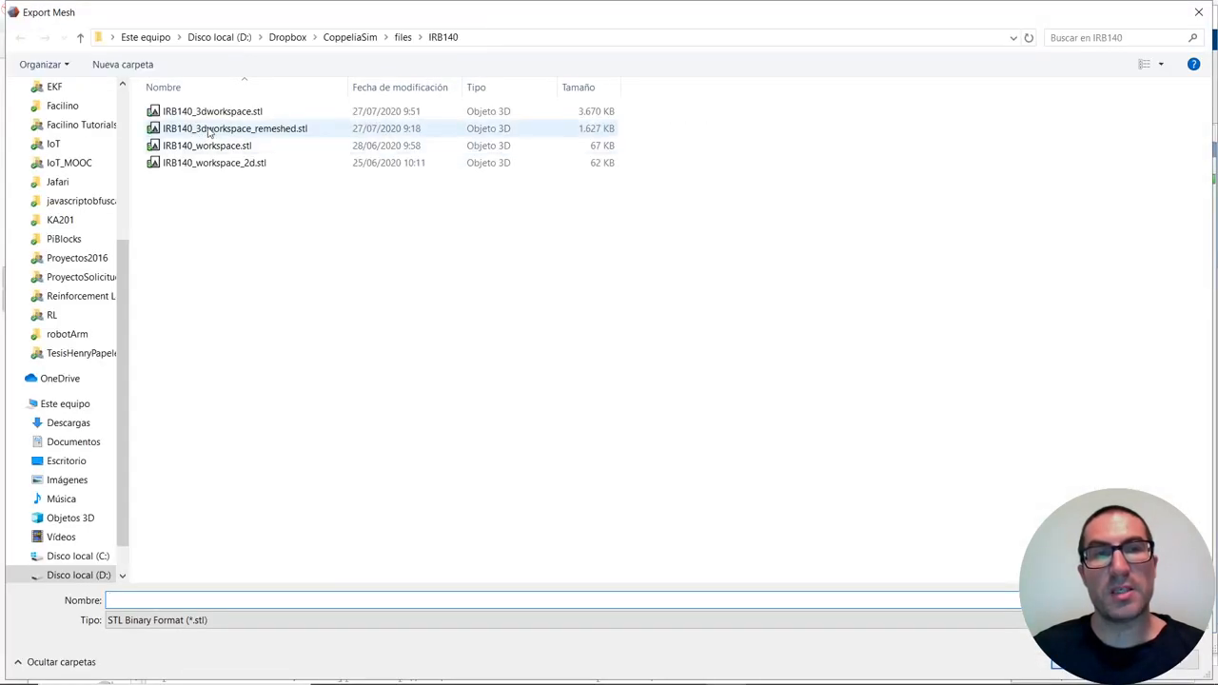
mouse_move(222, 133)
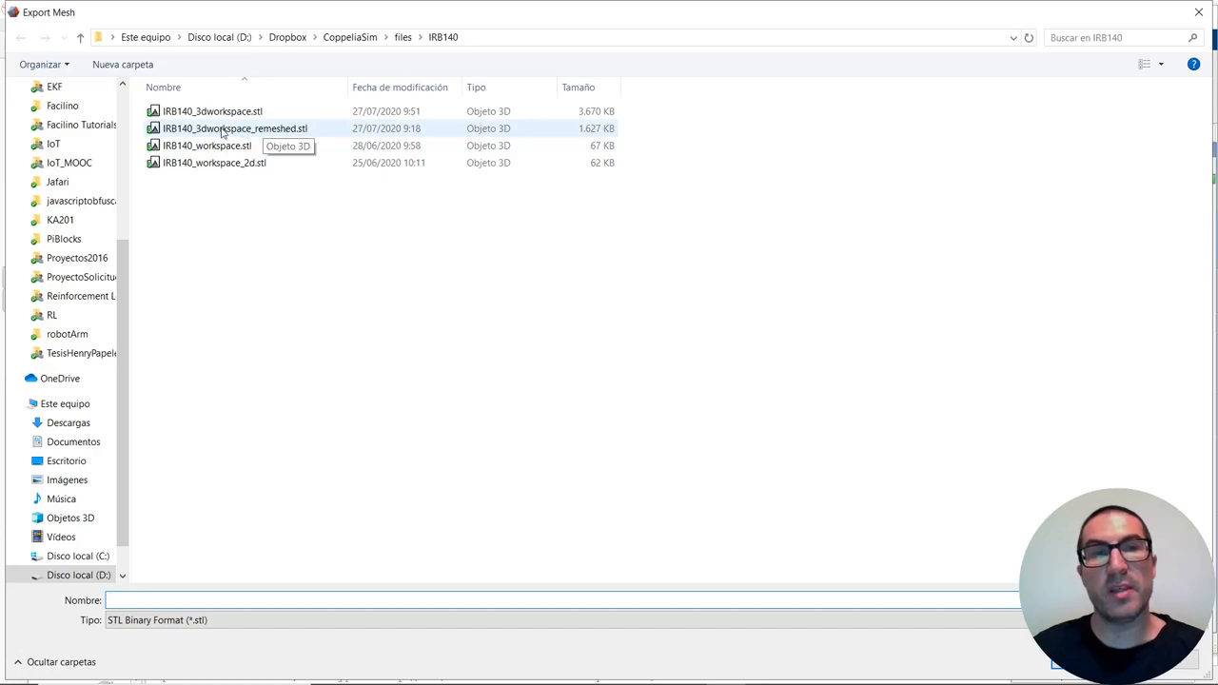
mouse_move(288, 133)
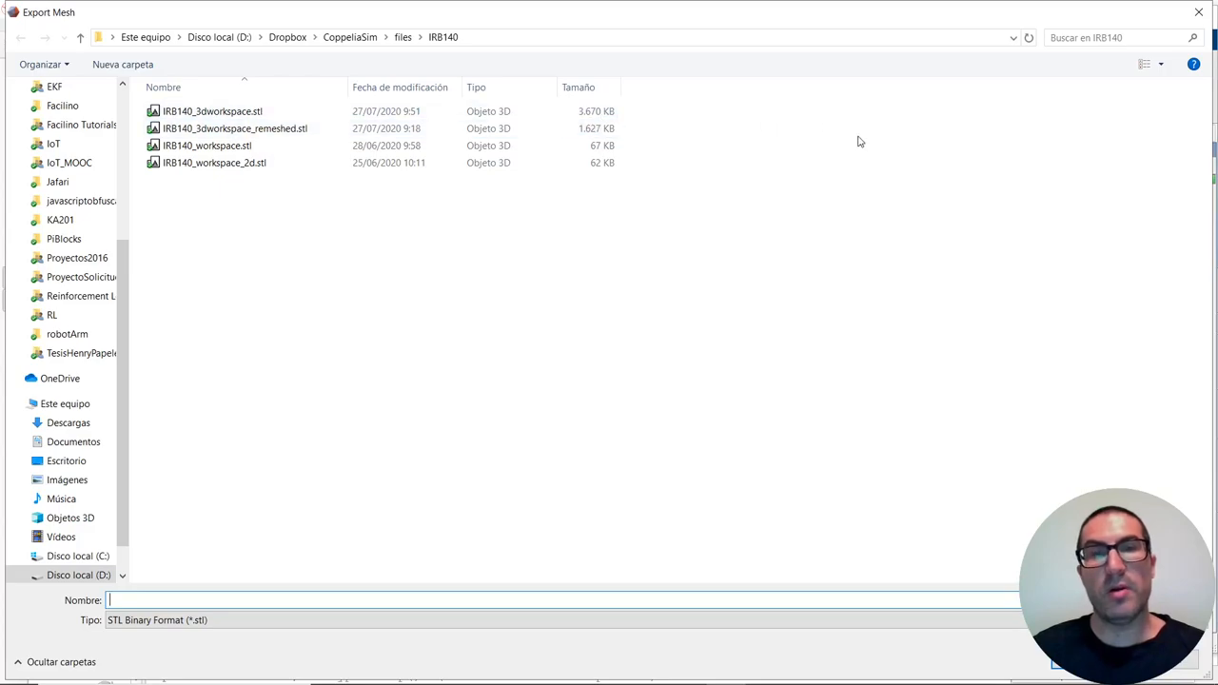
mouse_move(812, 159)
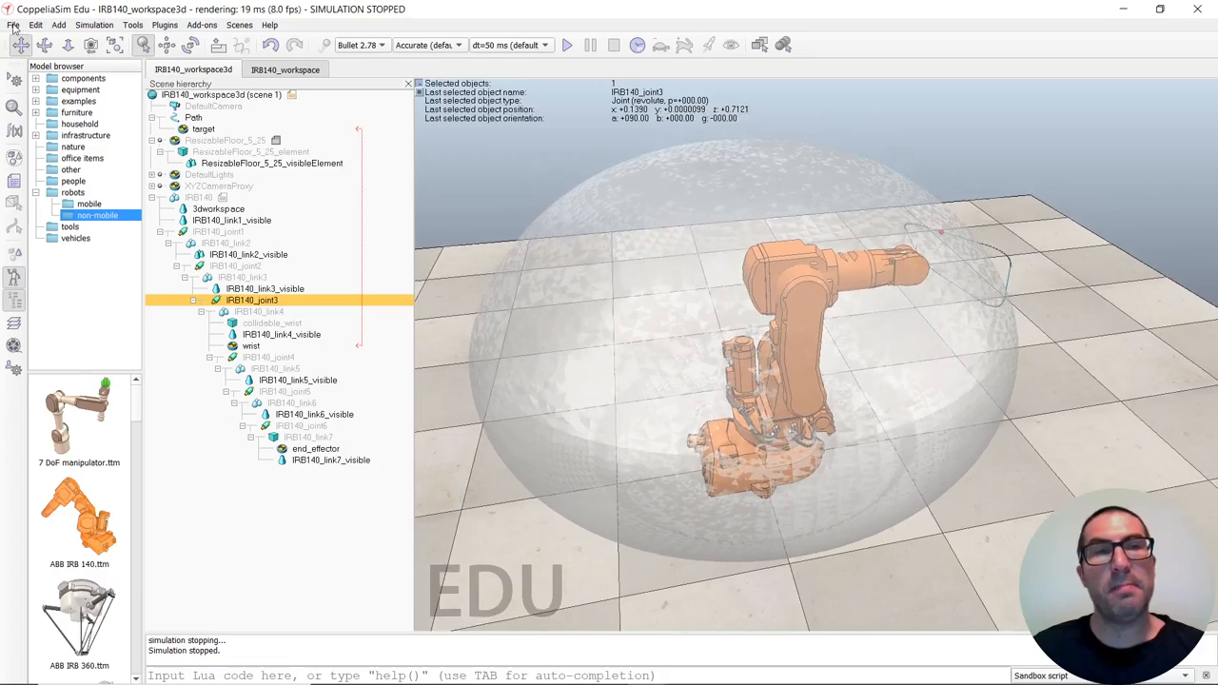
click(13, 25)
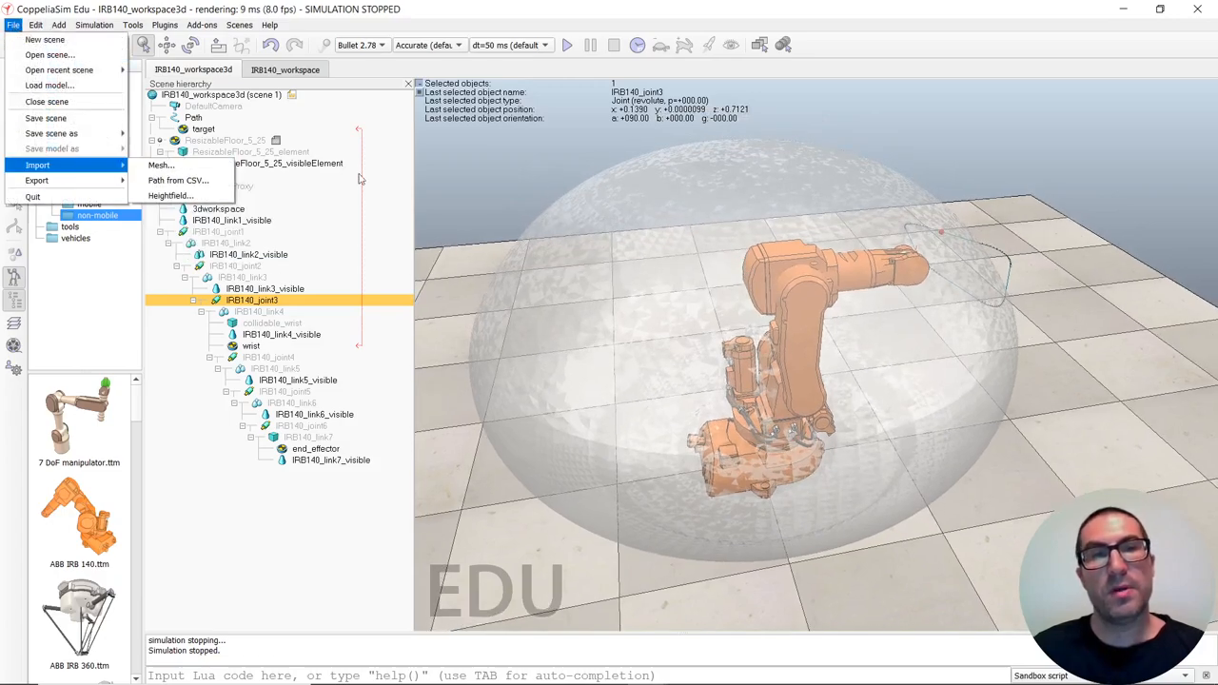
click(219, 209)
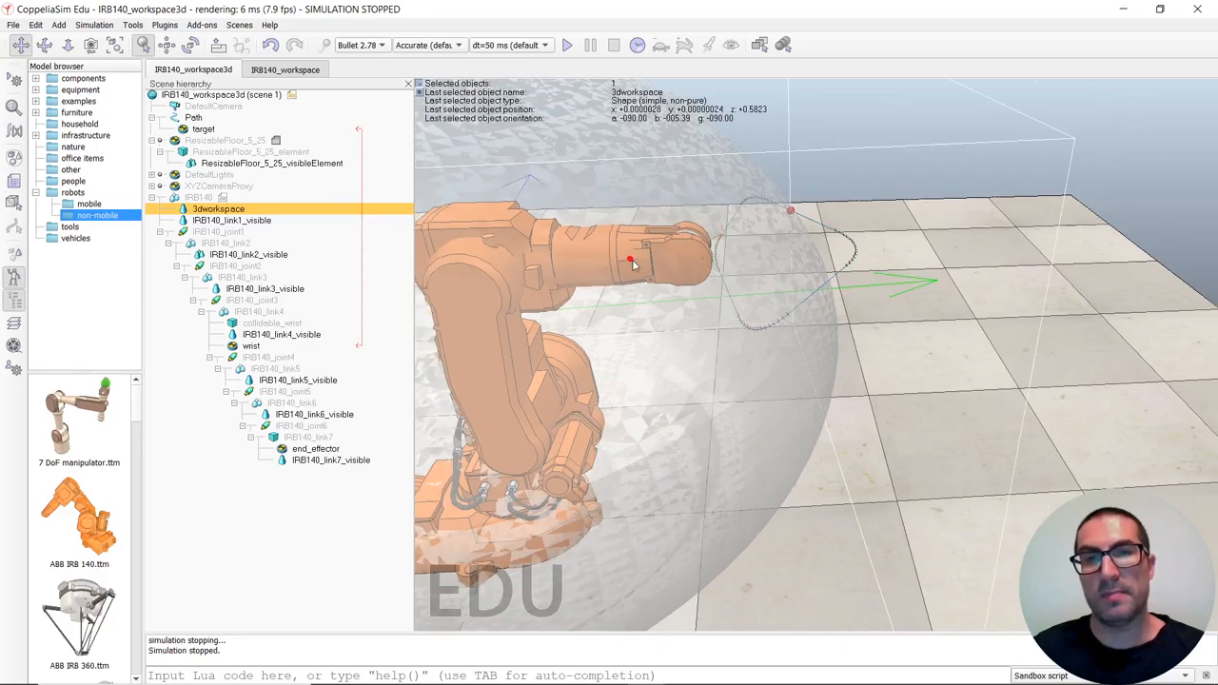
drag(631, 261, 835, 207)
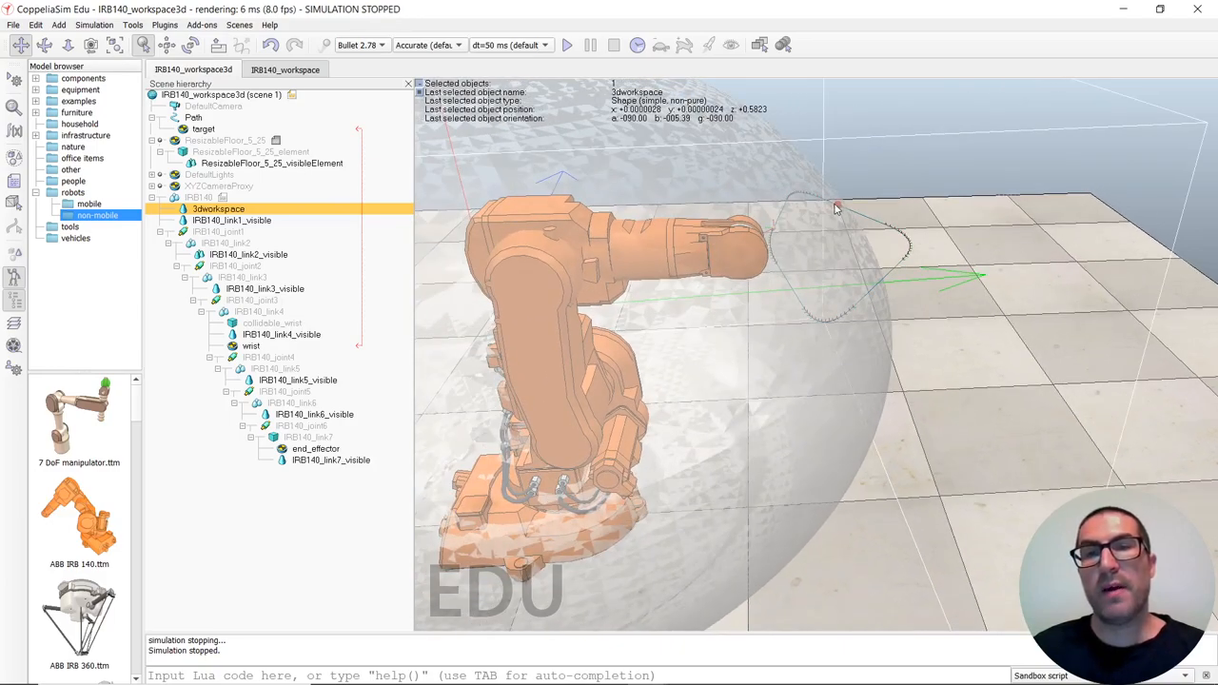
mouse_move(383, 202)
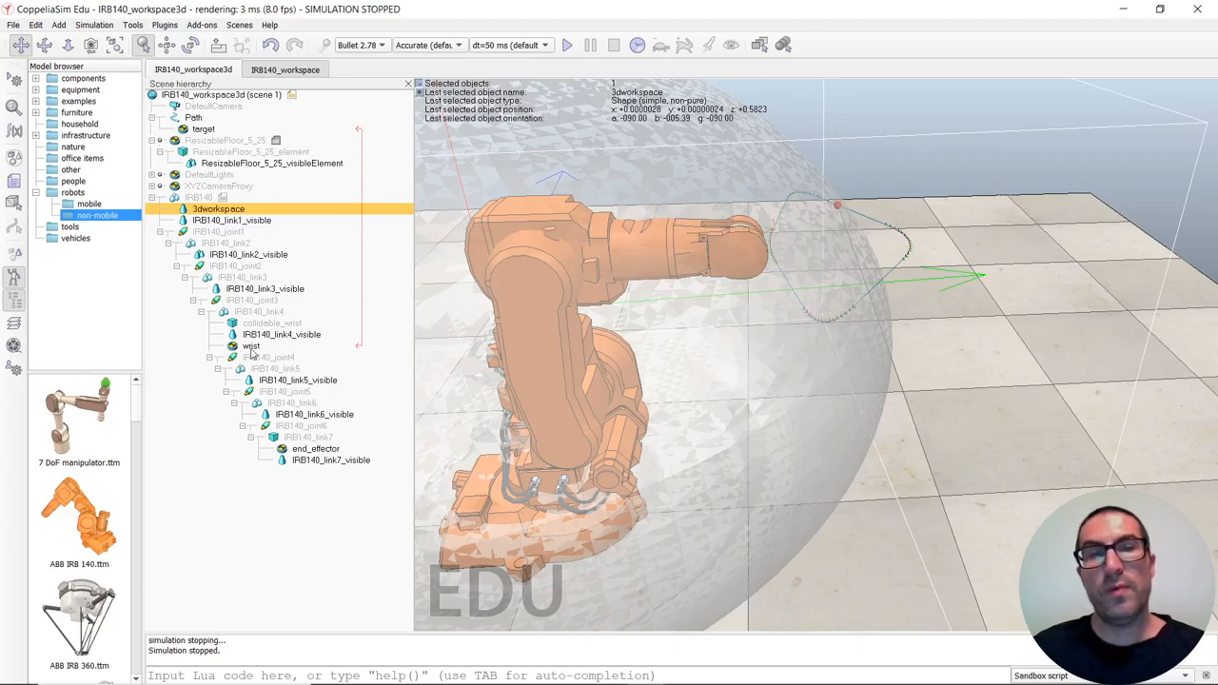
click(250, 346)
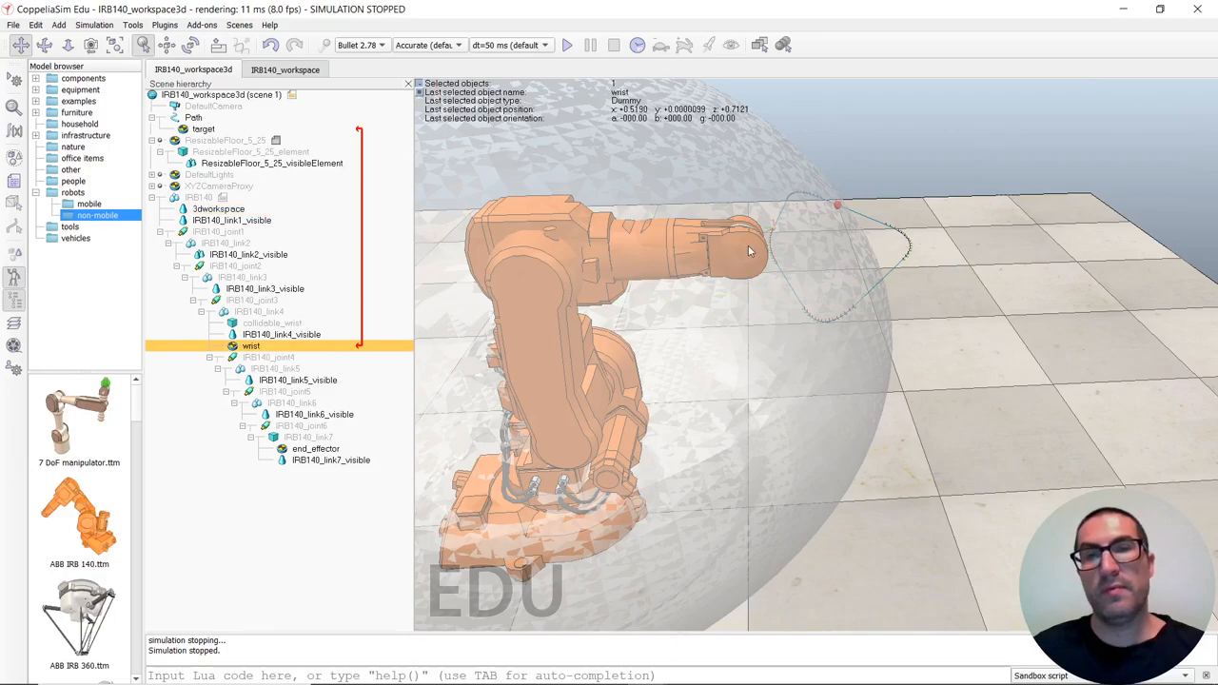
click(201, 129)
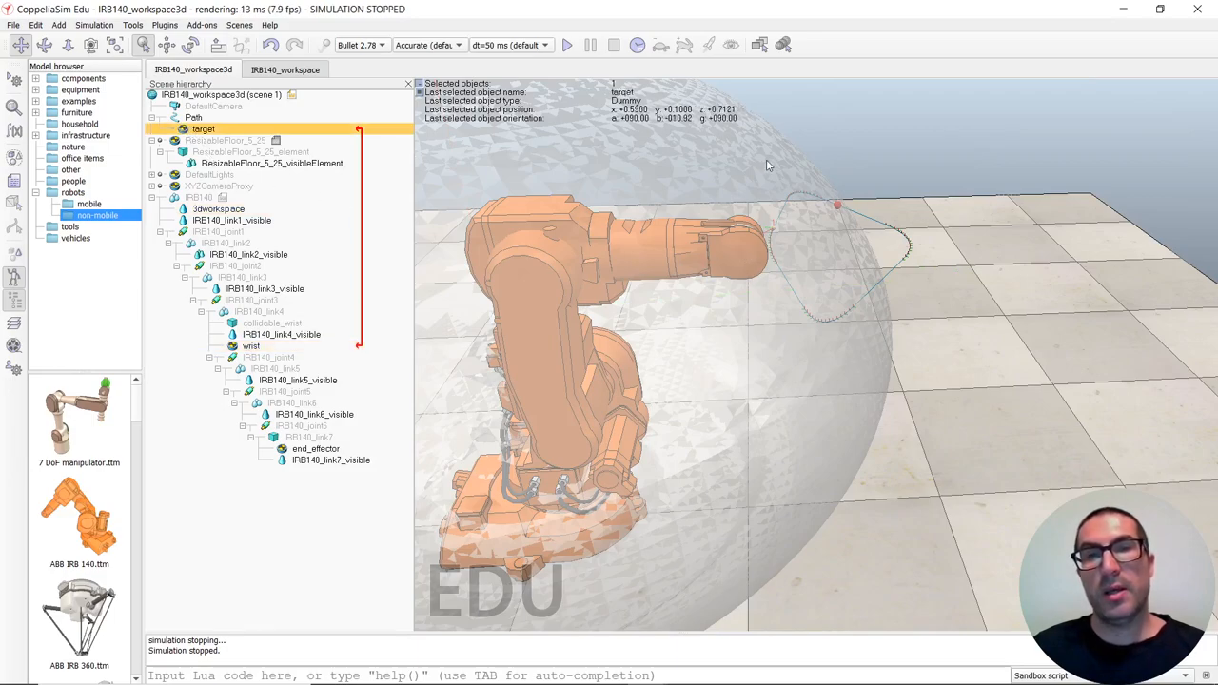
mouse_move(776, 232)
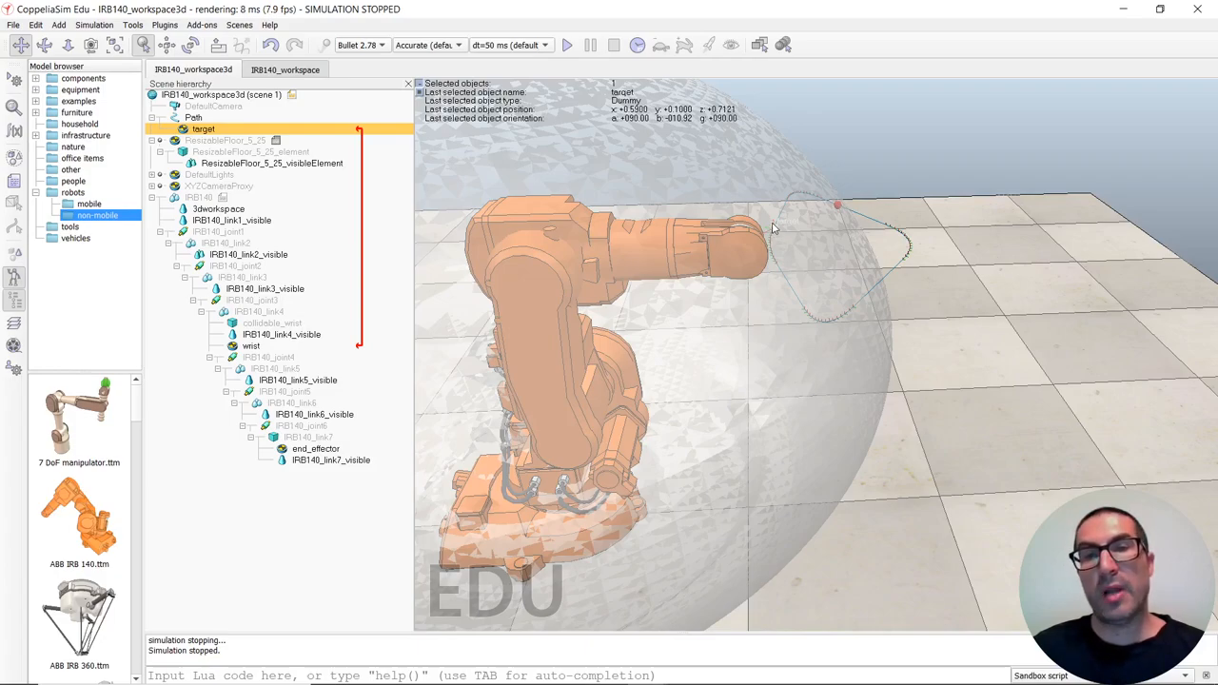
mouse_move(875, 286)
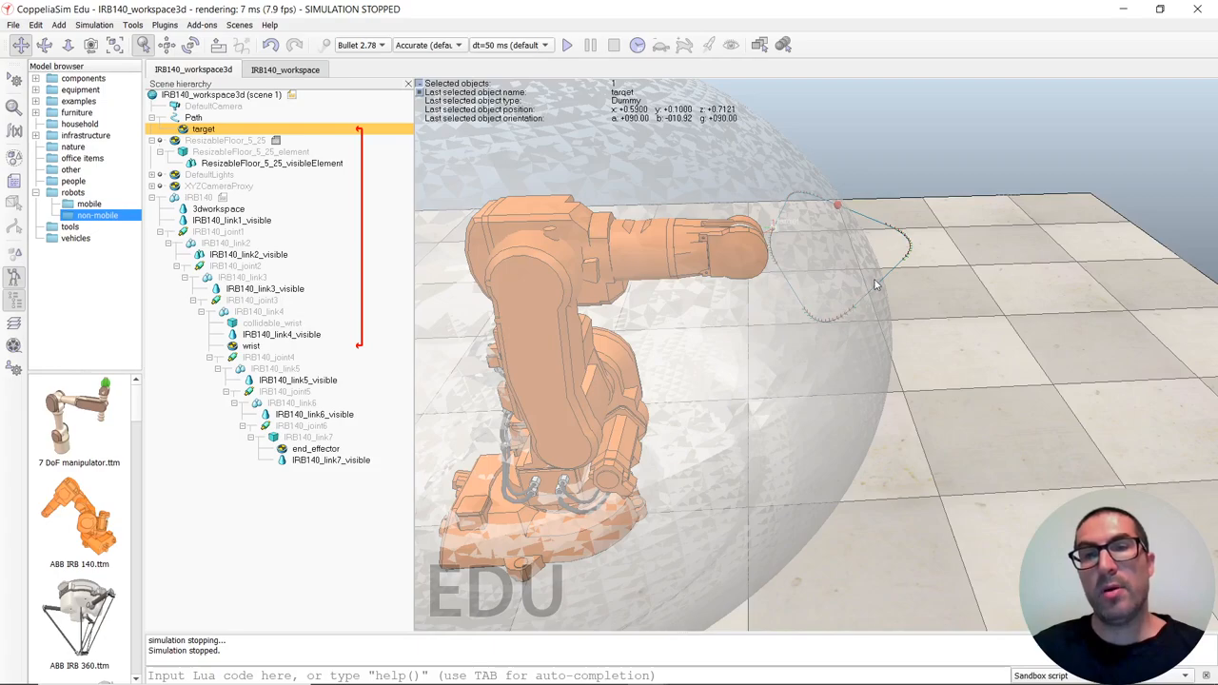
mouse_move(774, 228)
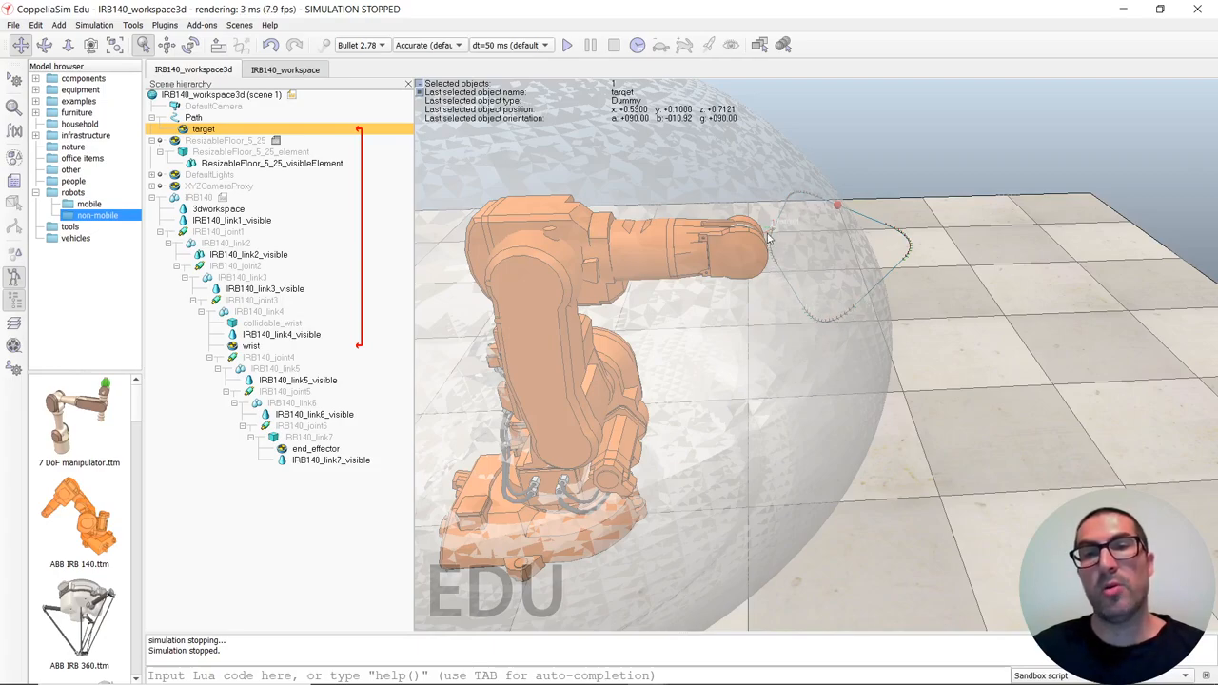
mouse_move(913, 250)
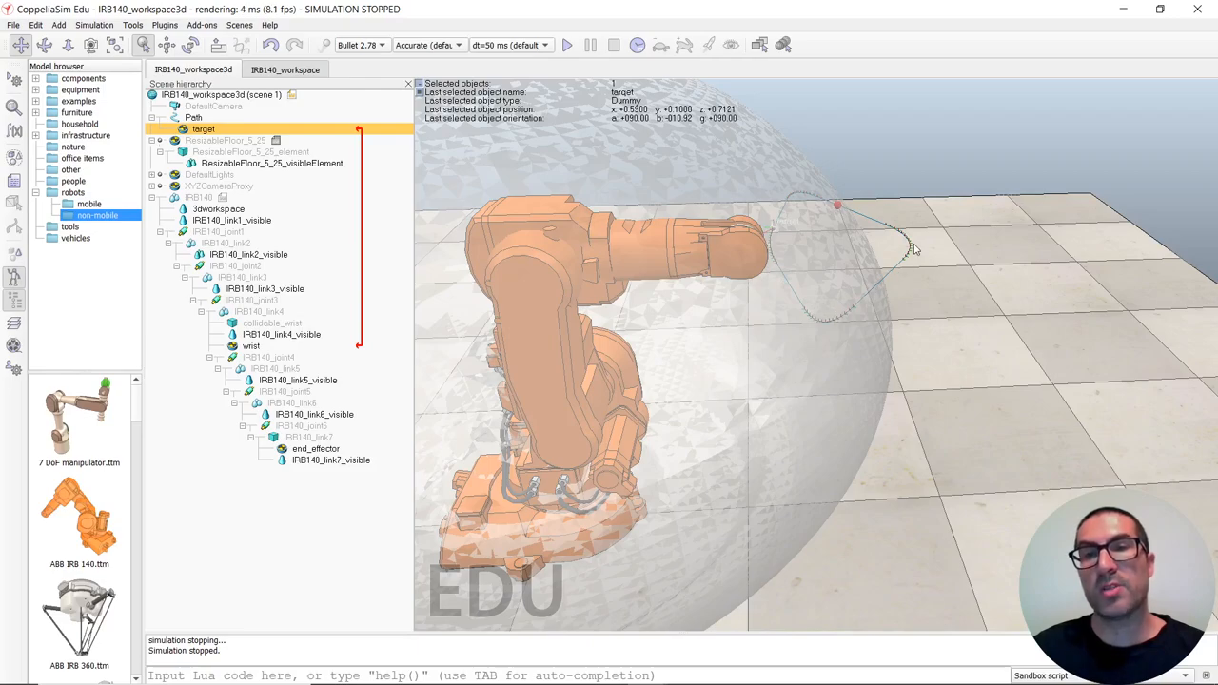
mouse_move(902, 255)
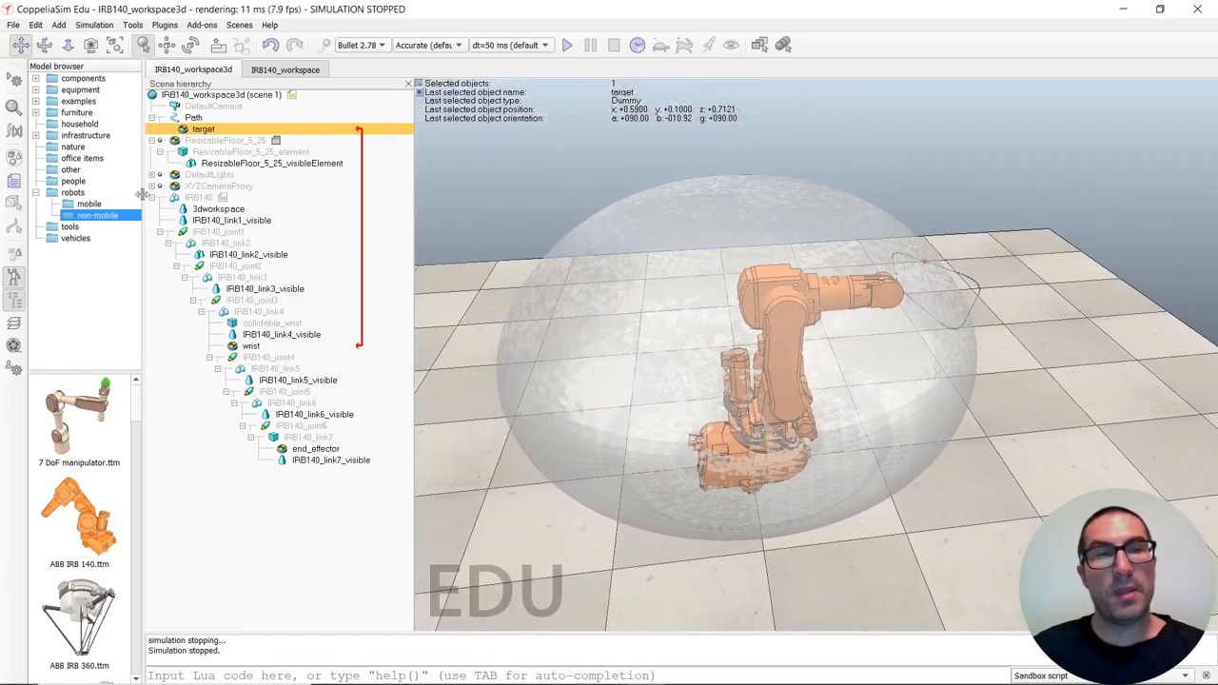
click(218, 209)
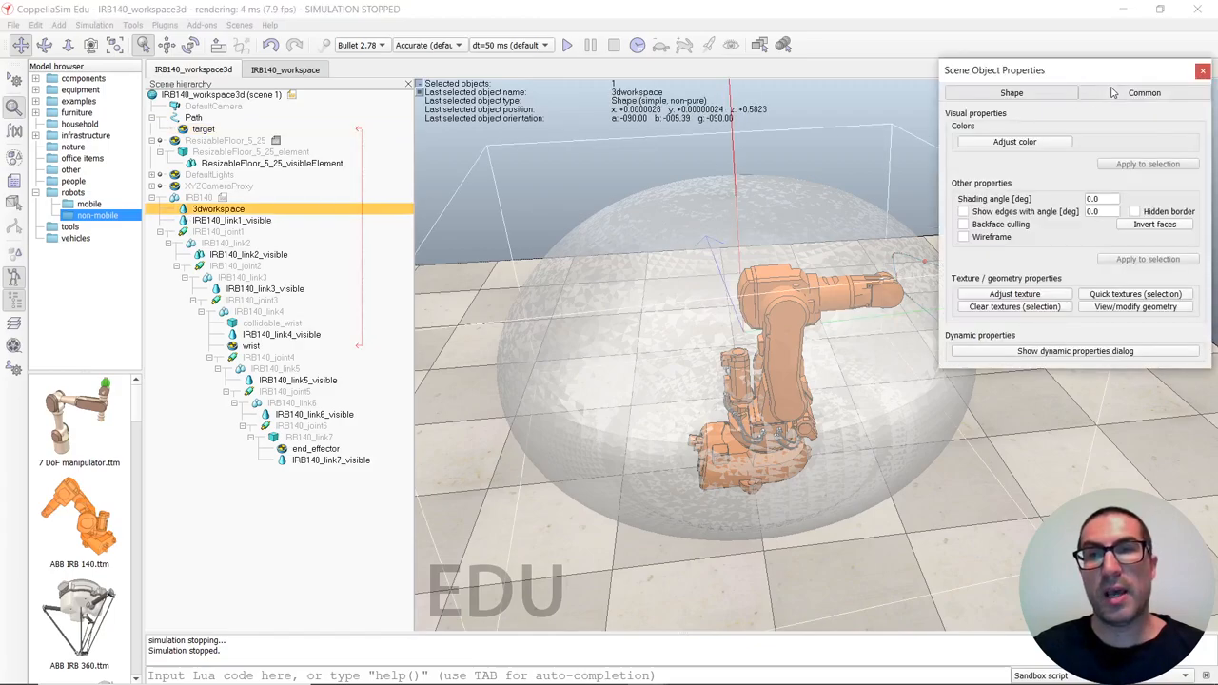
click(1144, 92)
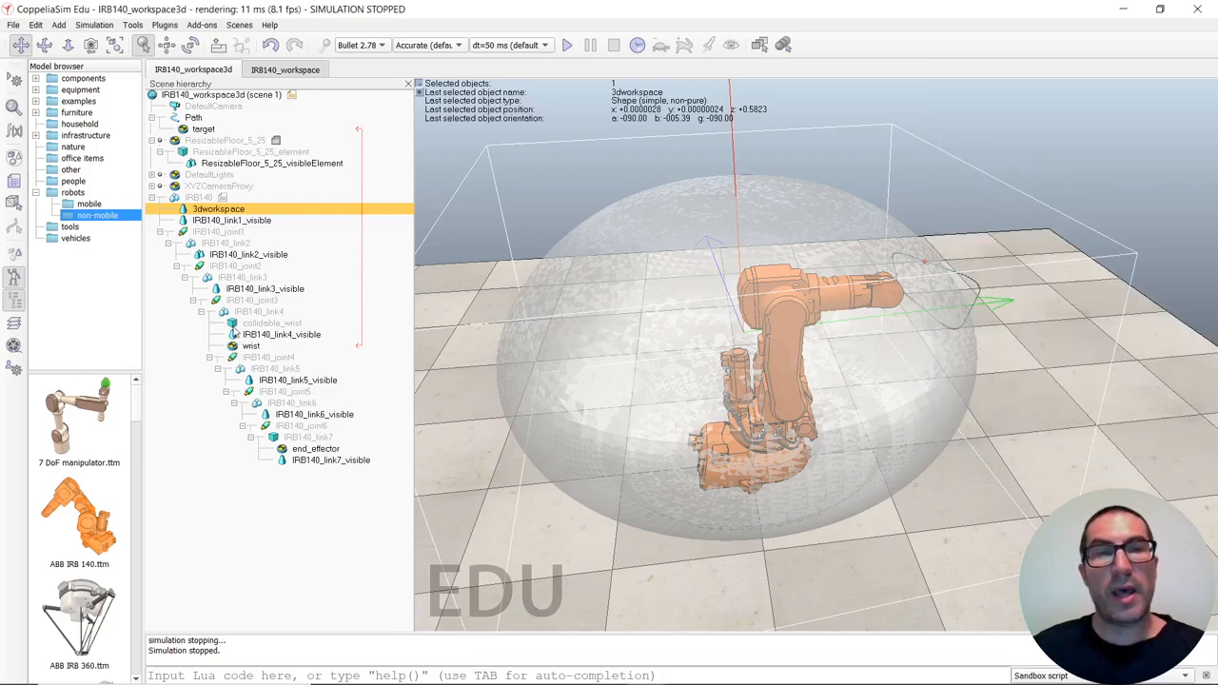
click(271, 322)
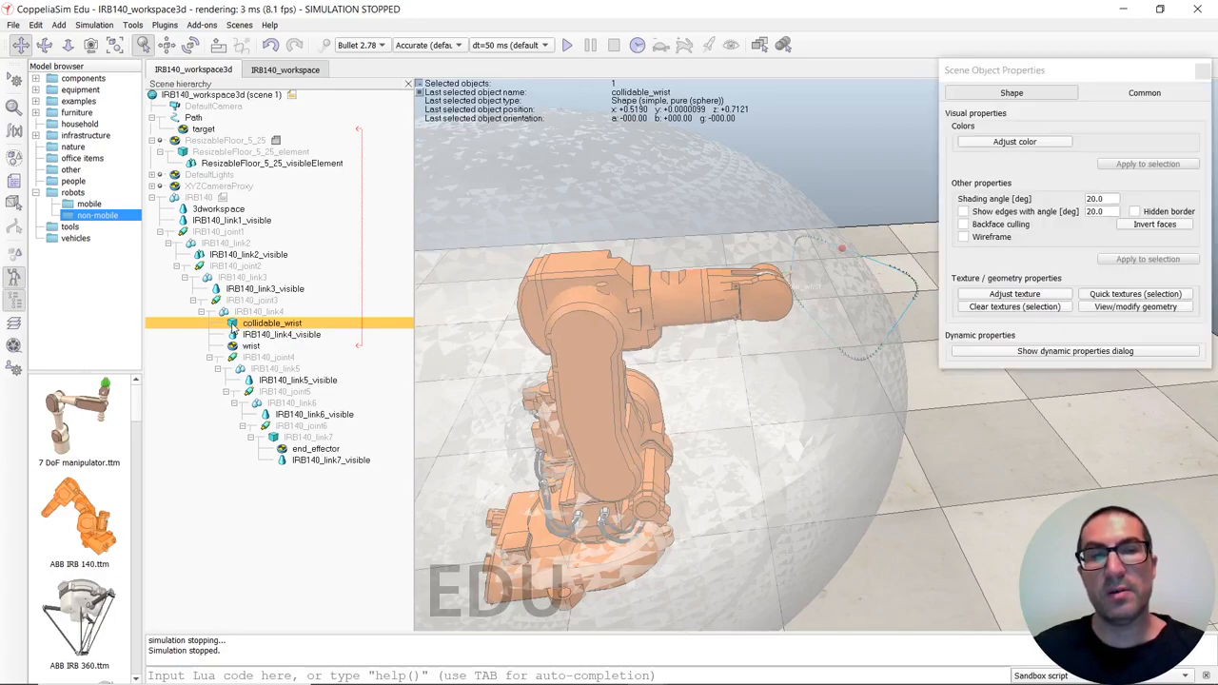
click(1145, 92)
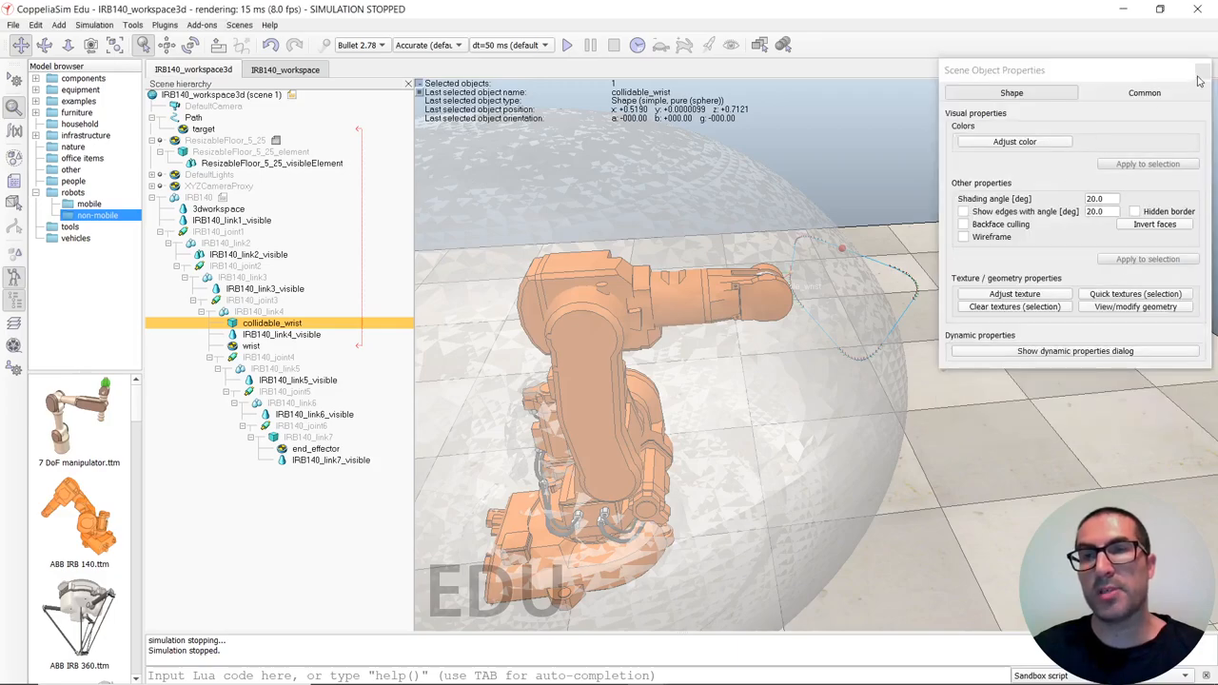
click(1199, 80)
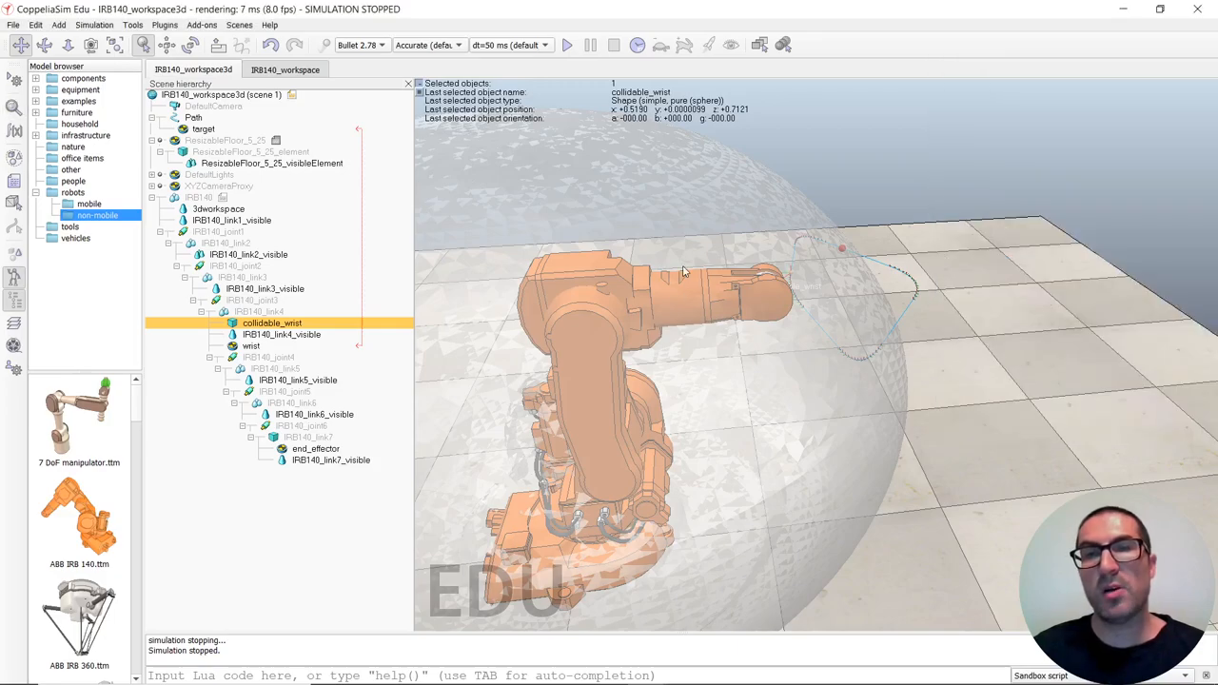
drag(685, 271, 547, 330)
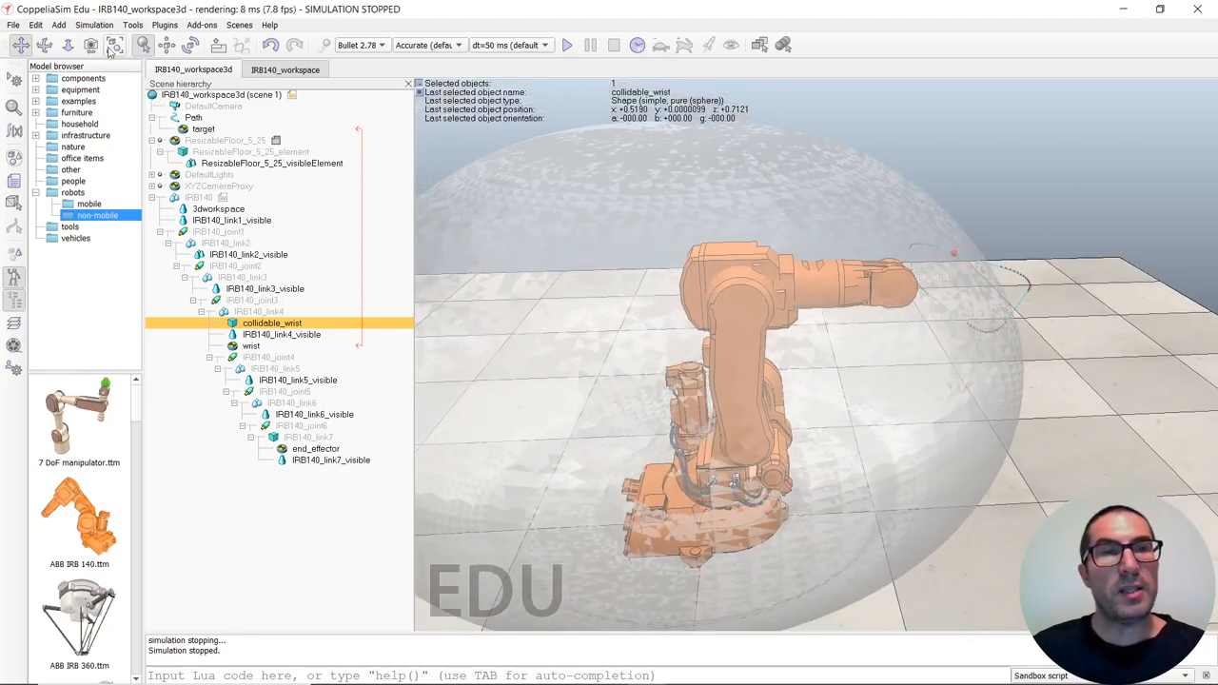
click(131, 25)
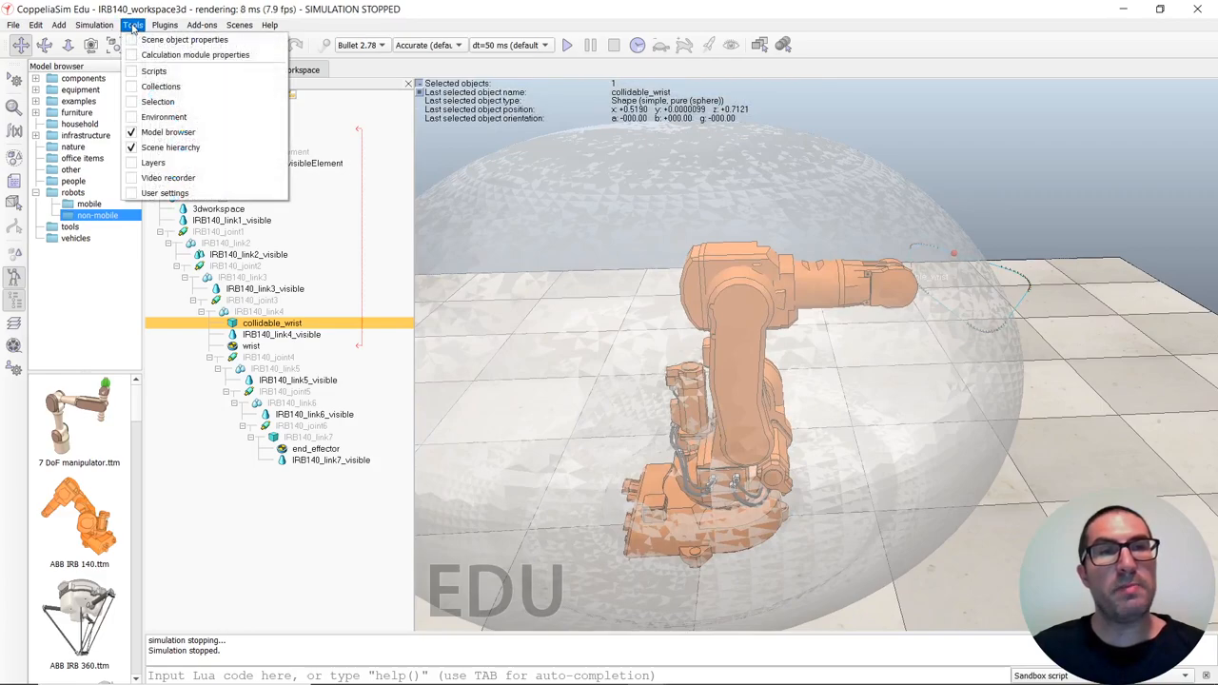
click(192, 54)
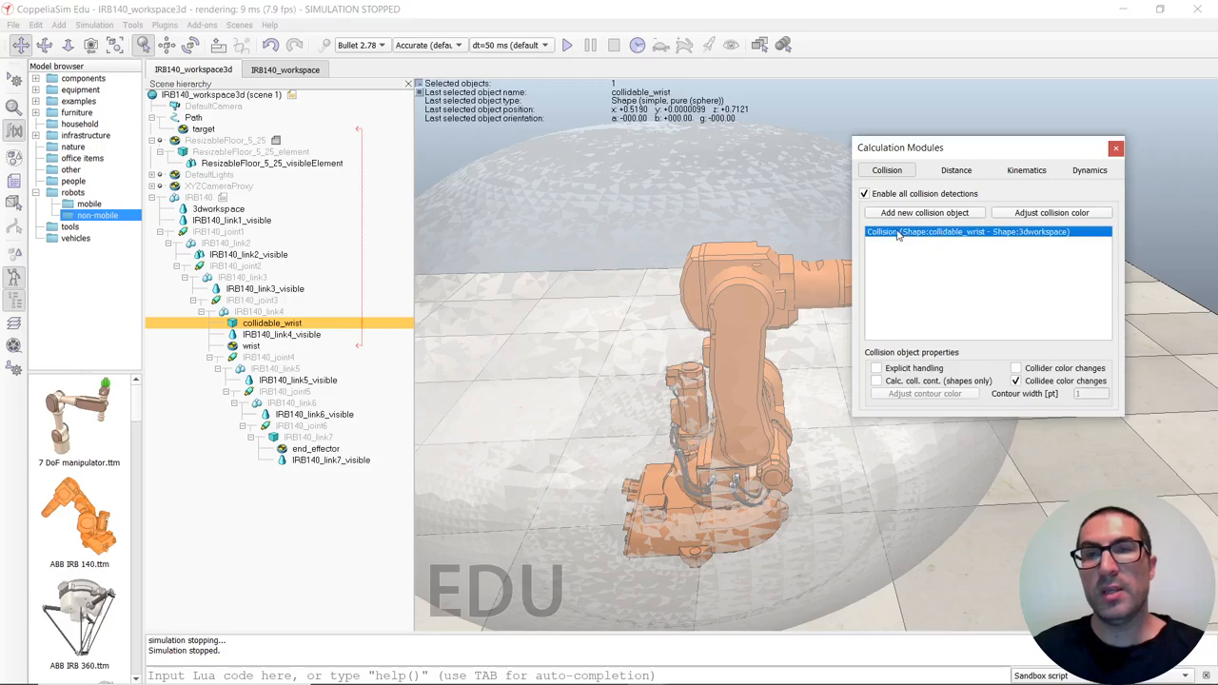
mouse_move(954, 242)
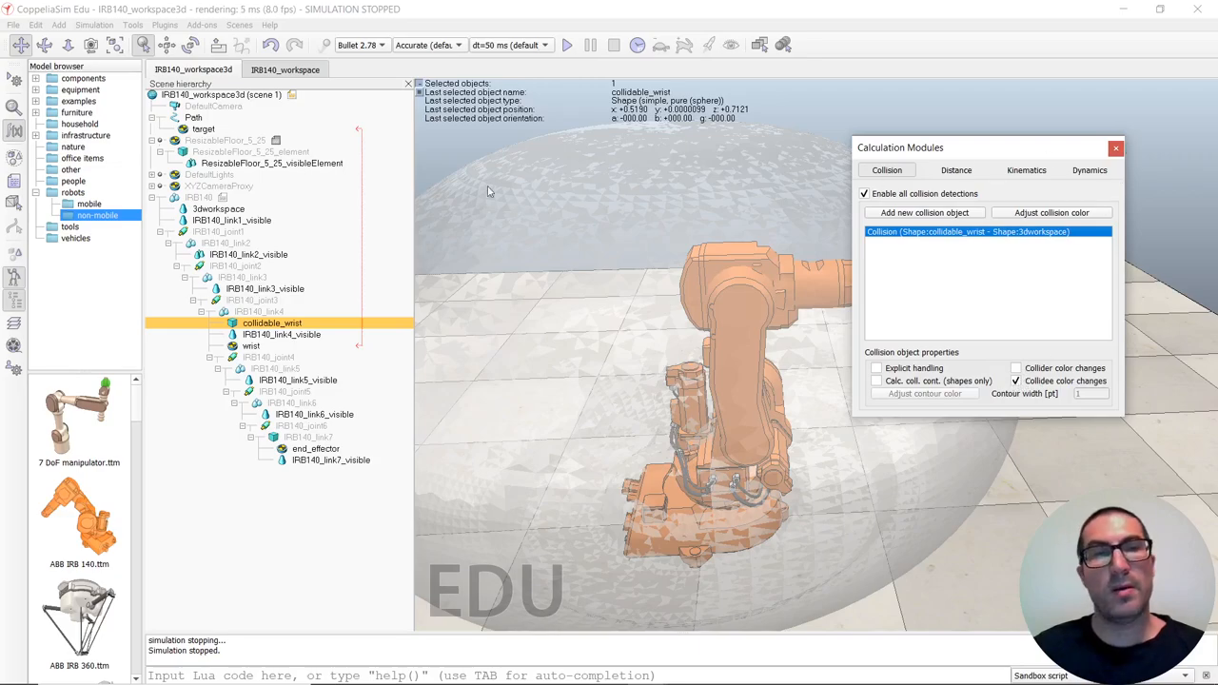
click(1115, 148)
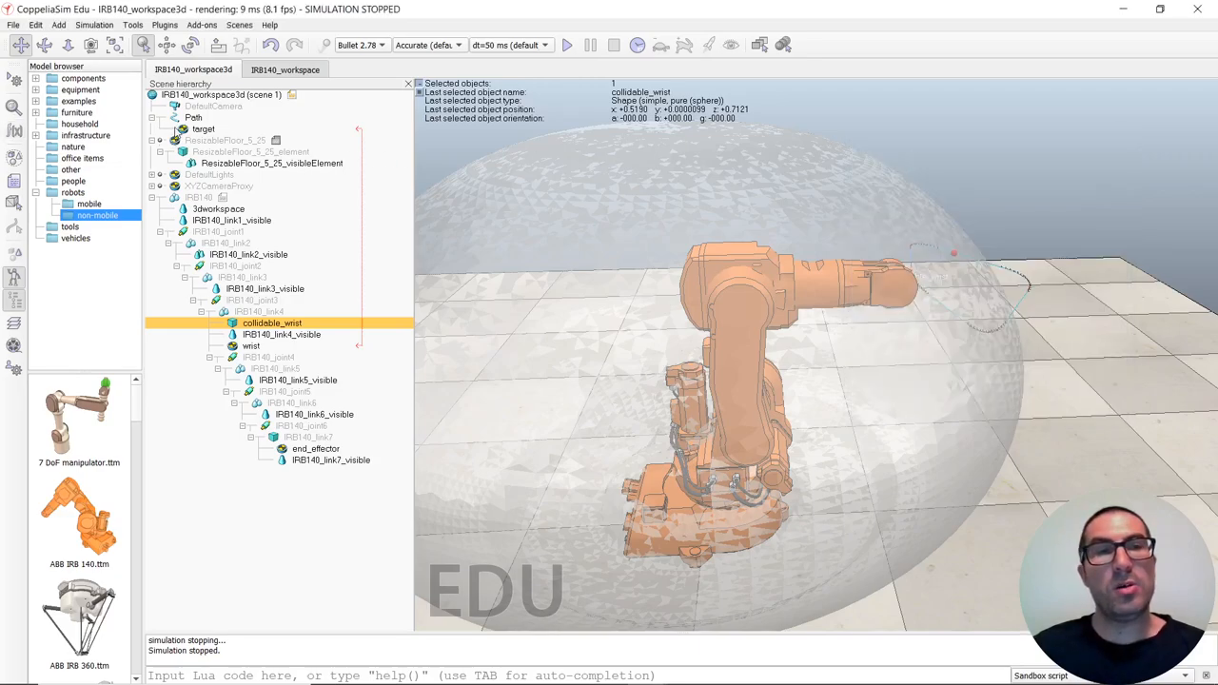
click(202, 129)
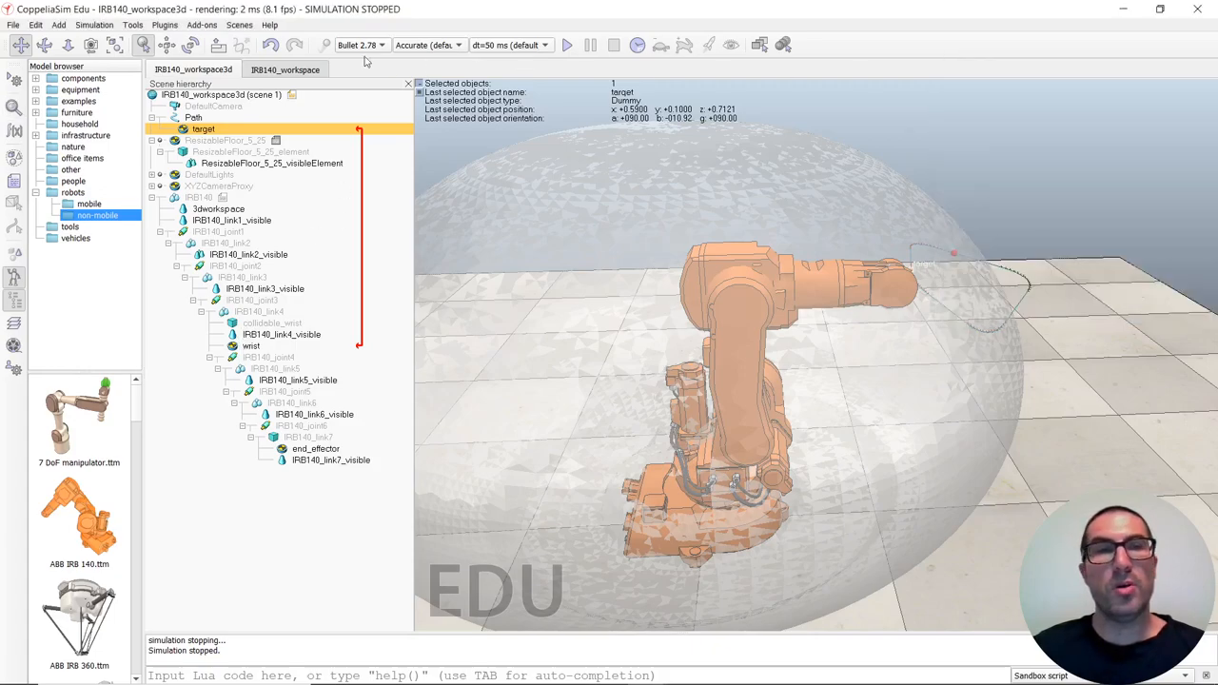
click(134, 24)
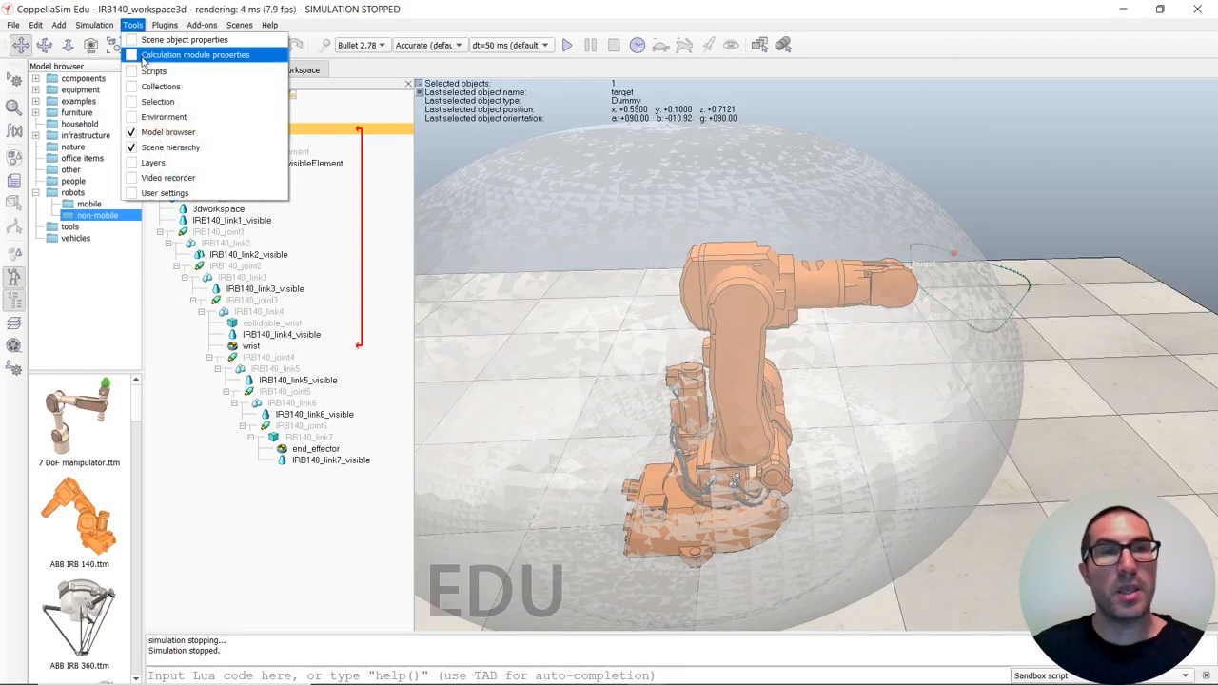
click(195, 62)
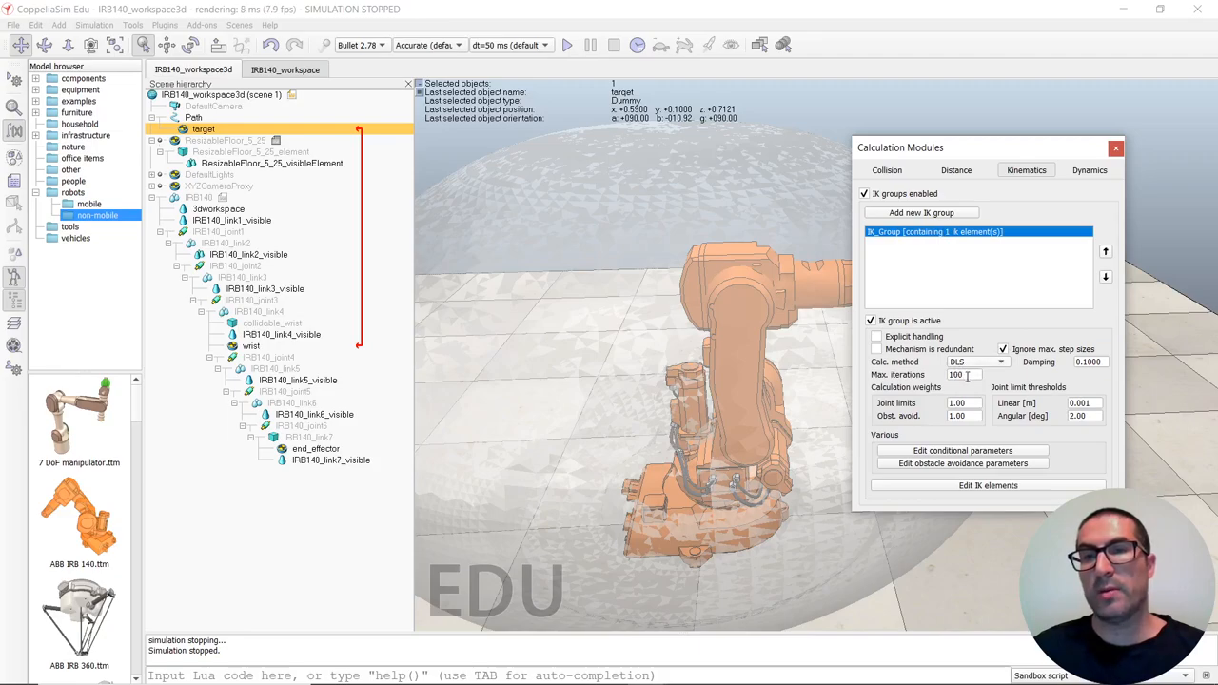
click(988, 485)
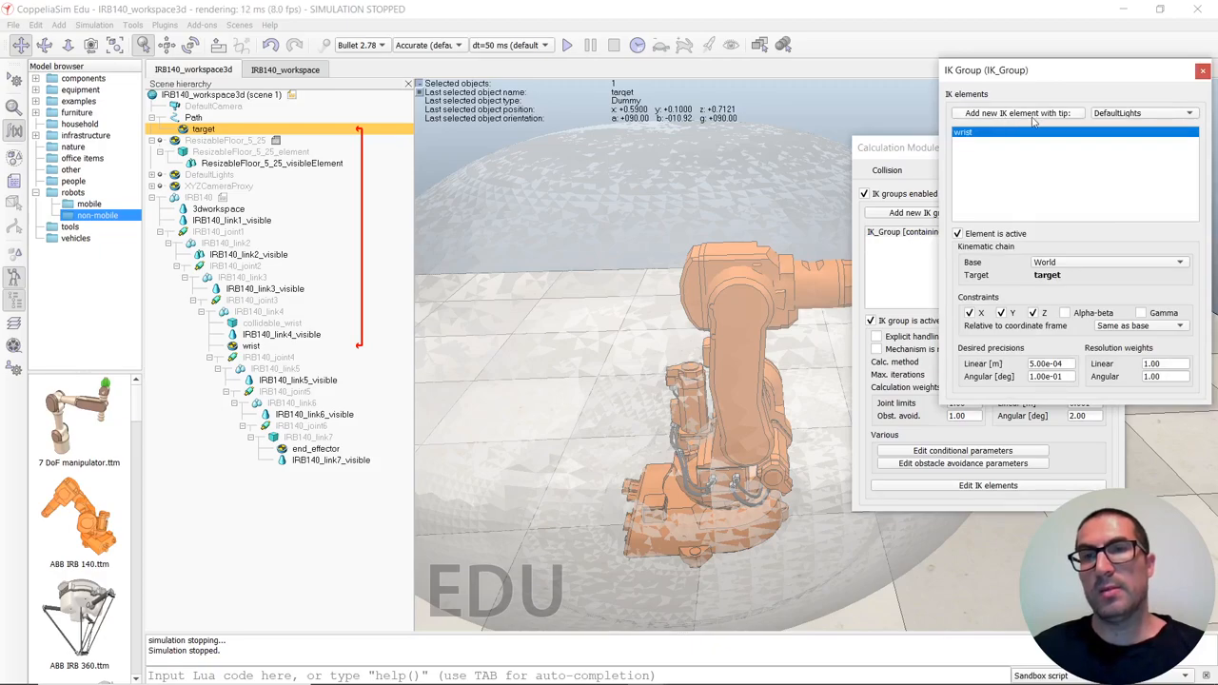
mouse_move(986, 140)
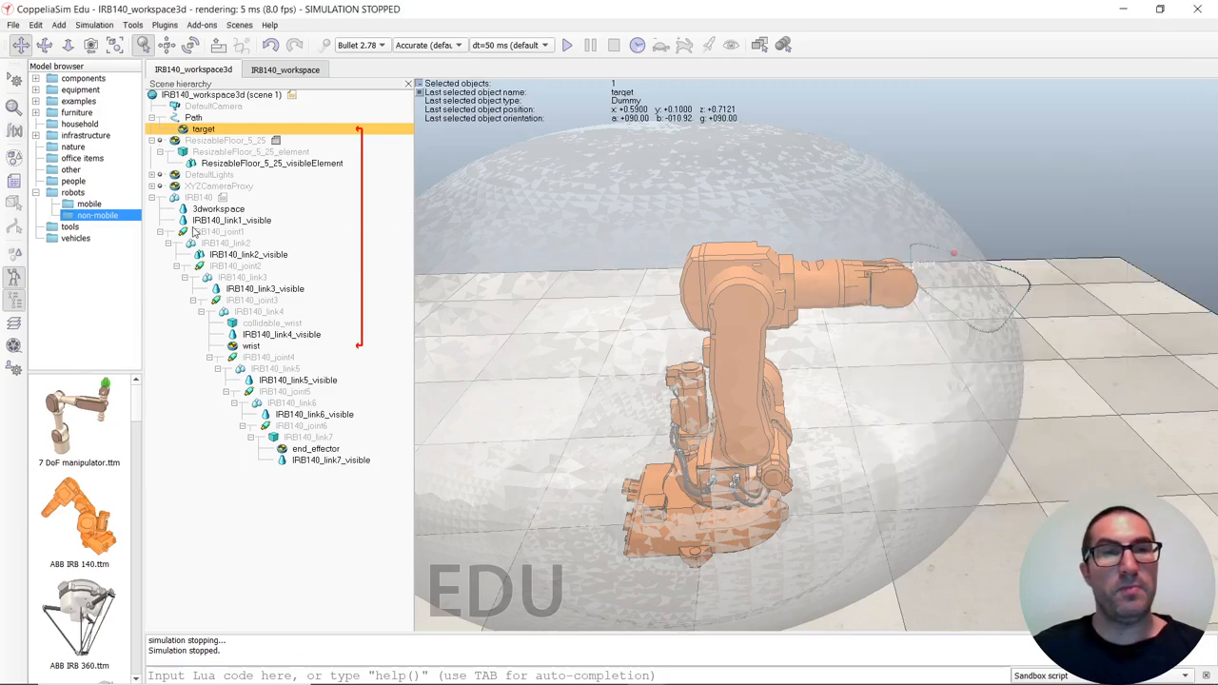
Review IRB140_joint1 and joint2 in IK mode, then select IRB140_joint3.
click(219, 231)
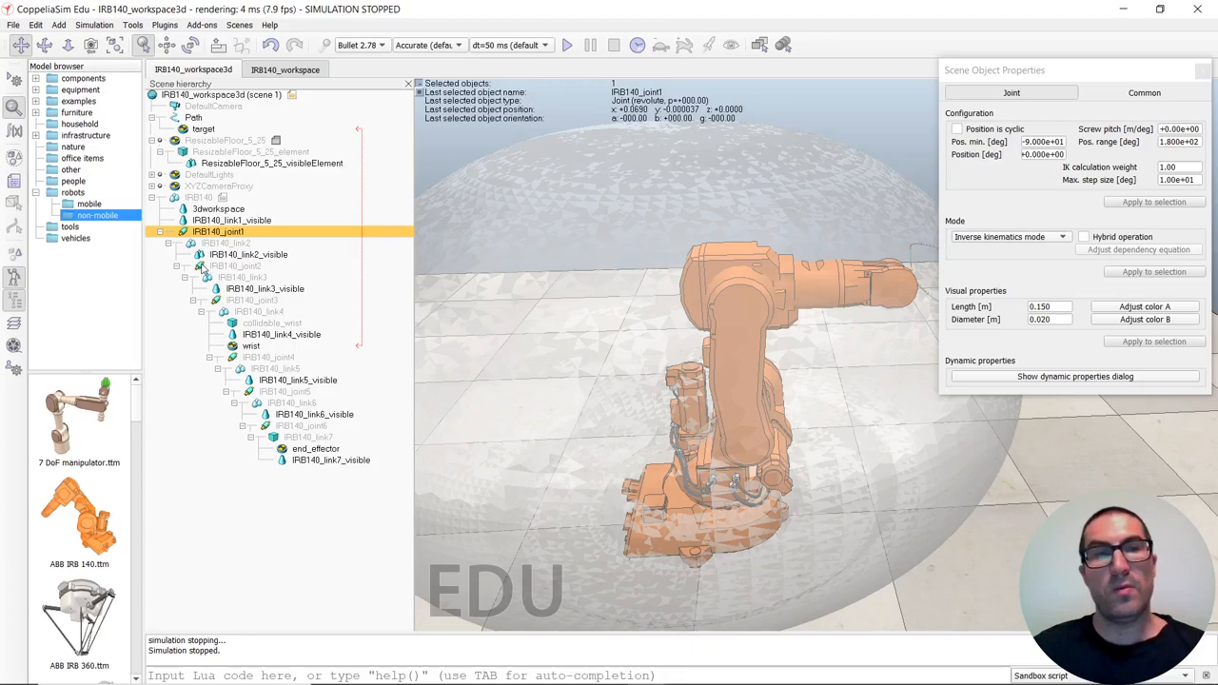
click(239, 266)
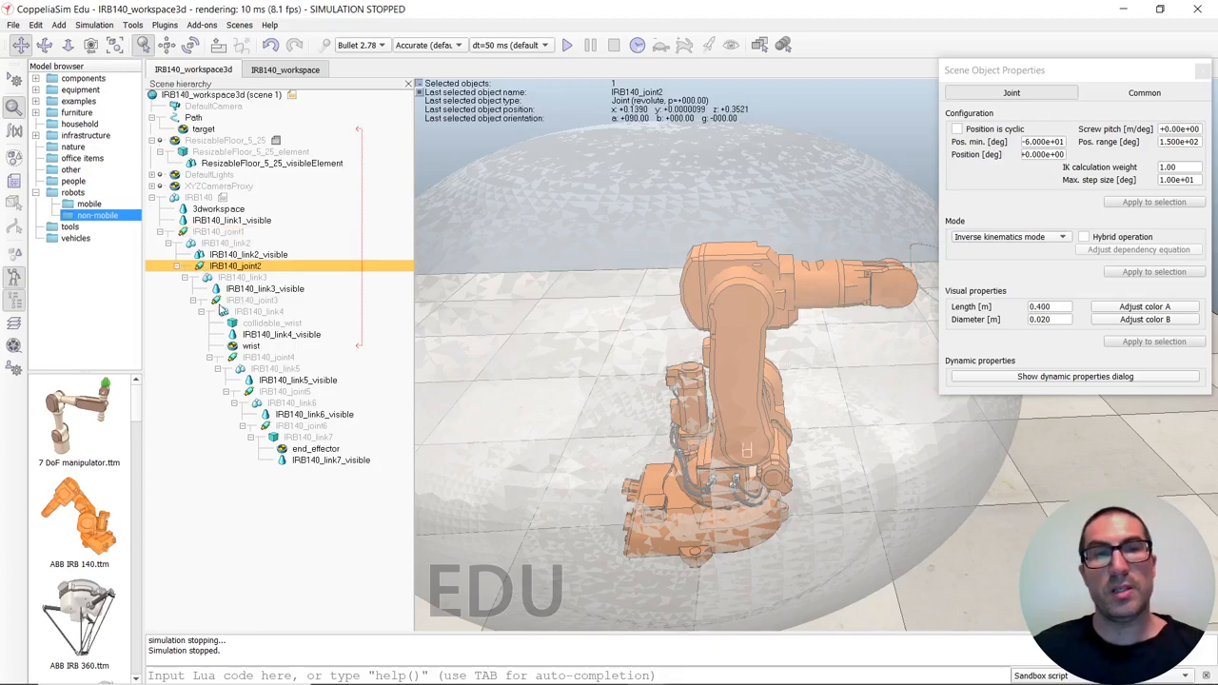
click(251, 300)
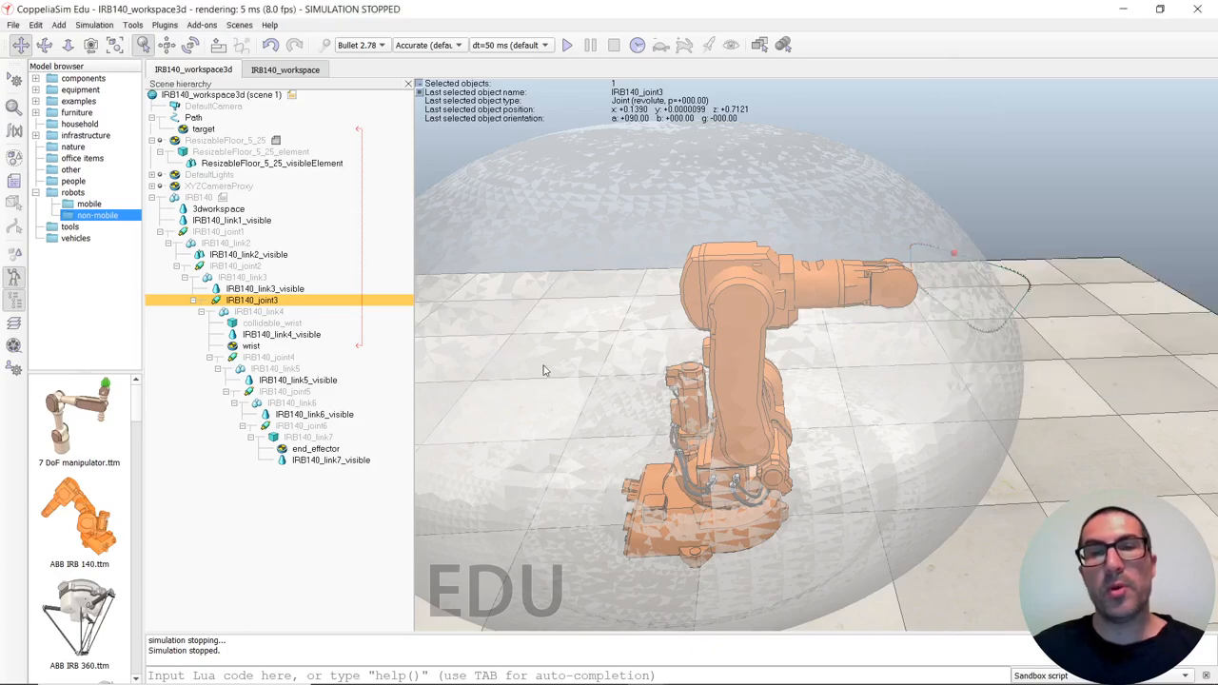
mouse_move(911, 255)
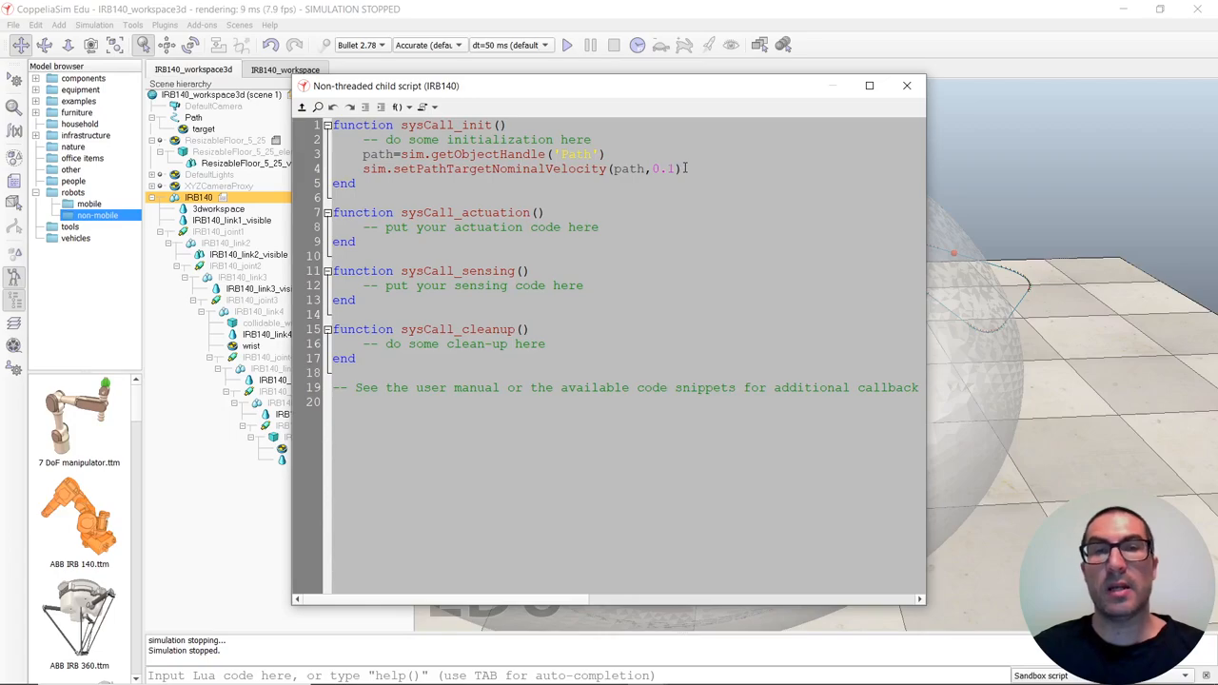
Close the child script, start the simulation and dismiss the kinematics control panel.
click(906, 85)
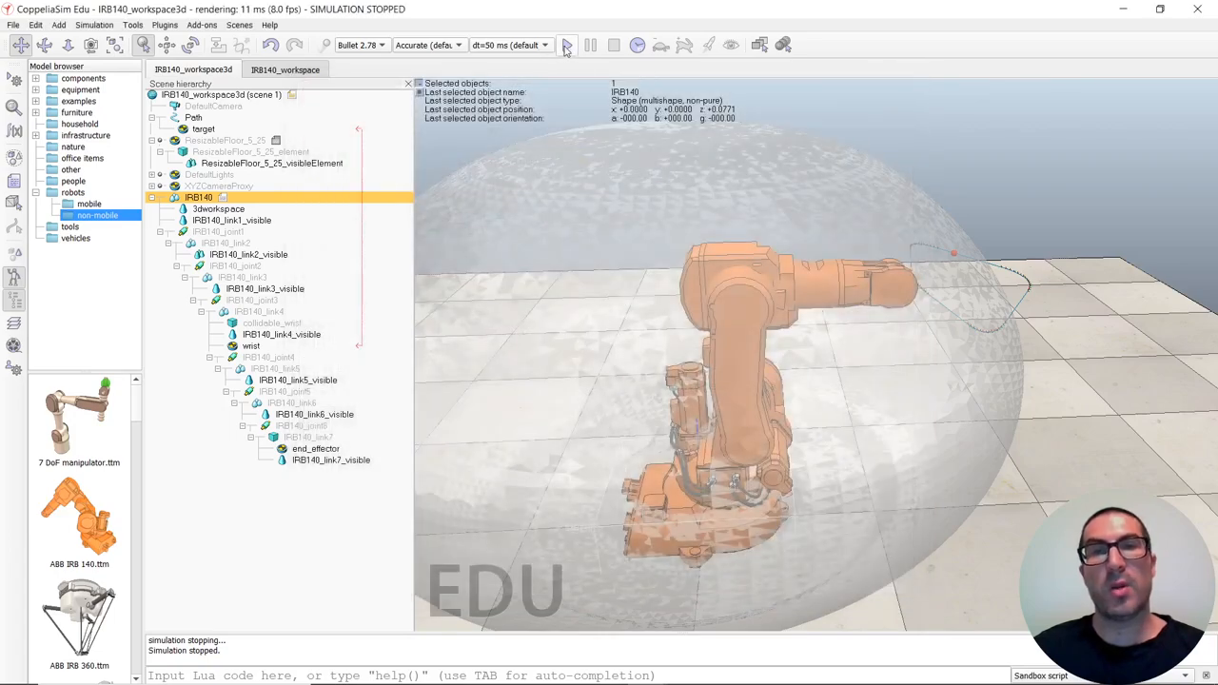
mouse_move(563, 45)
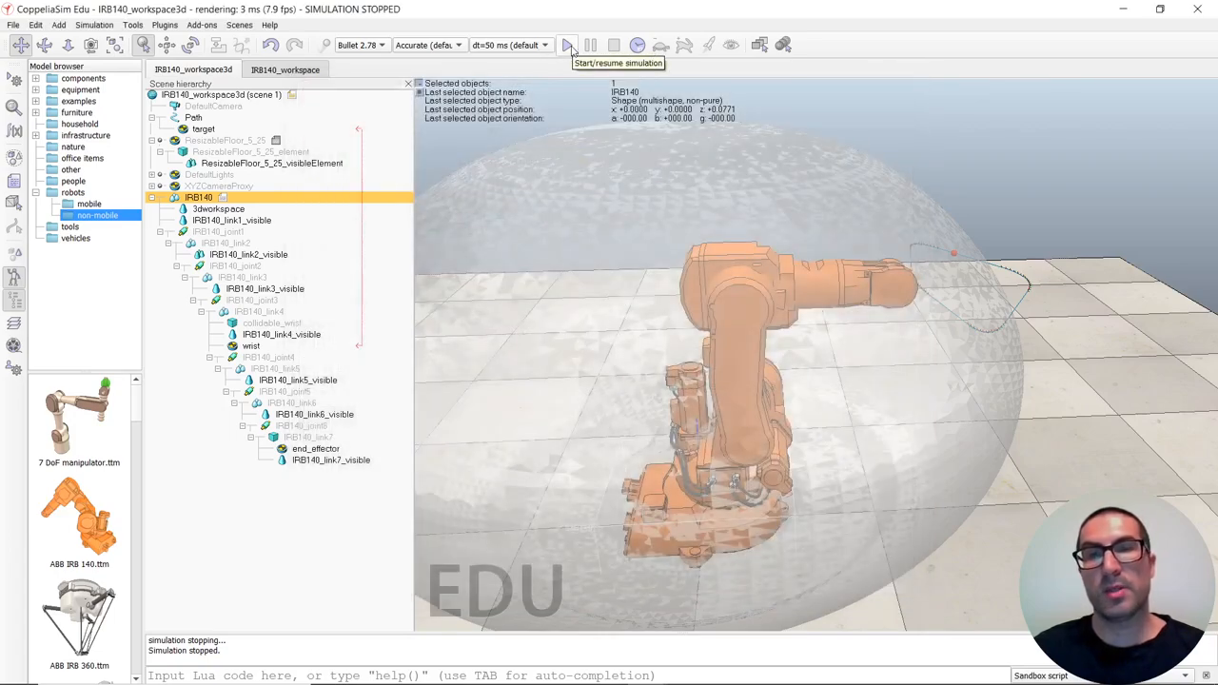
click(562, 44)
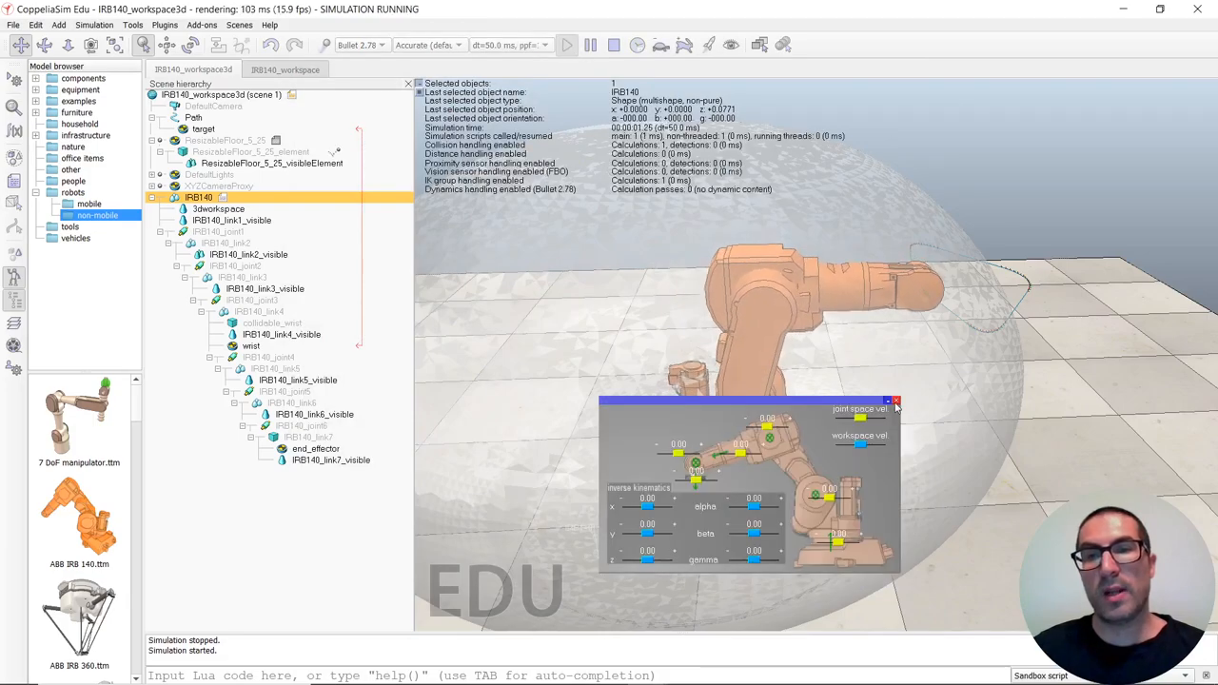
click(895, 400)
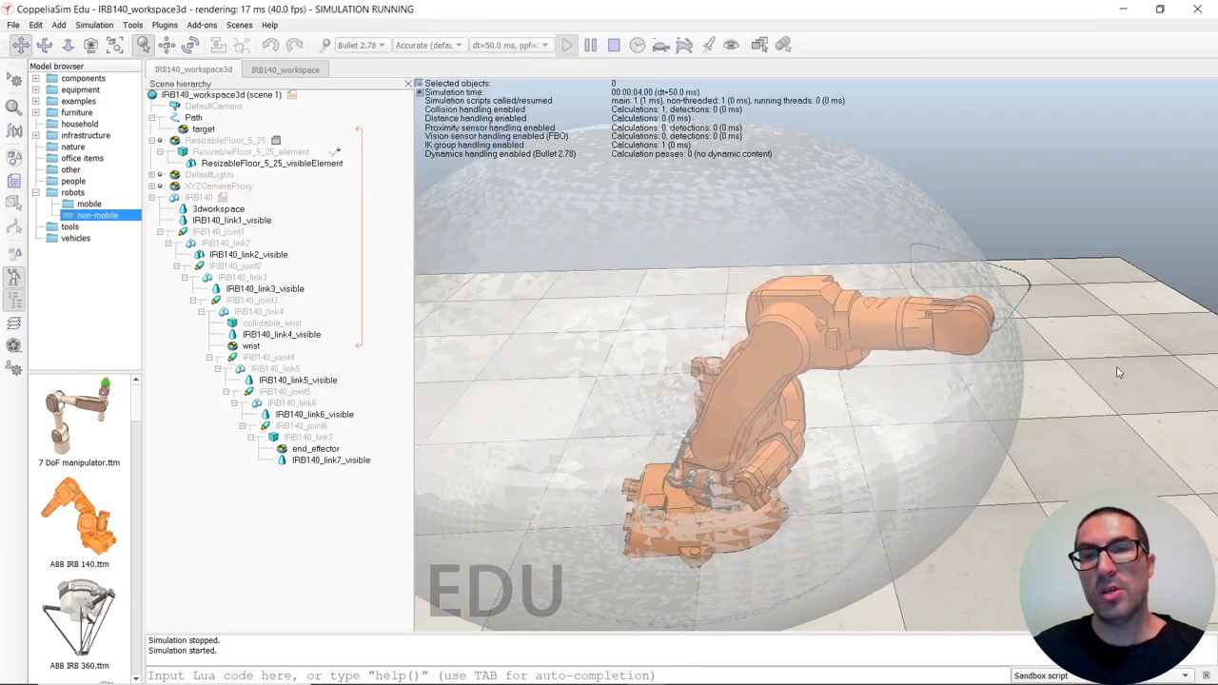